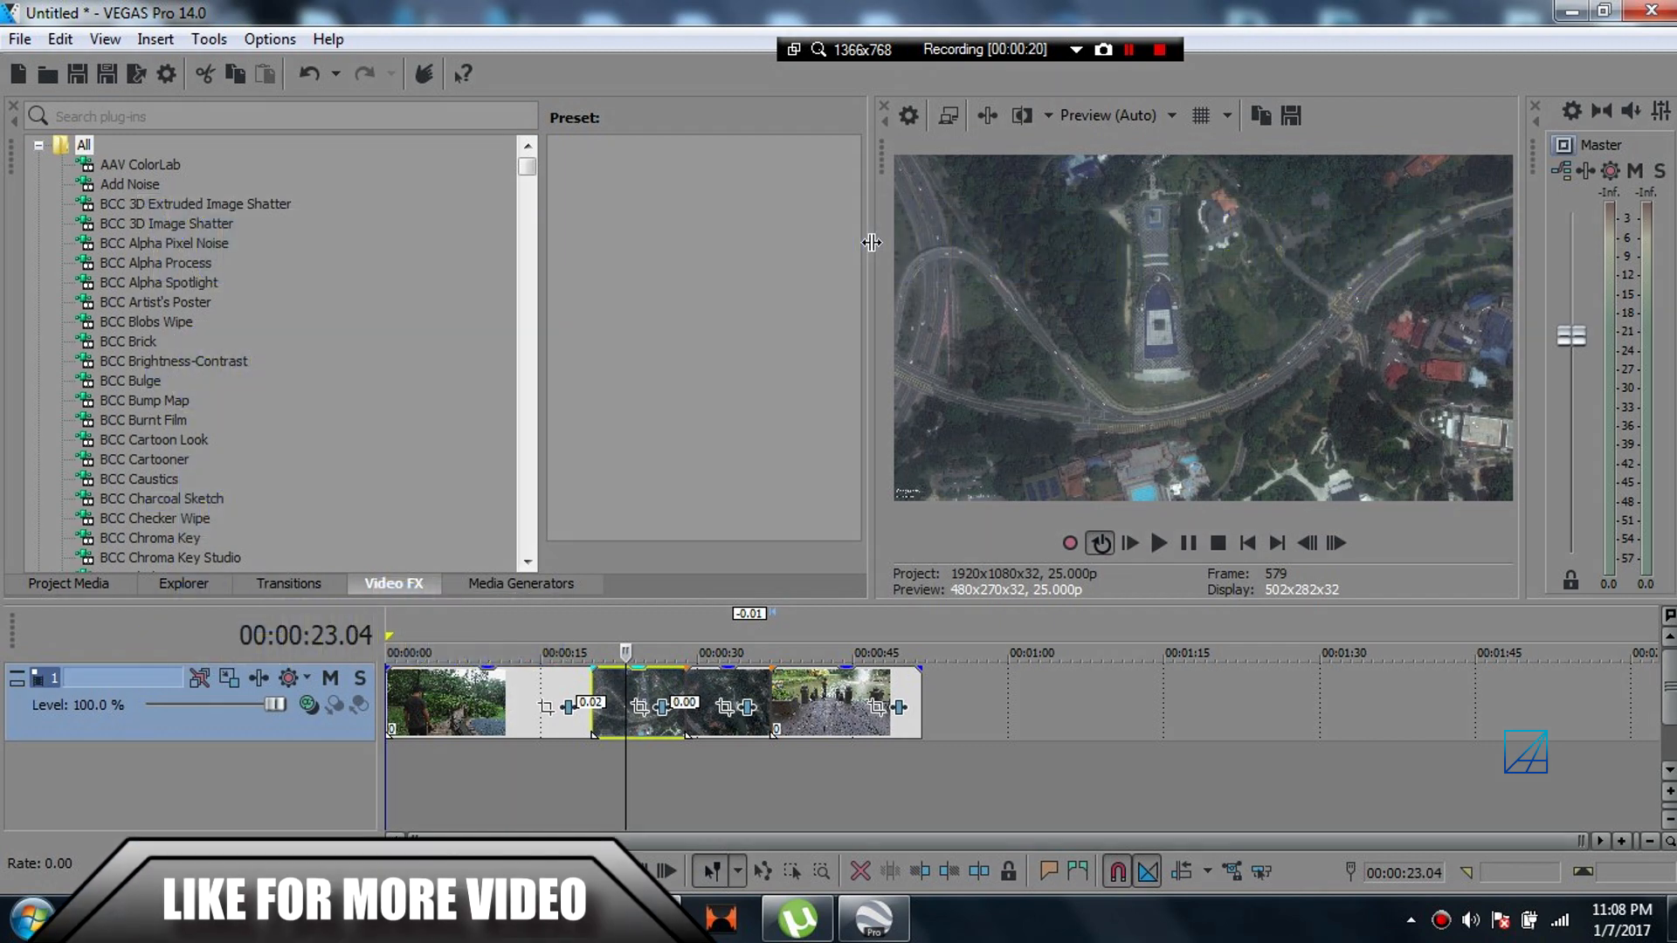
- Switch from the VEGAS project to Google Earth Pro showing the Kuala Lumpur aerial map
click(868, 917)
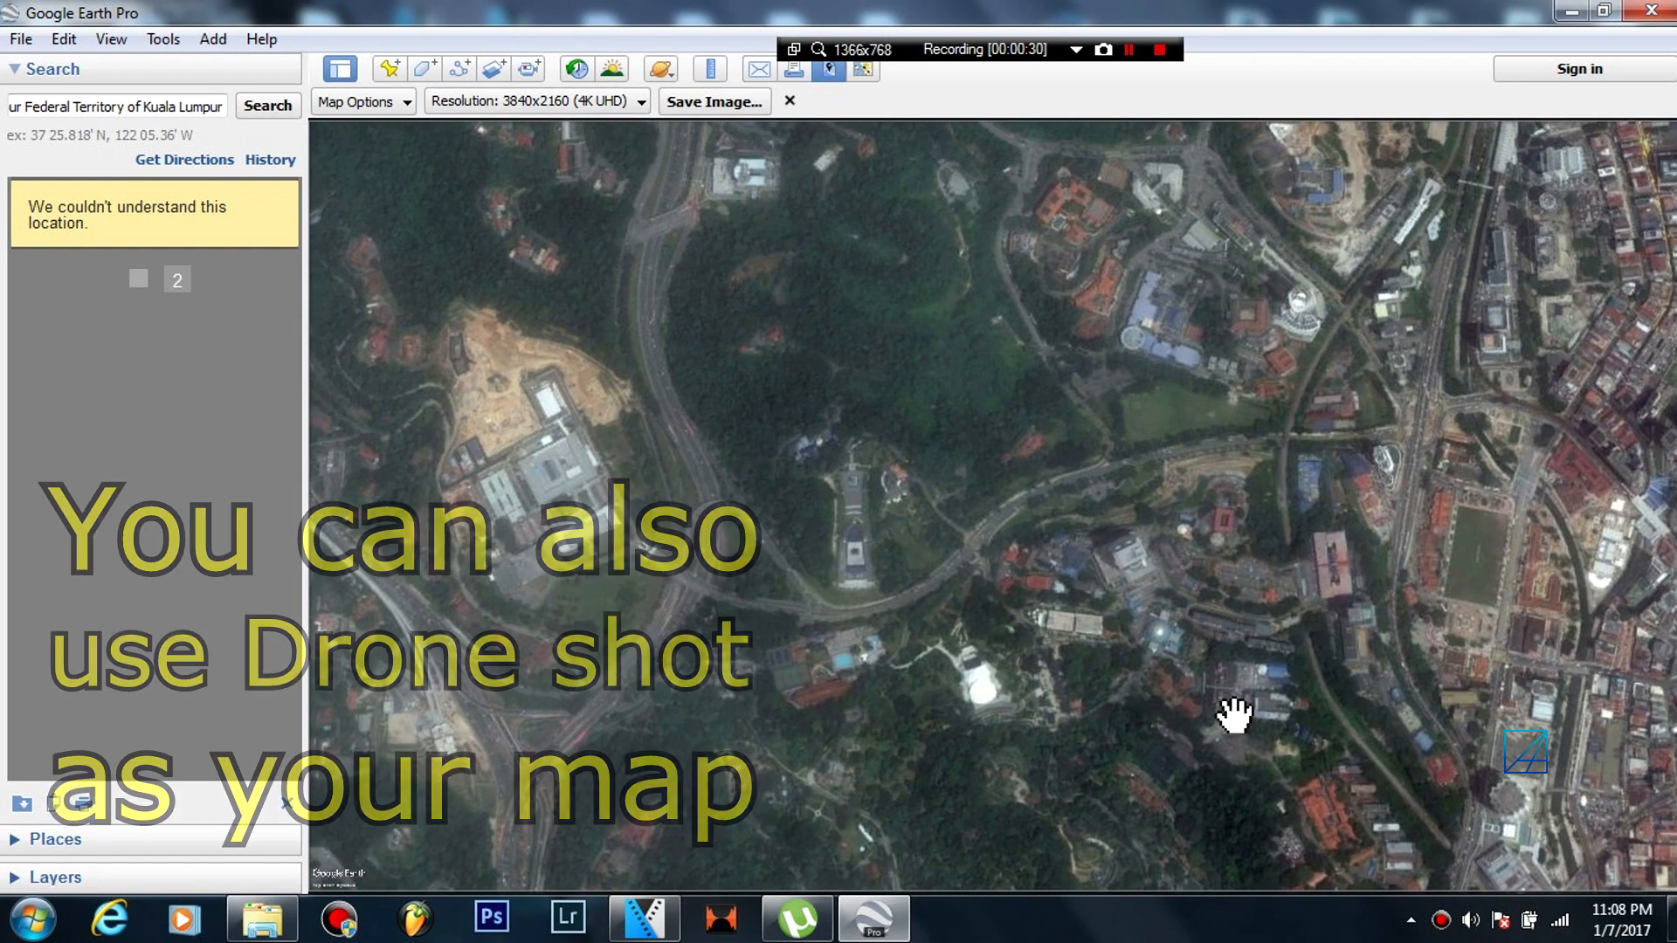
- Keep 3840x2160 (4K UHD) resolution and shift the map toward the Tugu Negara monument area
click(642, 101)
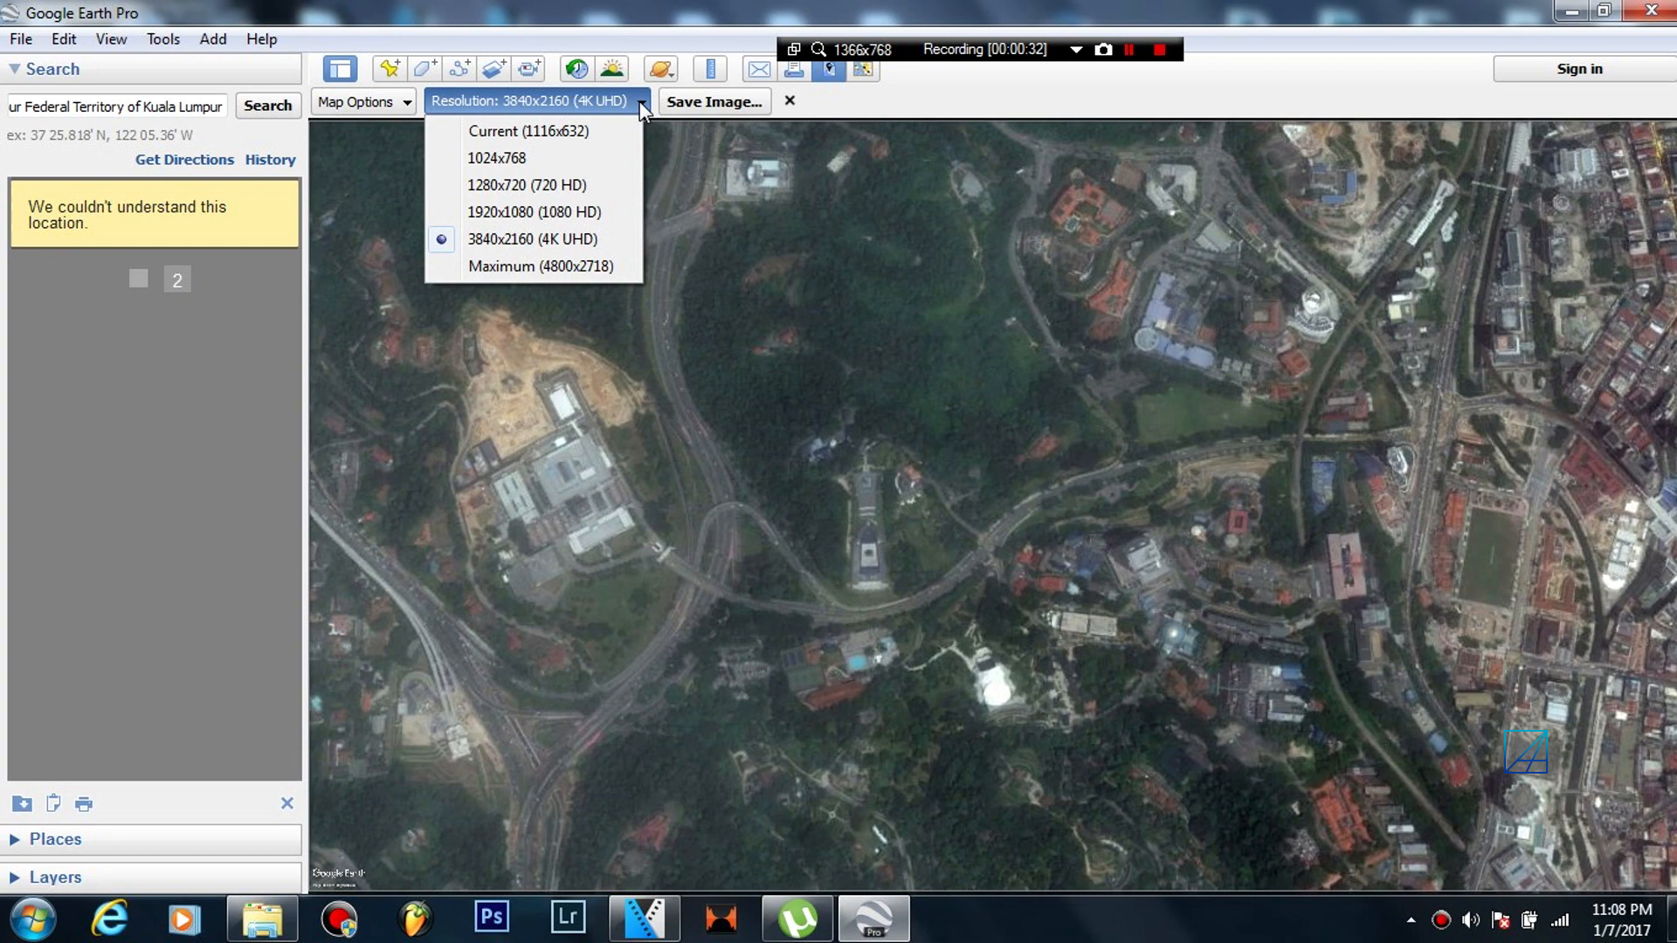
click(527, 237)
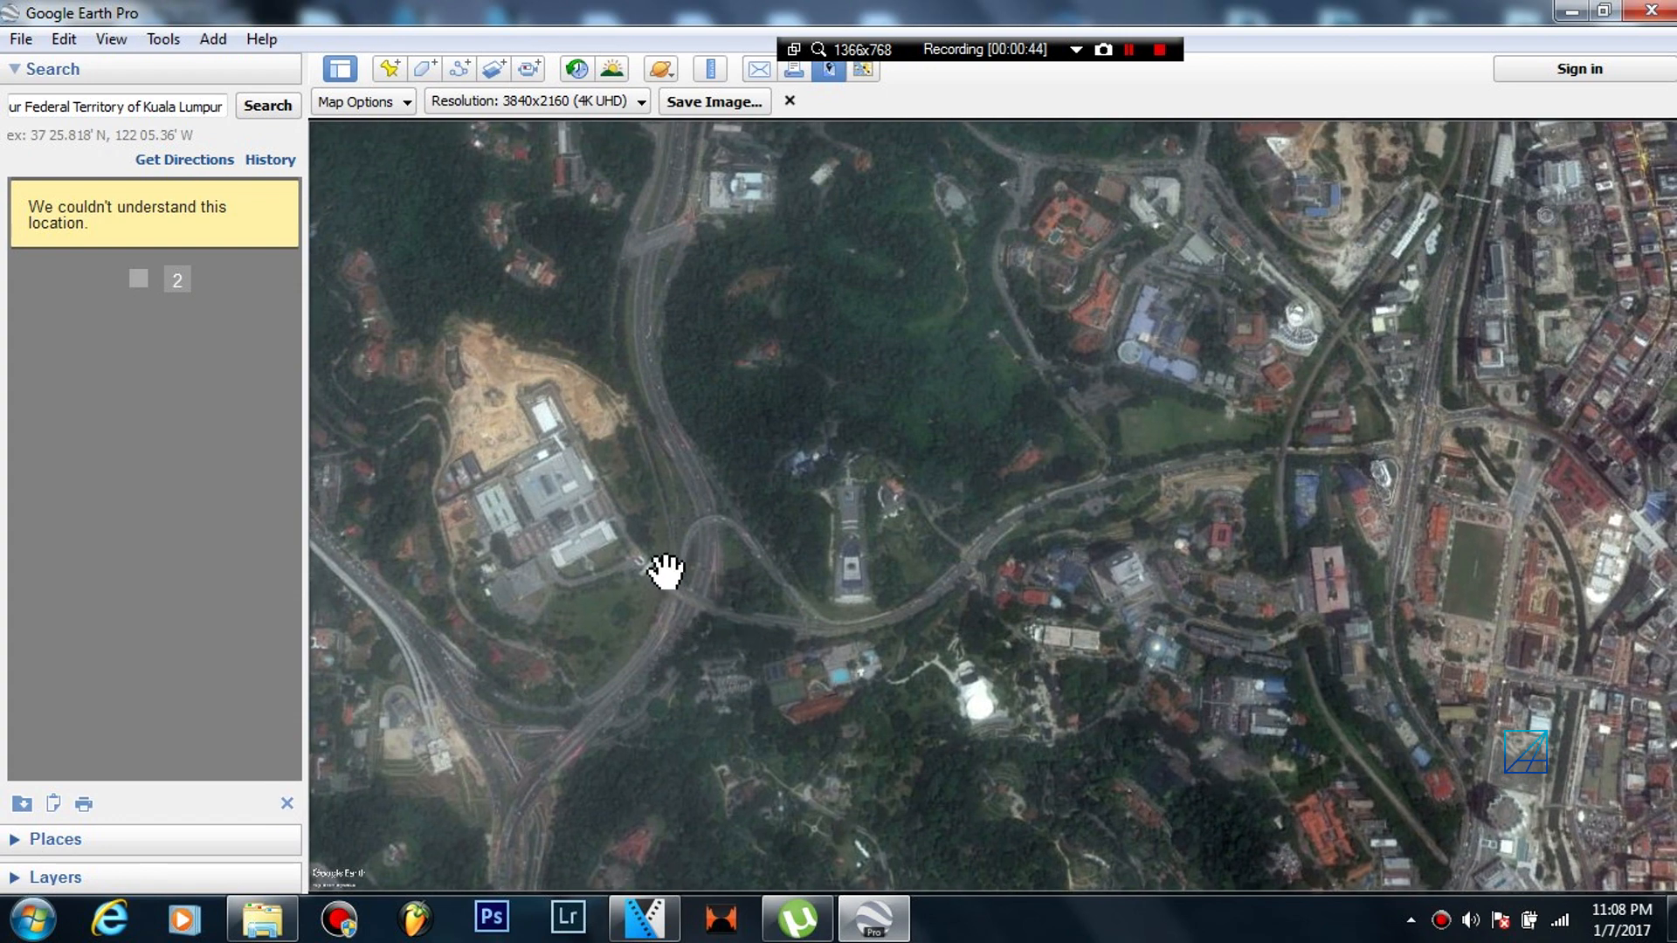
drag(669, 565, 544, 482)
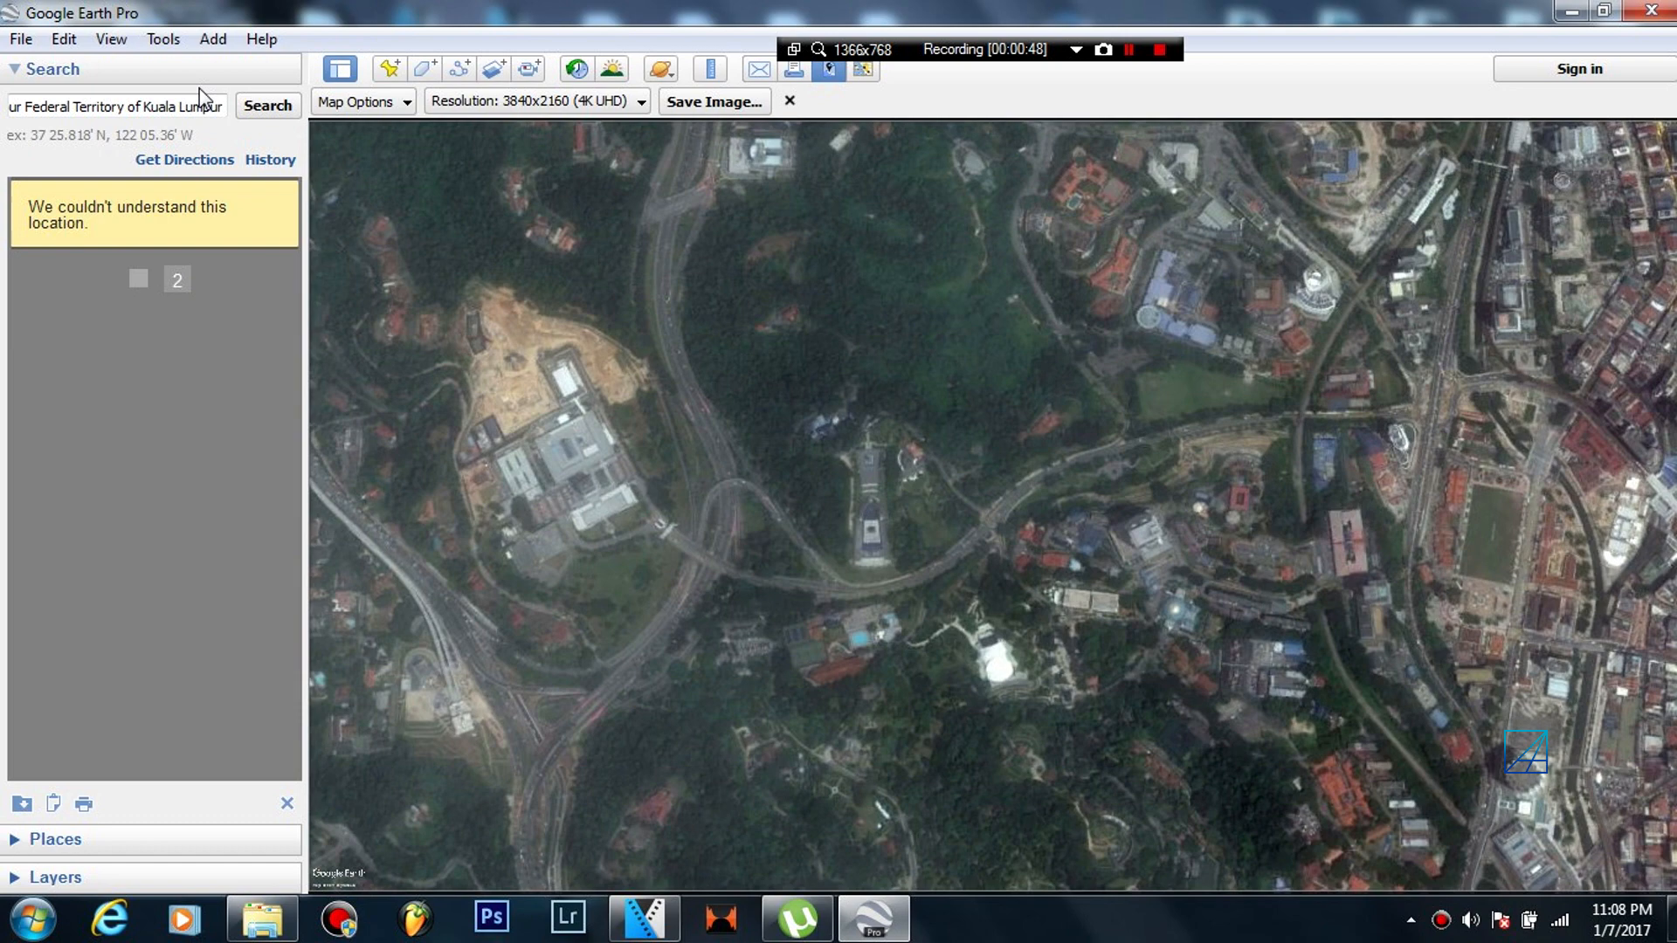
click(24, 39)
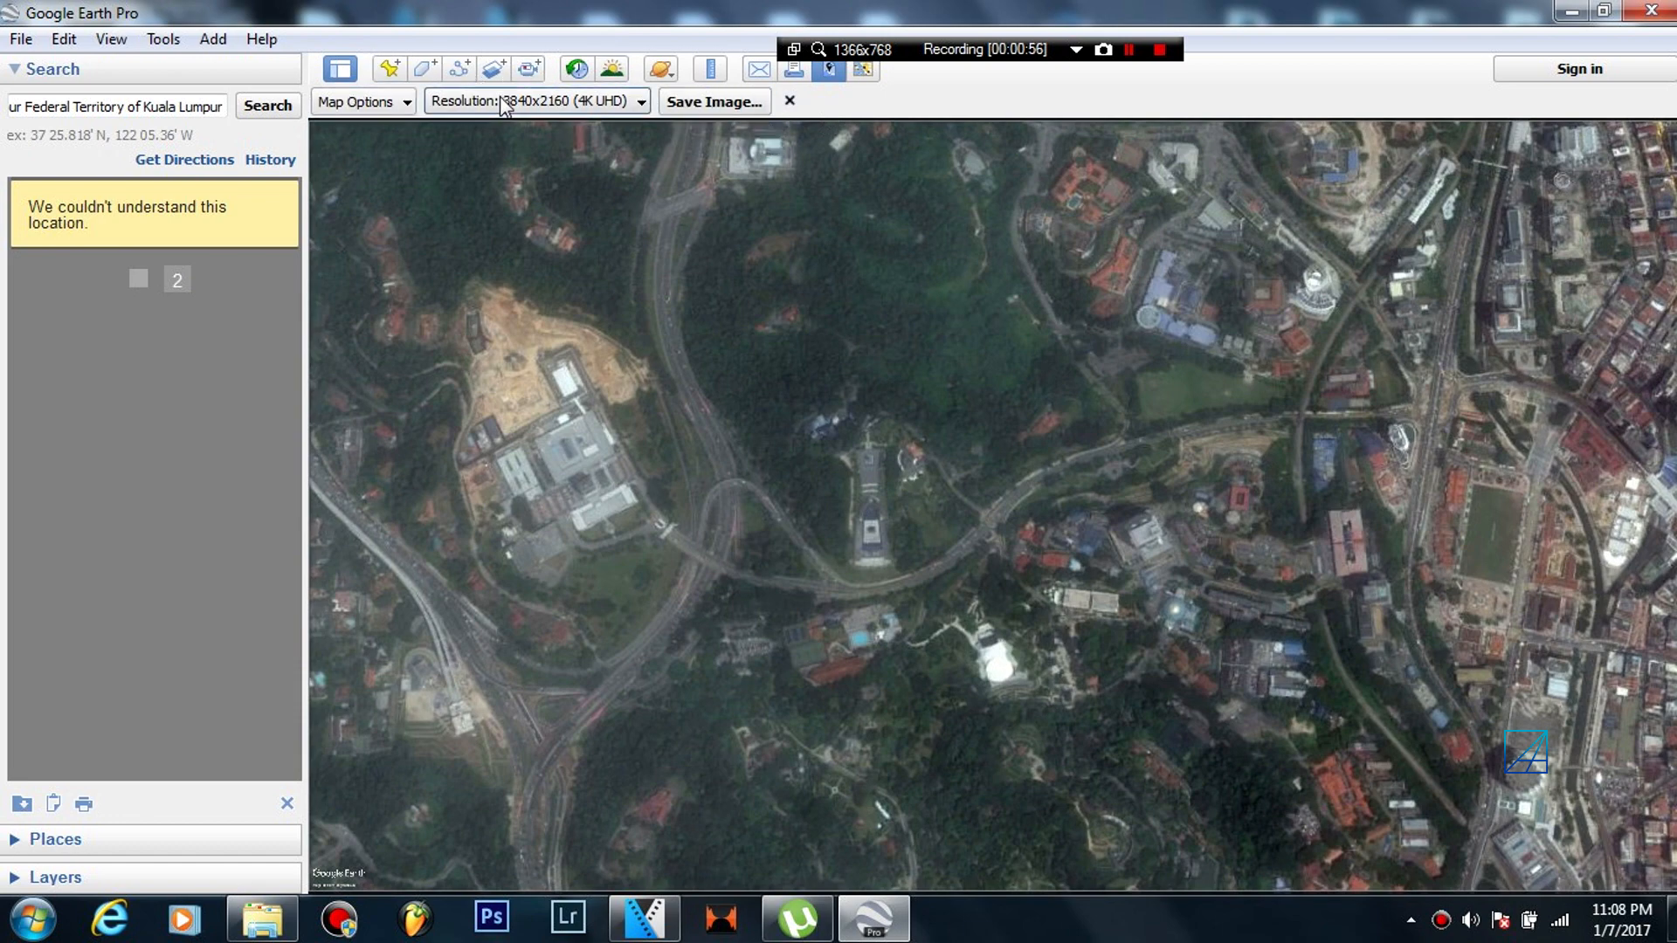
- Leave Map Options unchanged, keep 4K UHD, and nudge the map to refine the monument framing
click(357, 101)
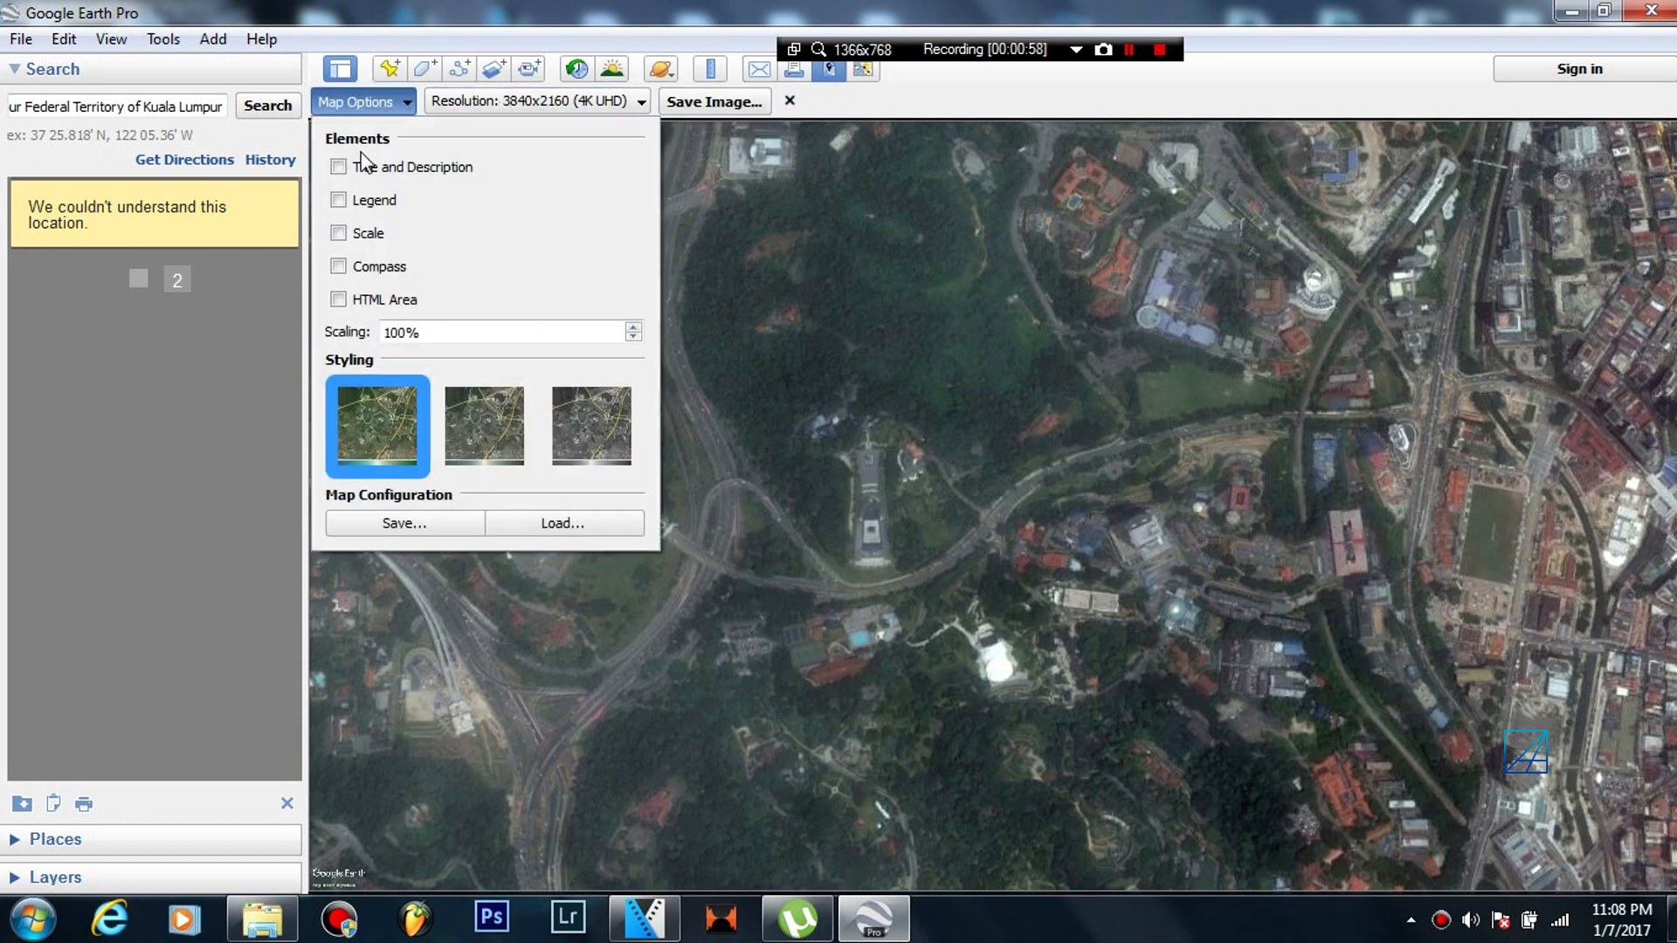
click(360, 101)
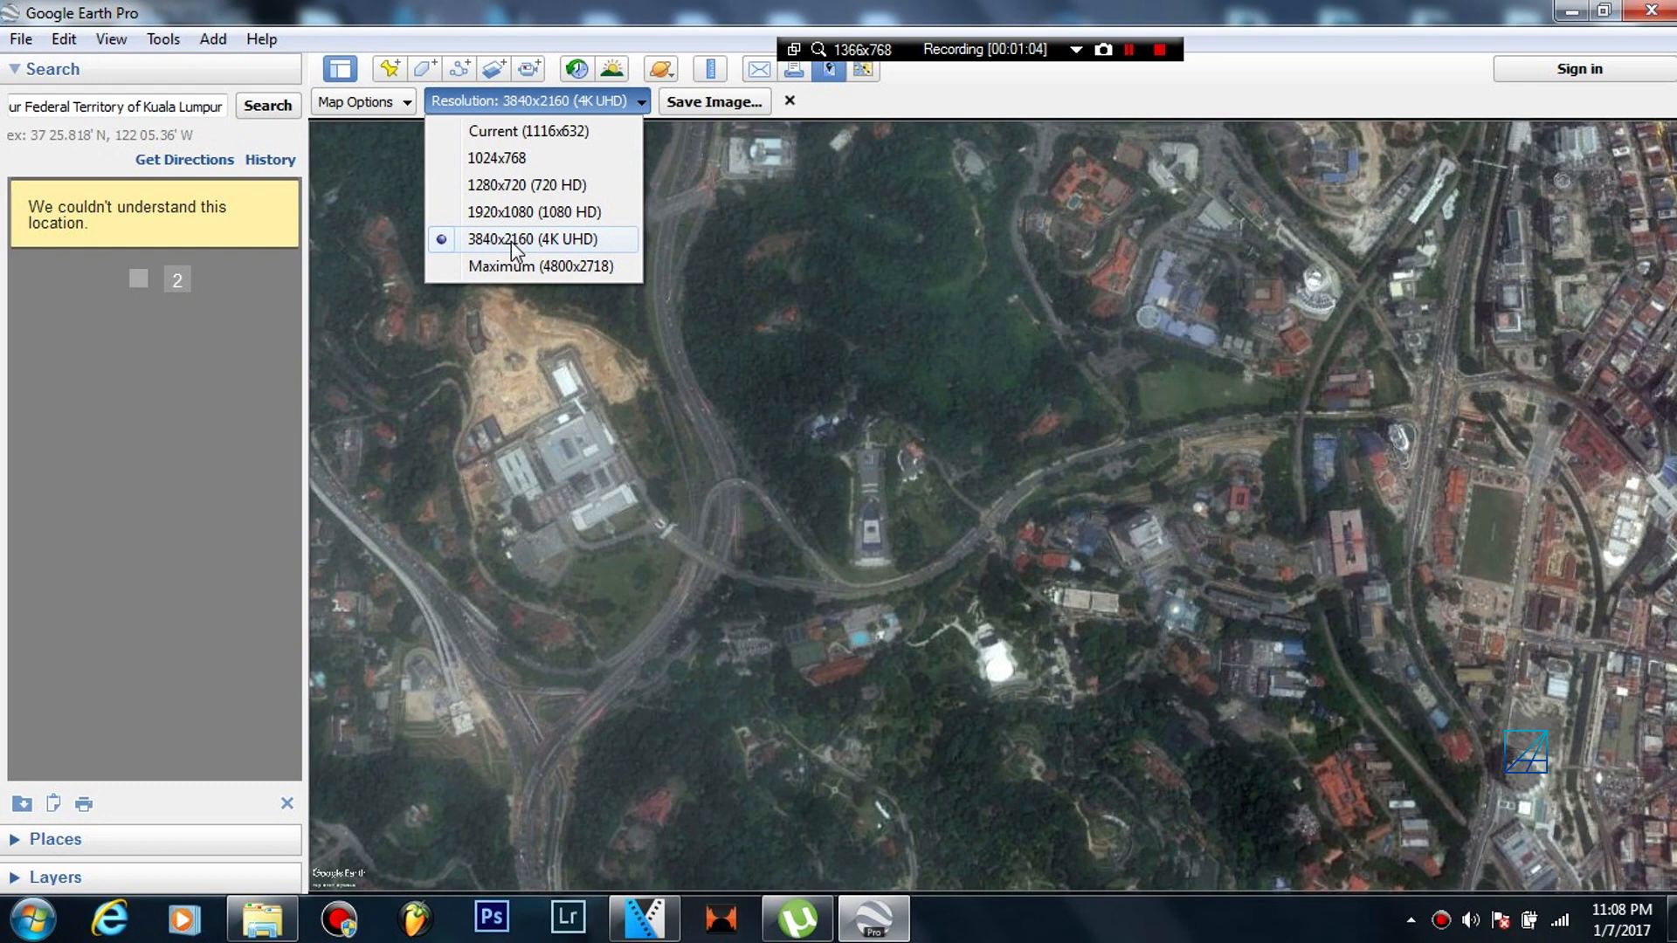
click(534, 239)
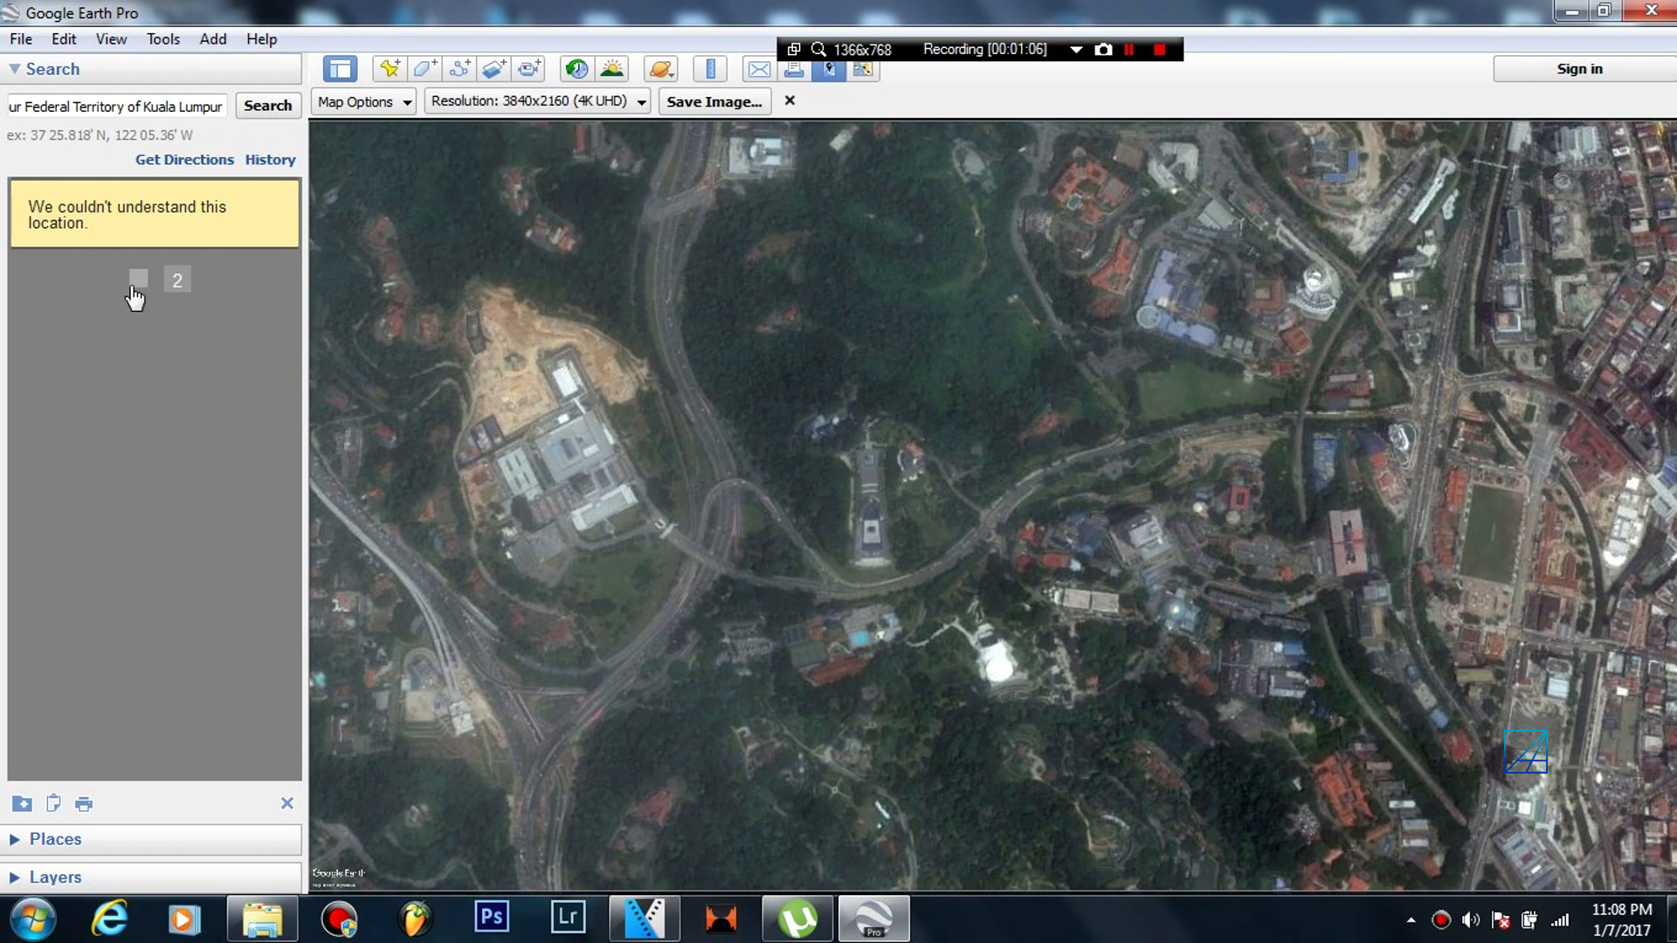
mouse_move(143, 304)
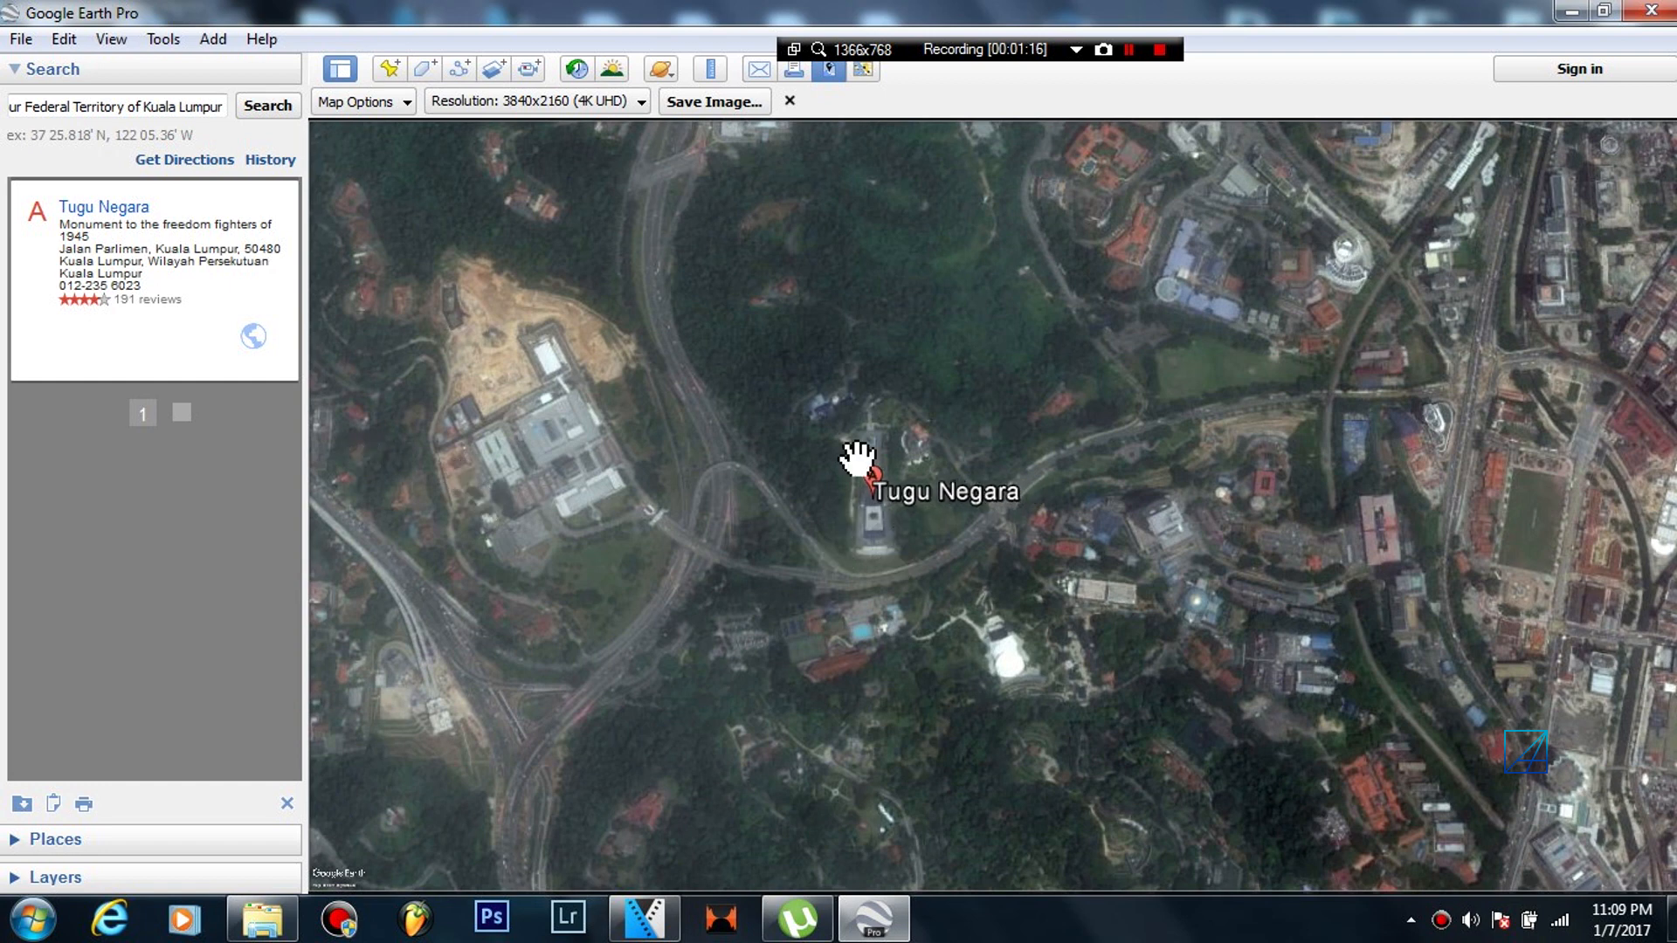
mouse_move(180, 412)
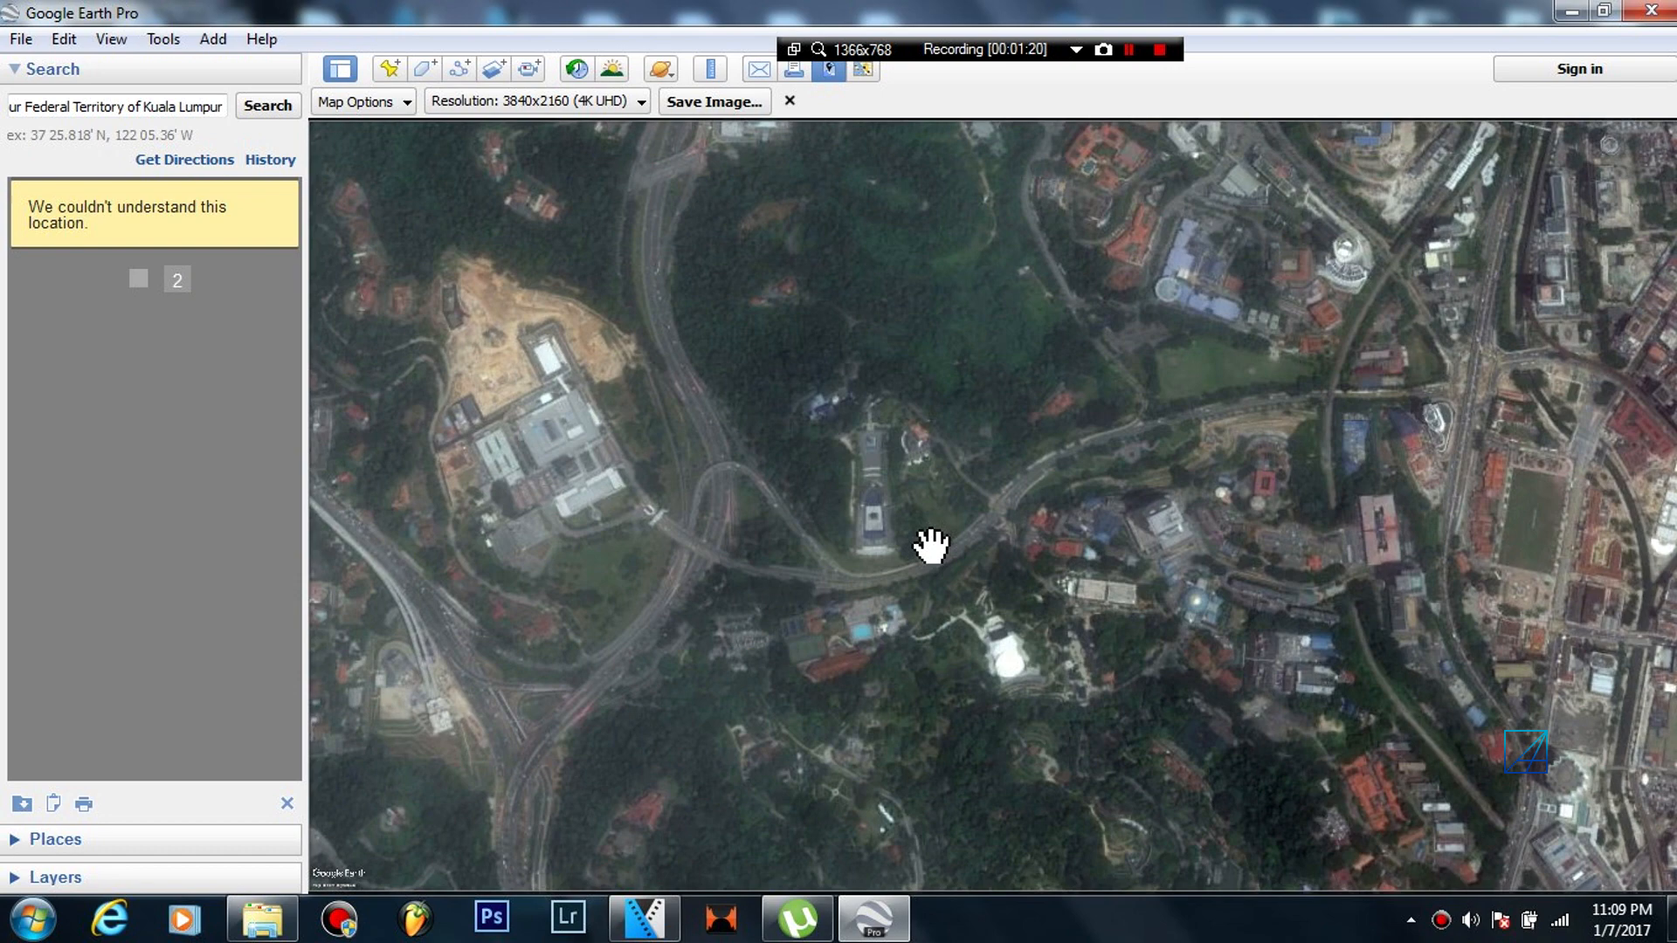
drag(931, 545, 1053, 533)
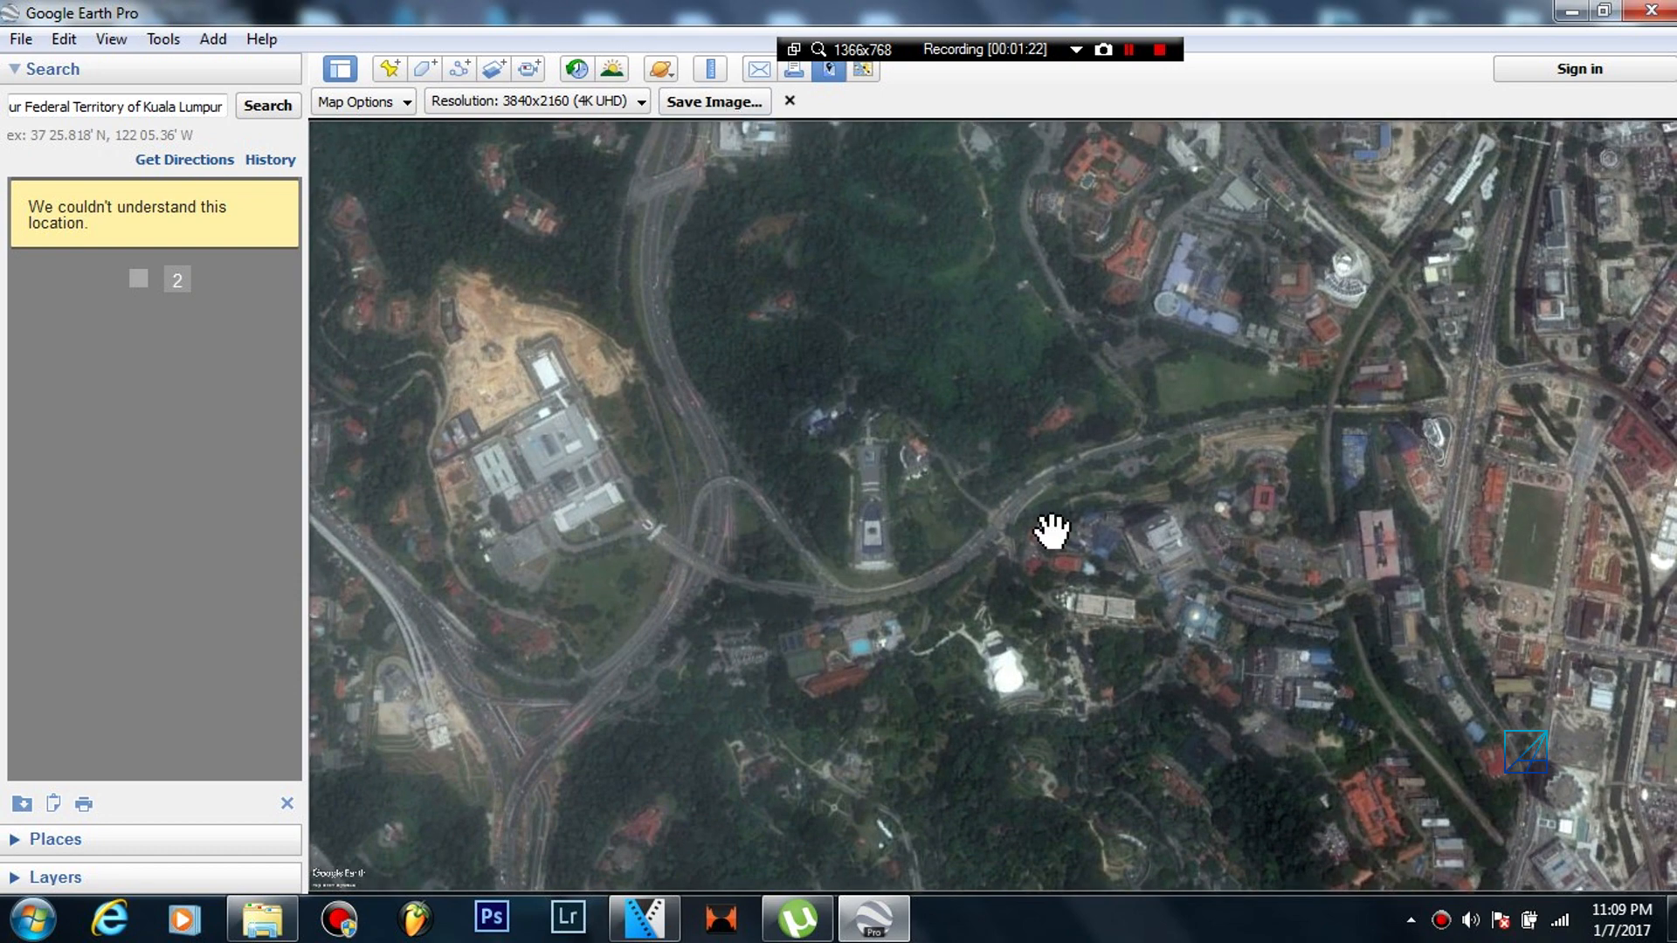
mouse_move(1078, 591)
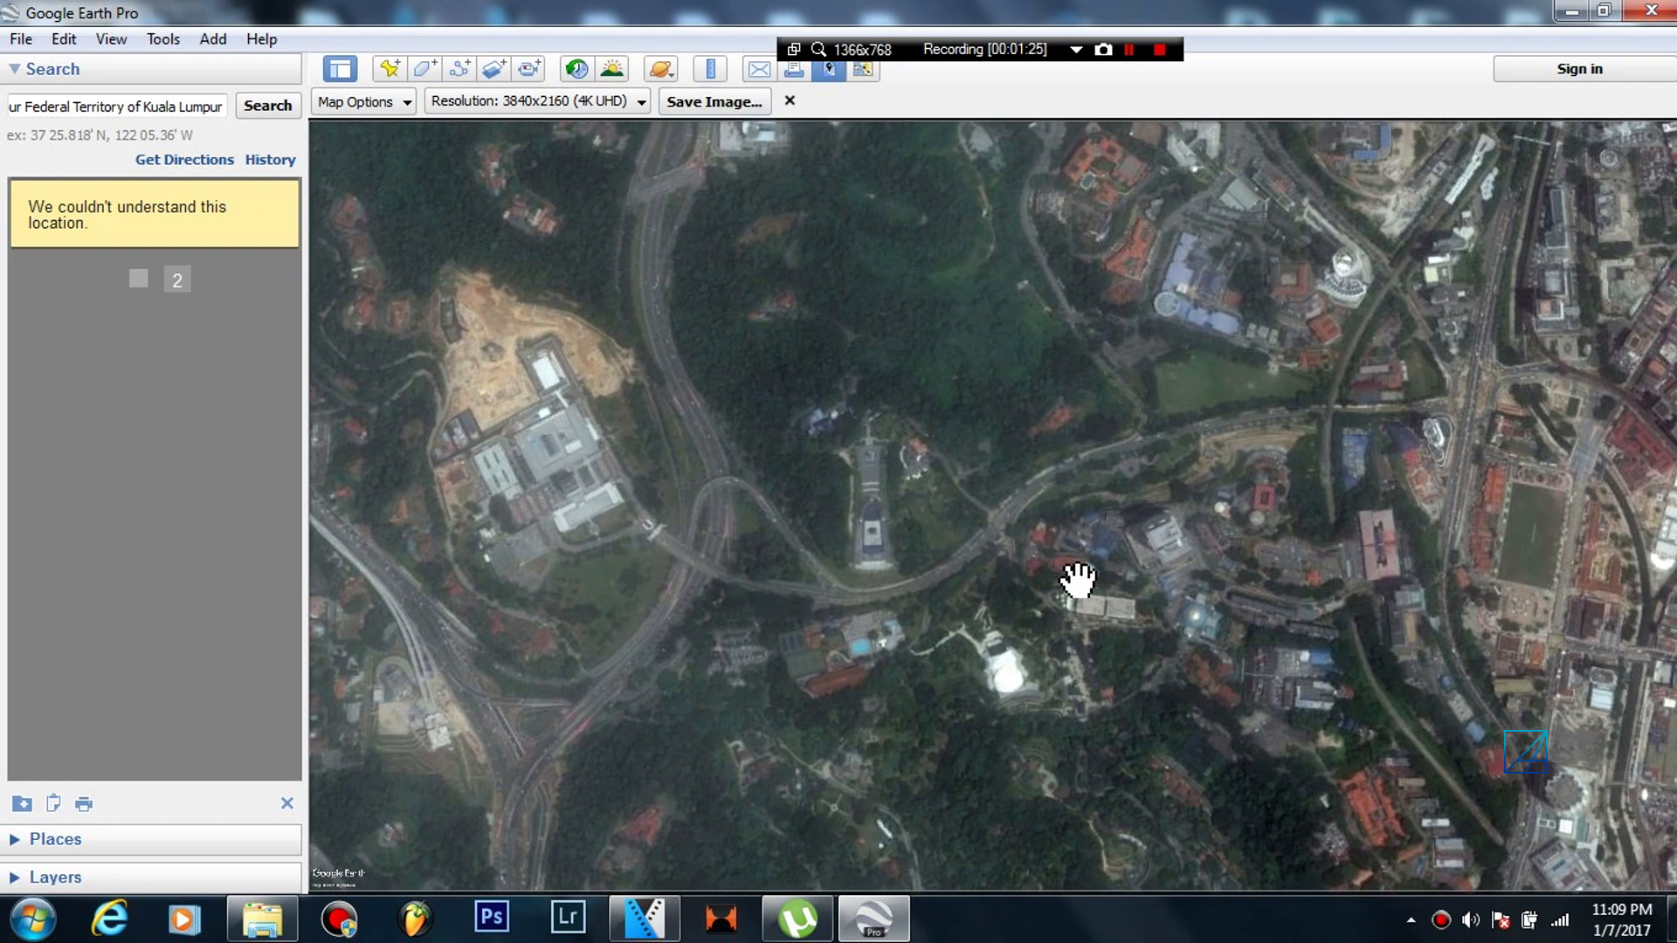
- Return to VEGAS Pro and scroll the Video FX plug-in list toward BCC Clouds
click(643, 919)
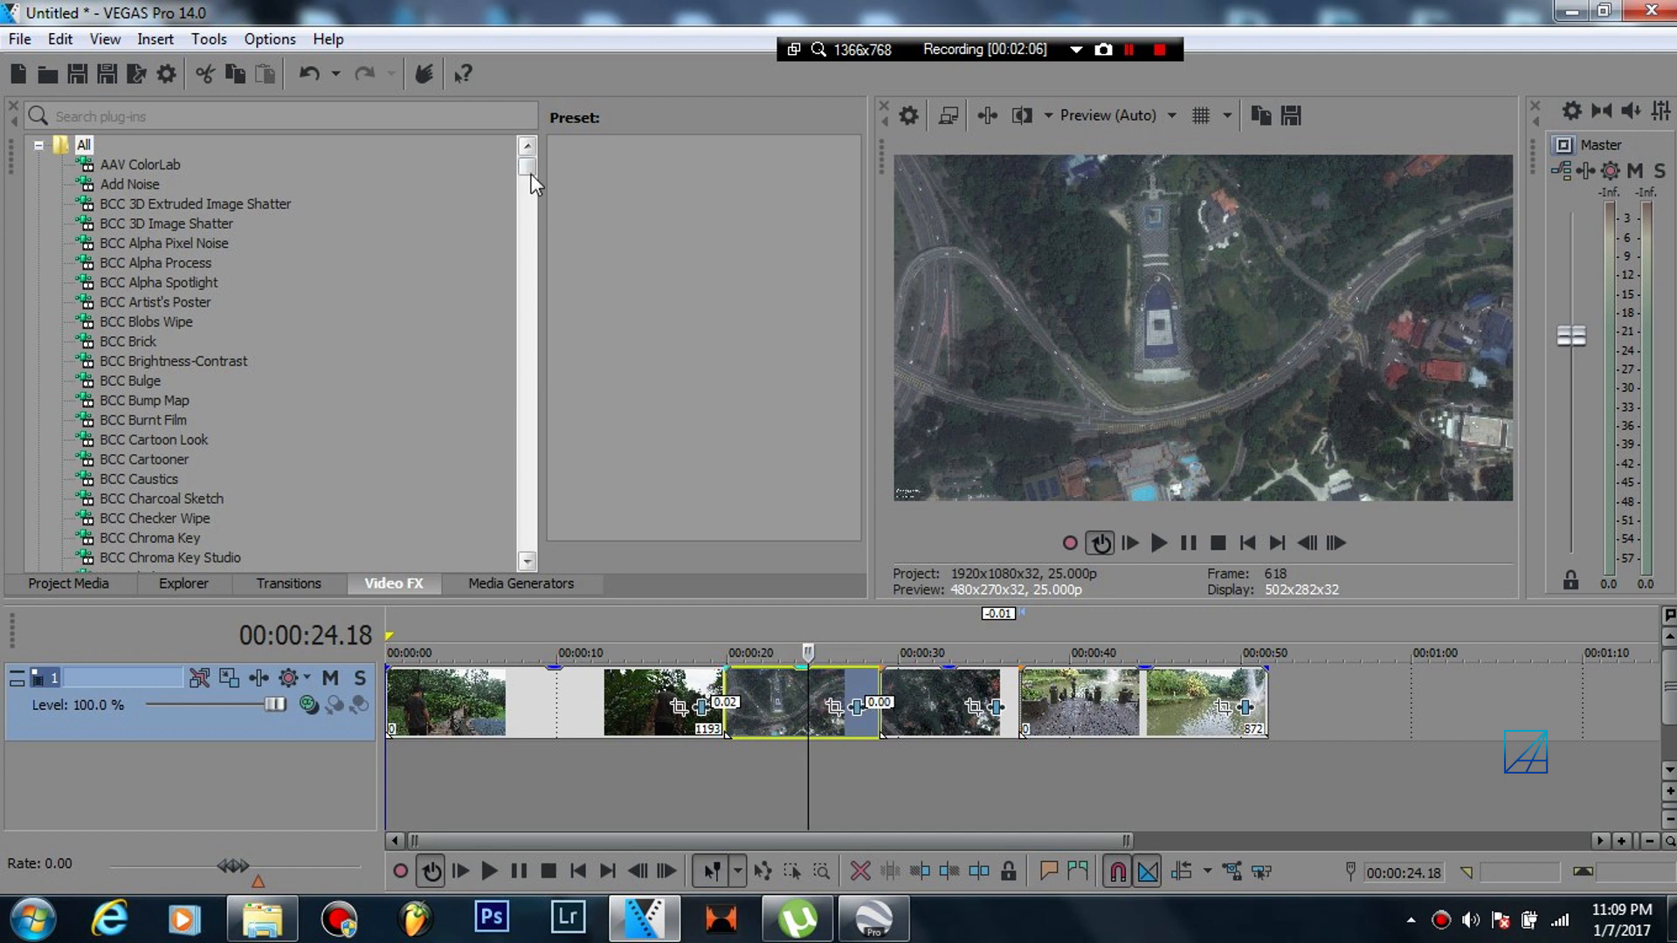
scroll(down, 3)
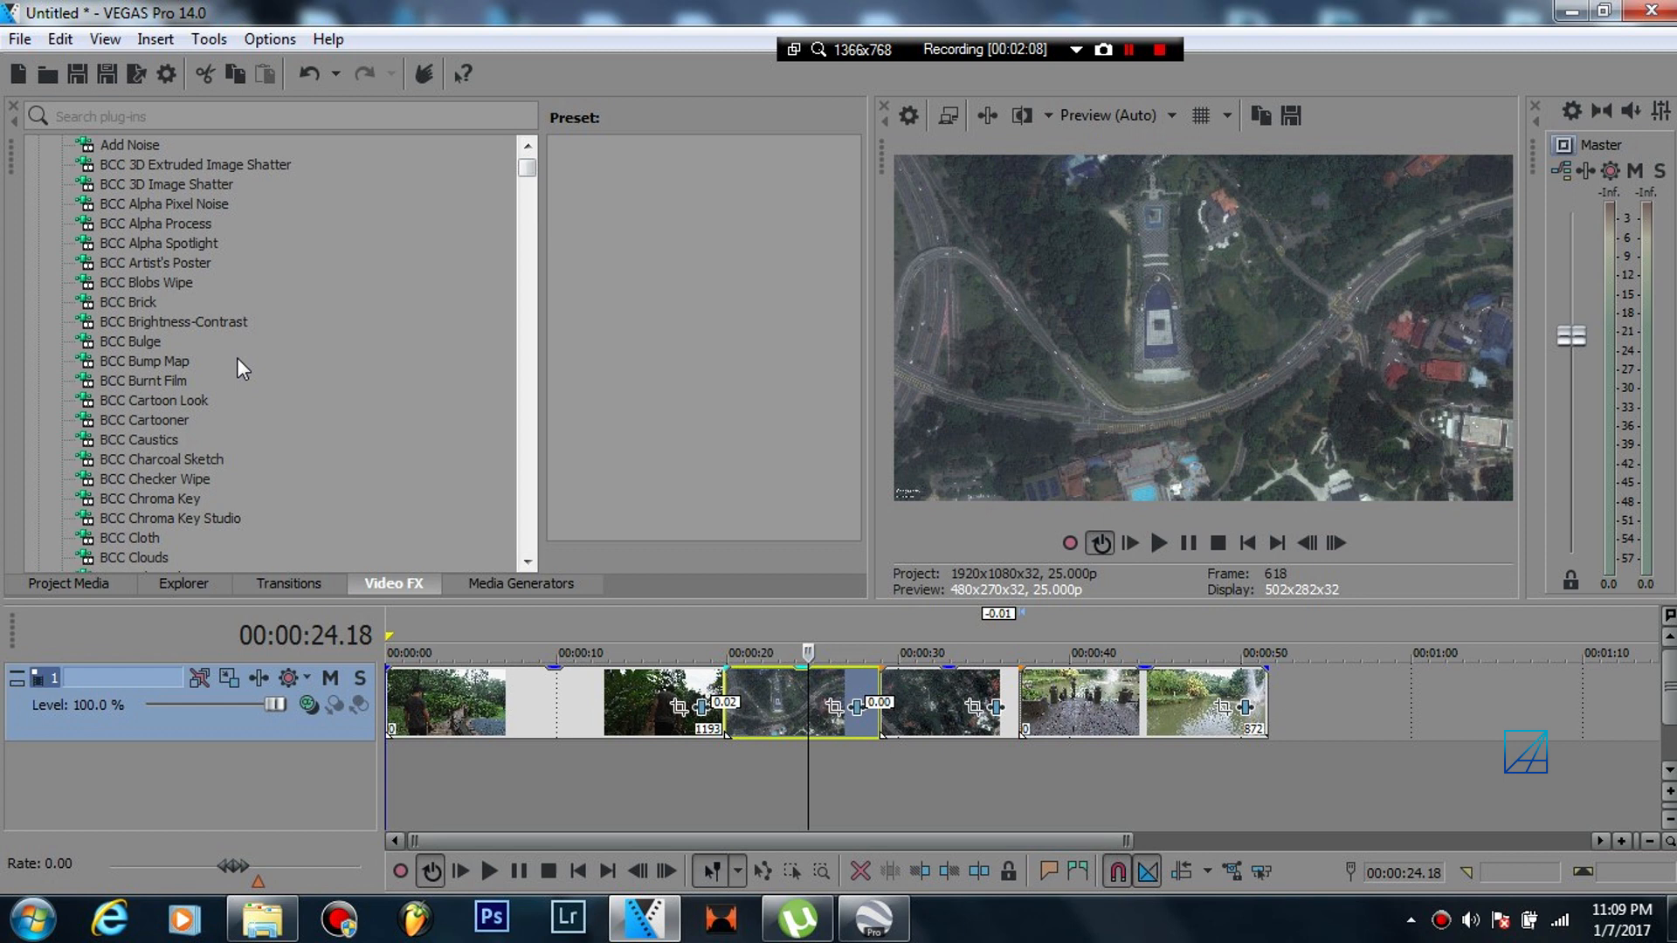
scroll(down, 3)
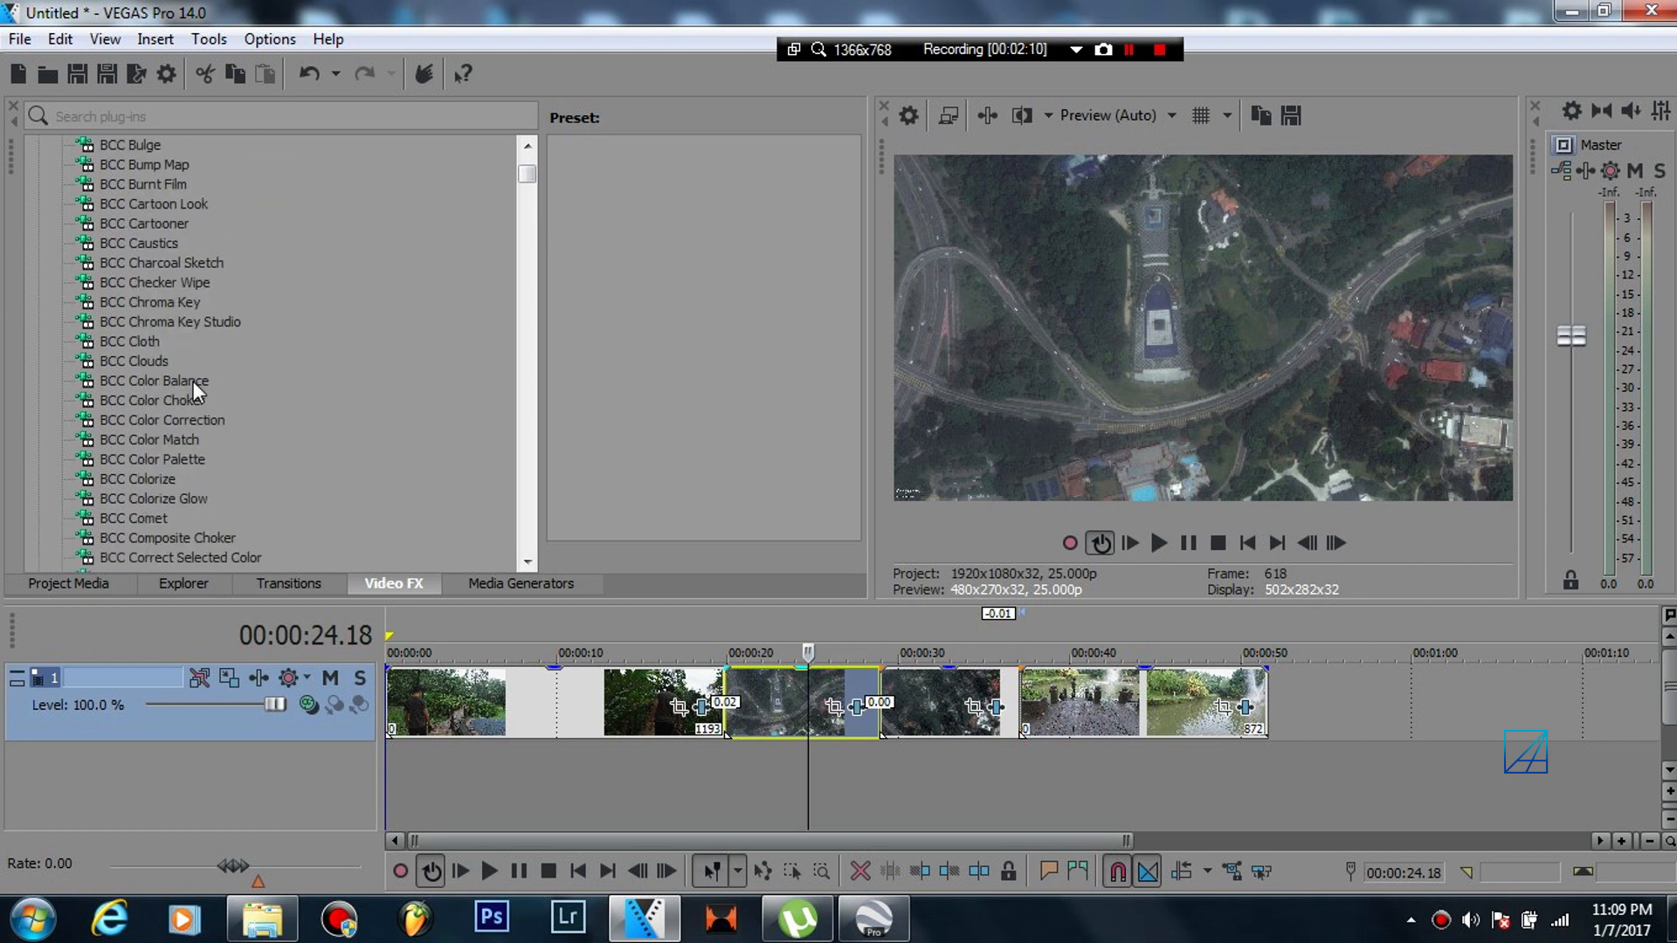
scroll(down, 3)
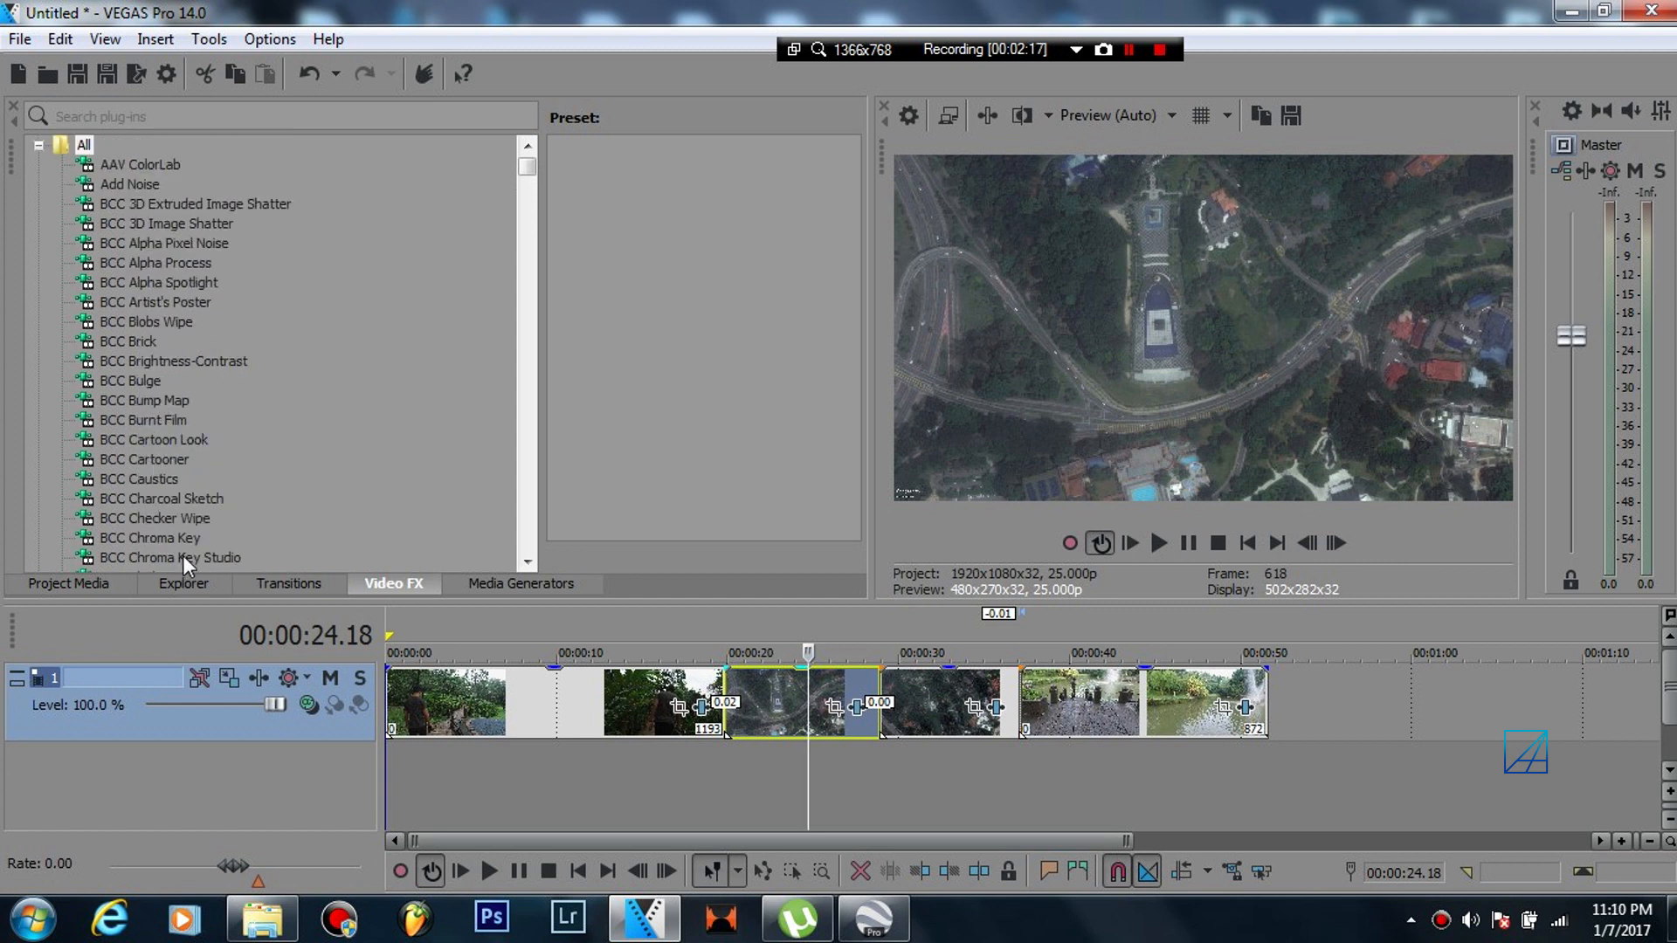
- Review the tugu clip's BCC Clouds (Clouds Map preset) parameters and keep Cloud Type as Puffy
click(135, 478)
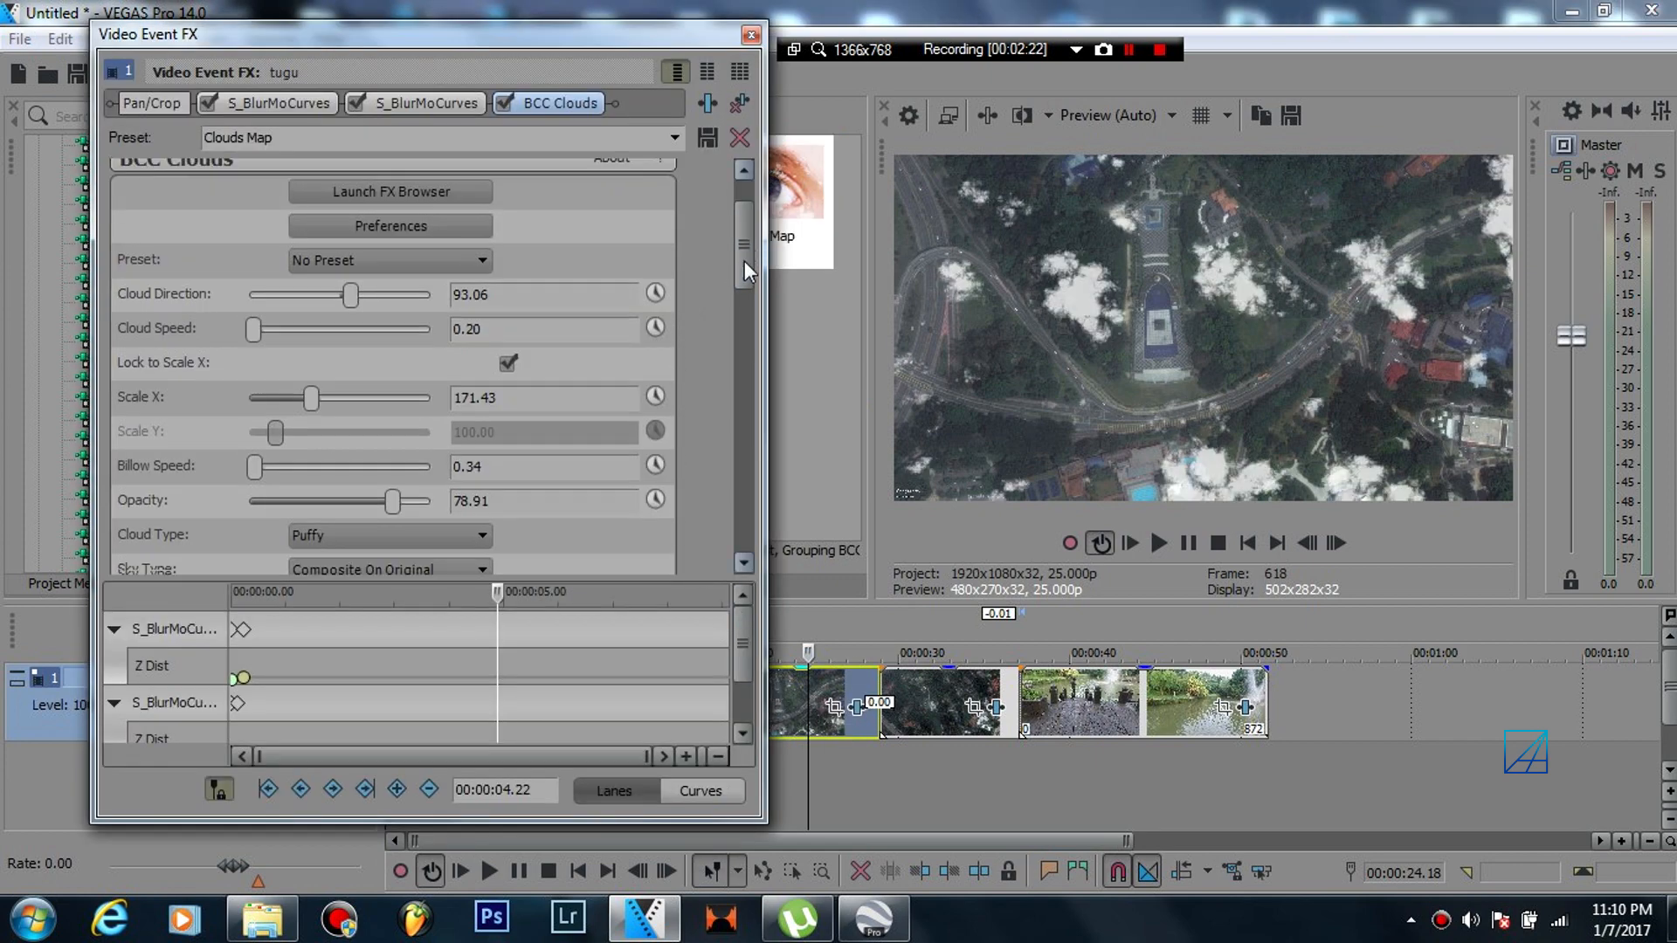
scroll(down, 3)
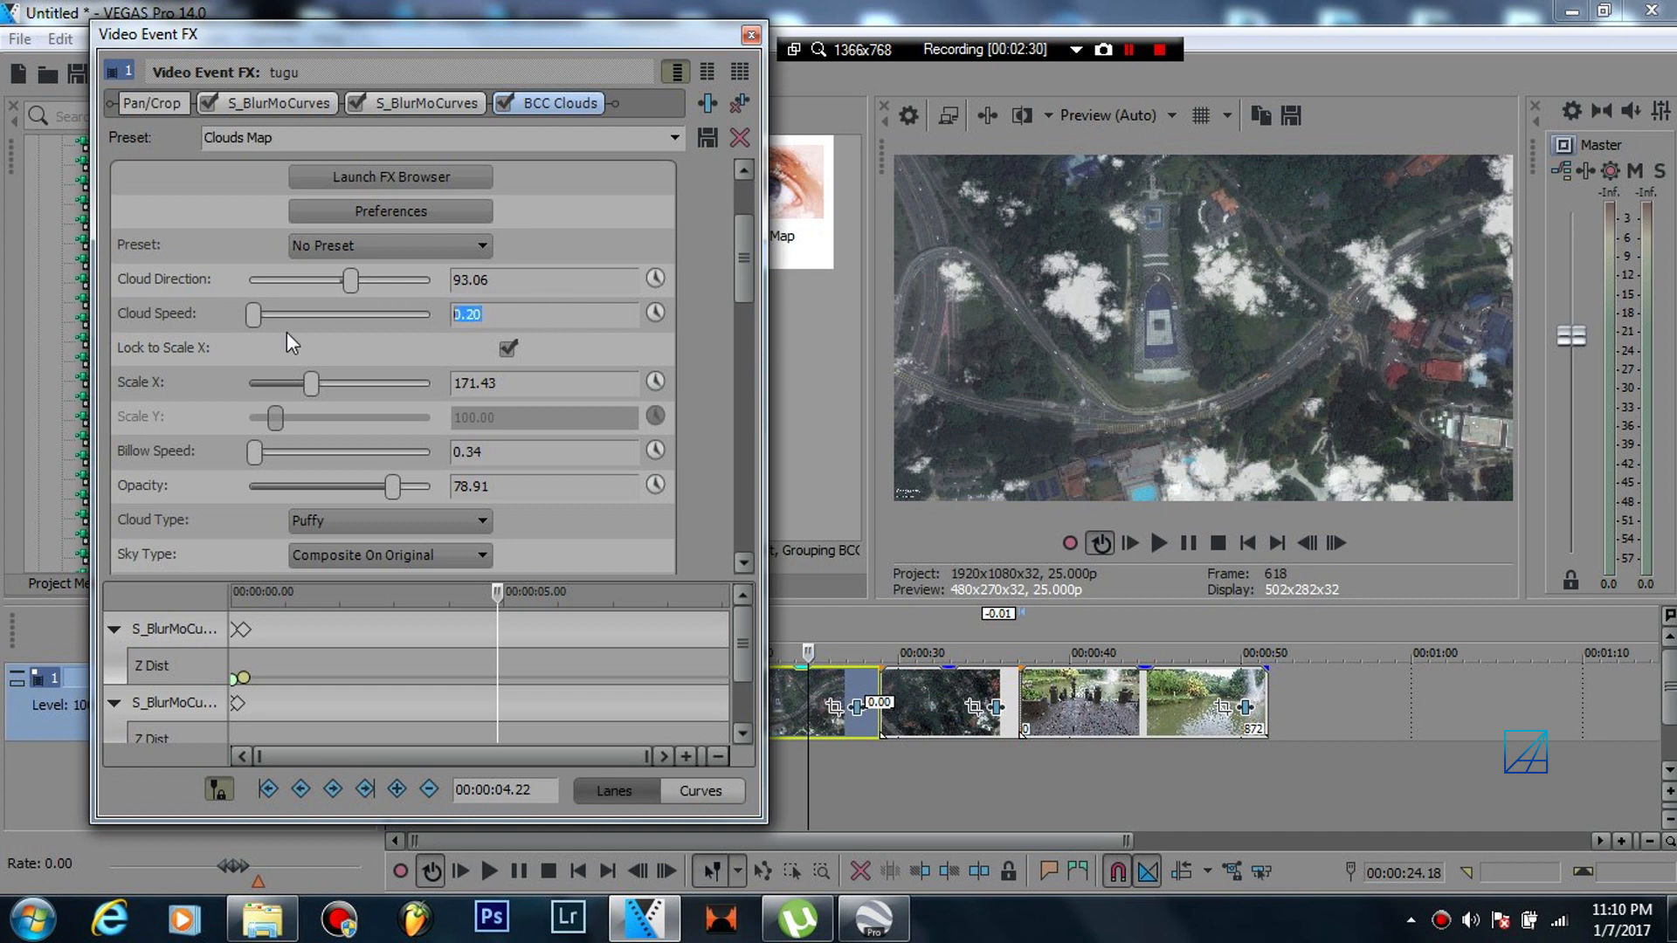
scroll(down, 3)
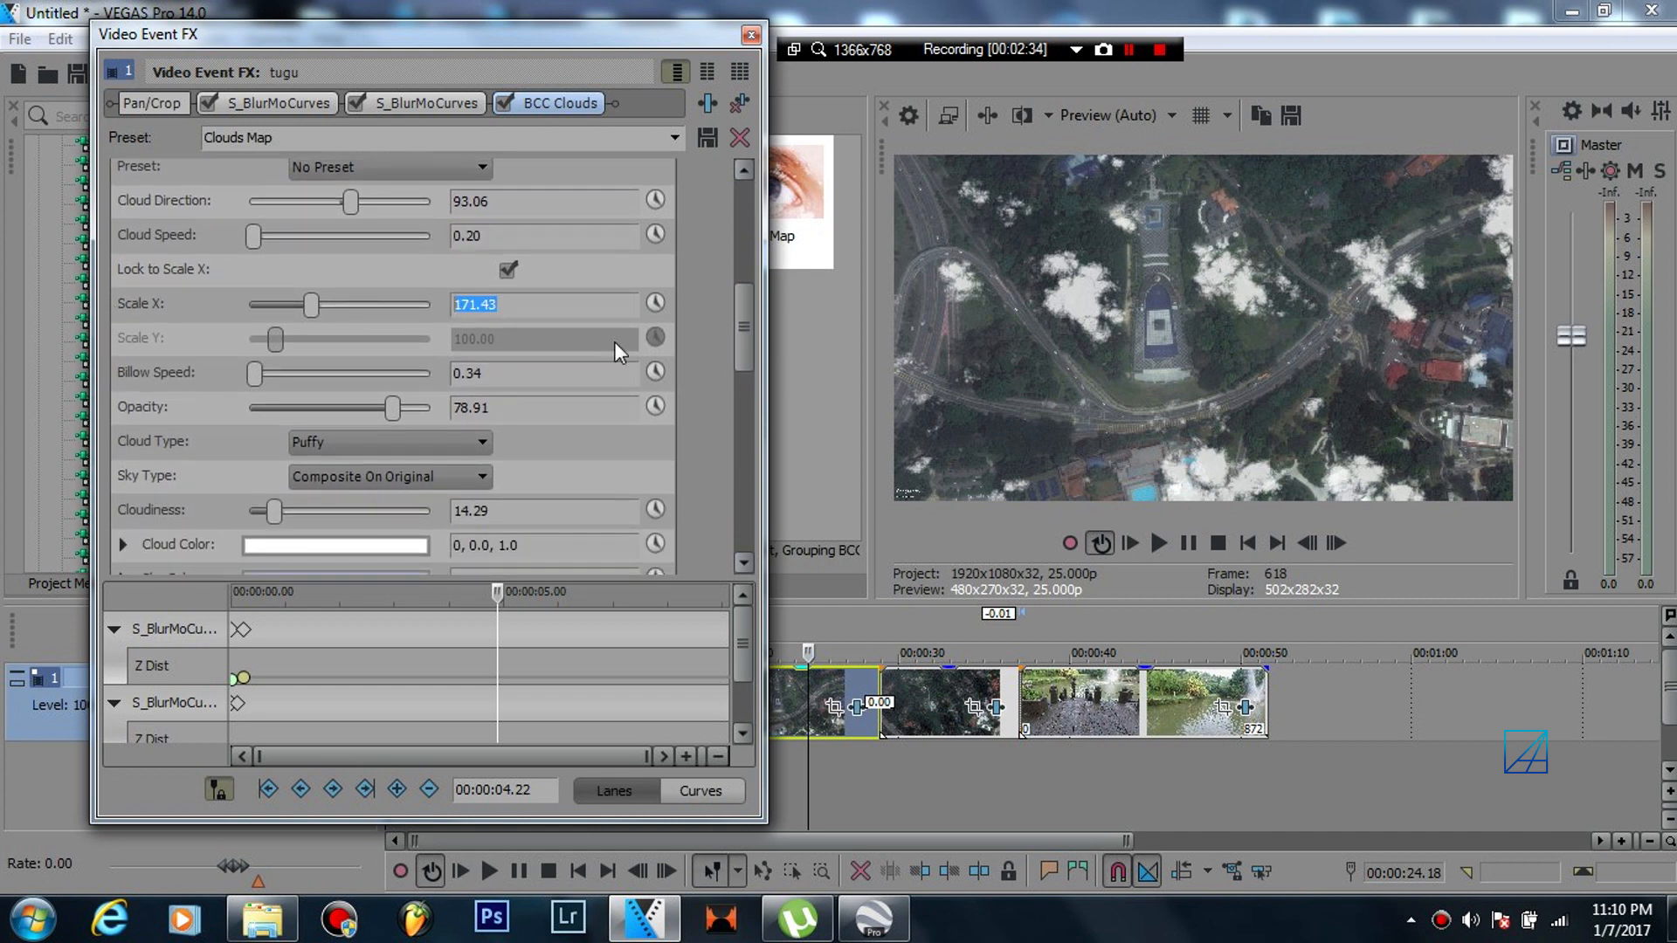
scroll(down, 3)
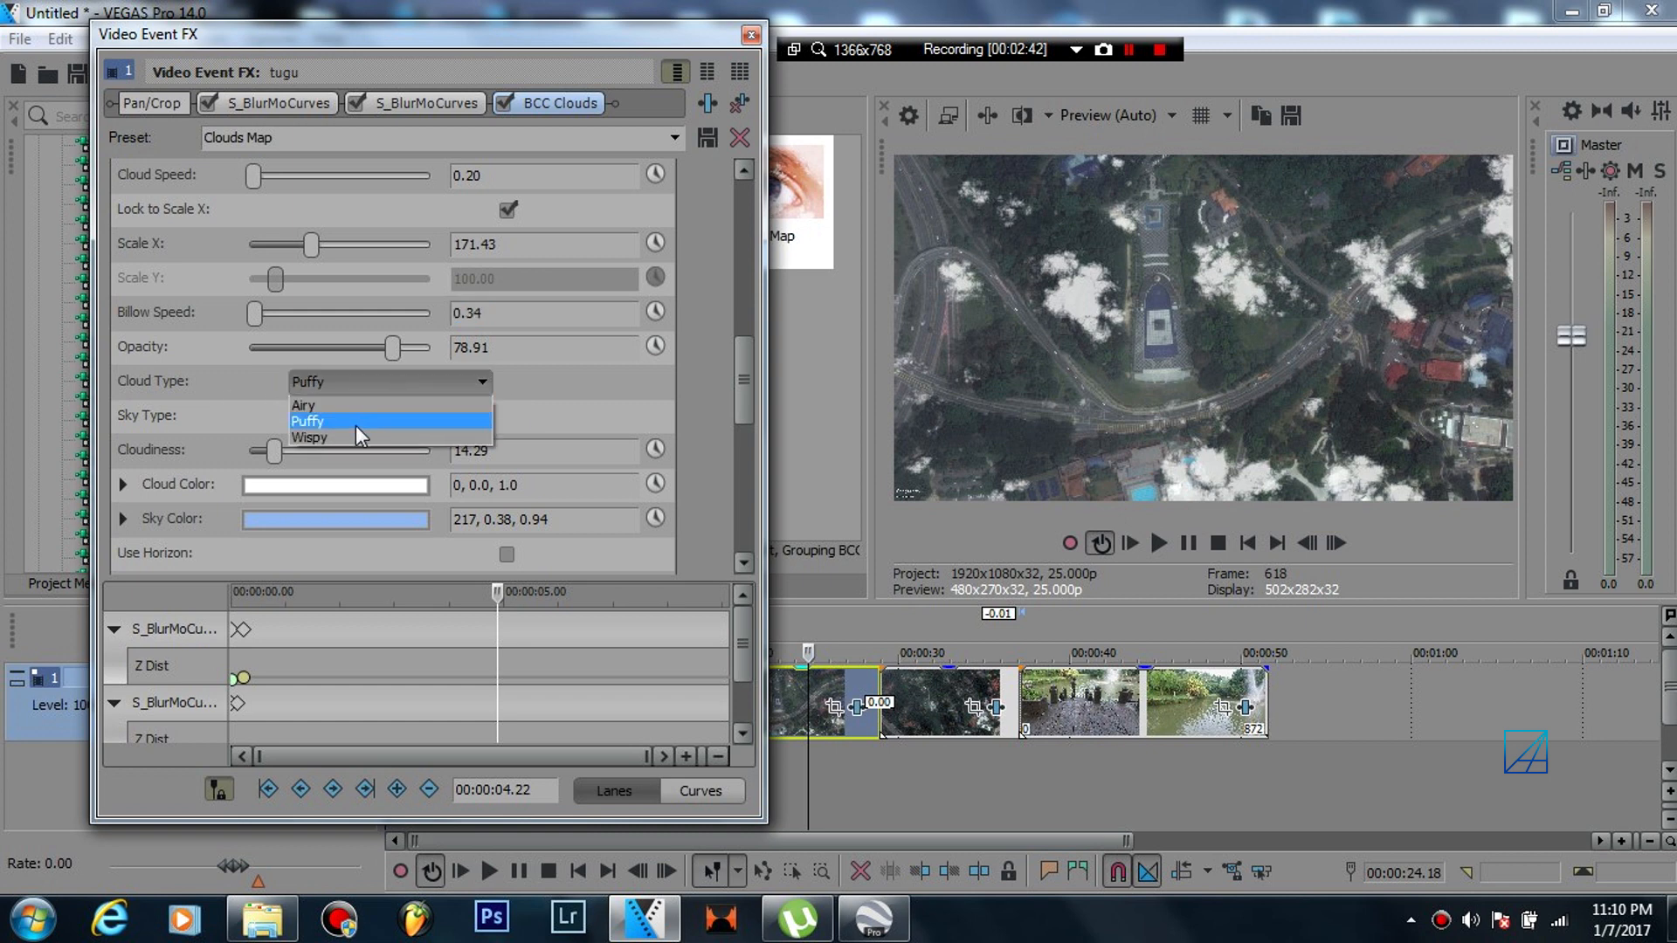
click(388, 416)
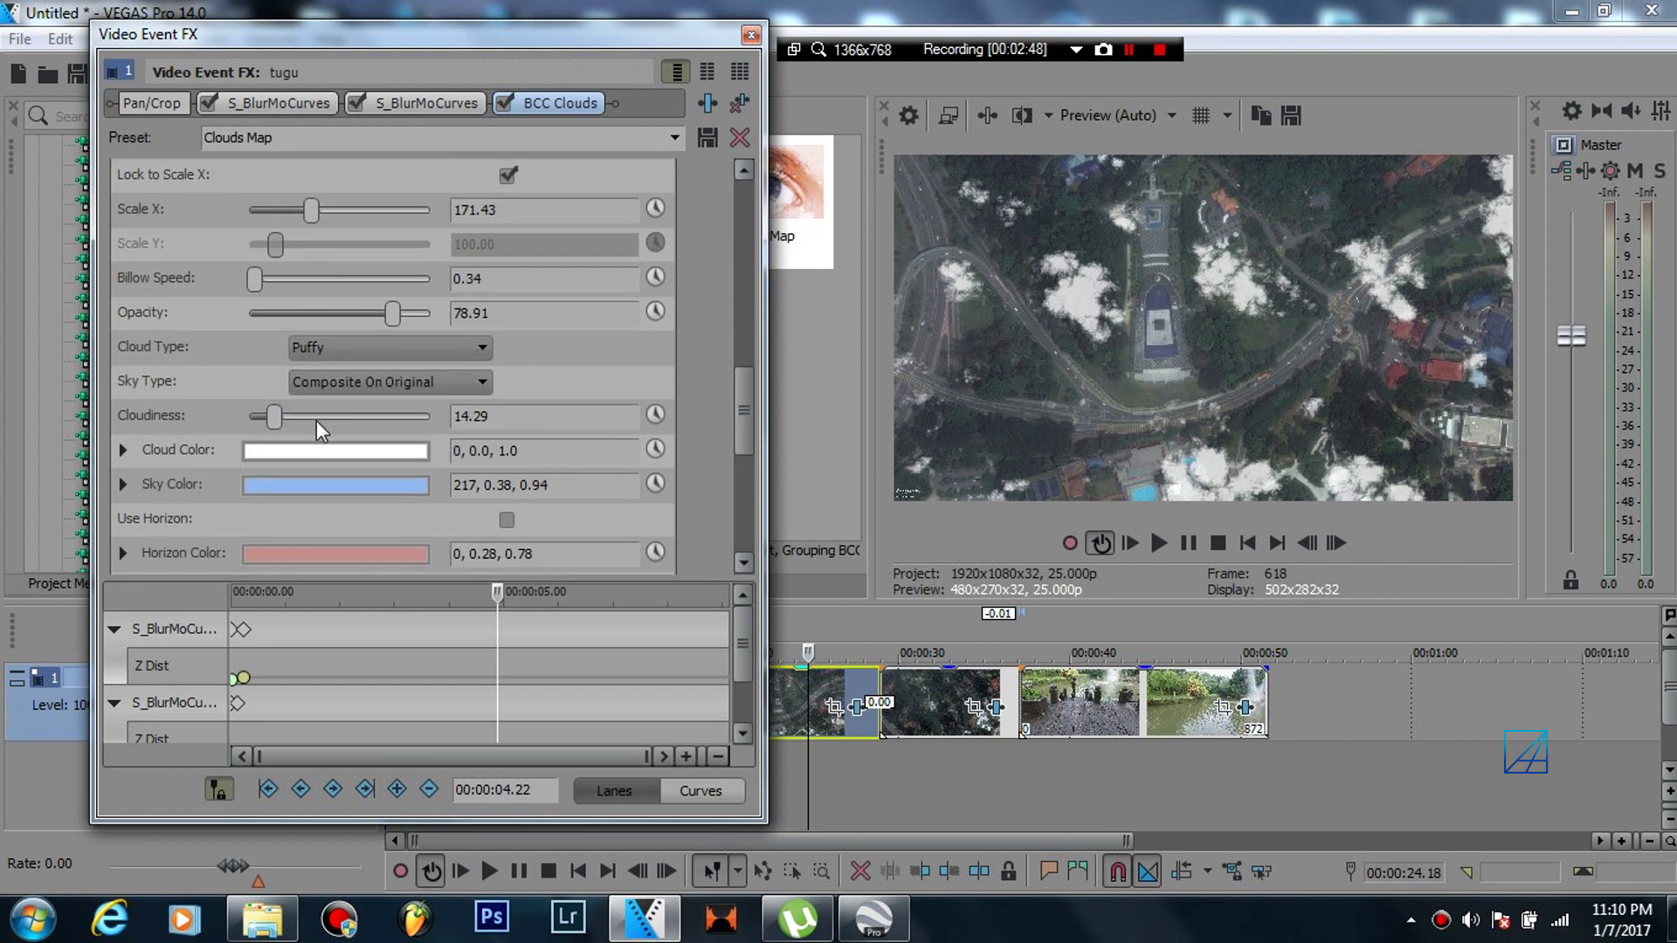
mouse_move(643, 168)
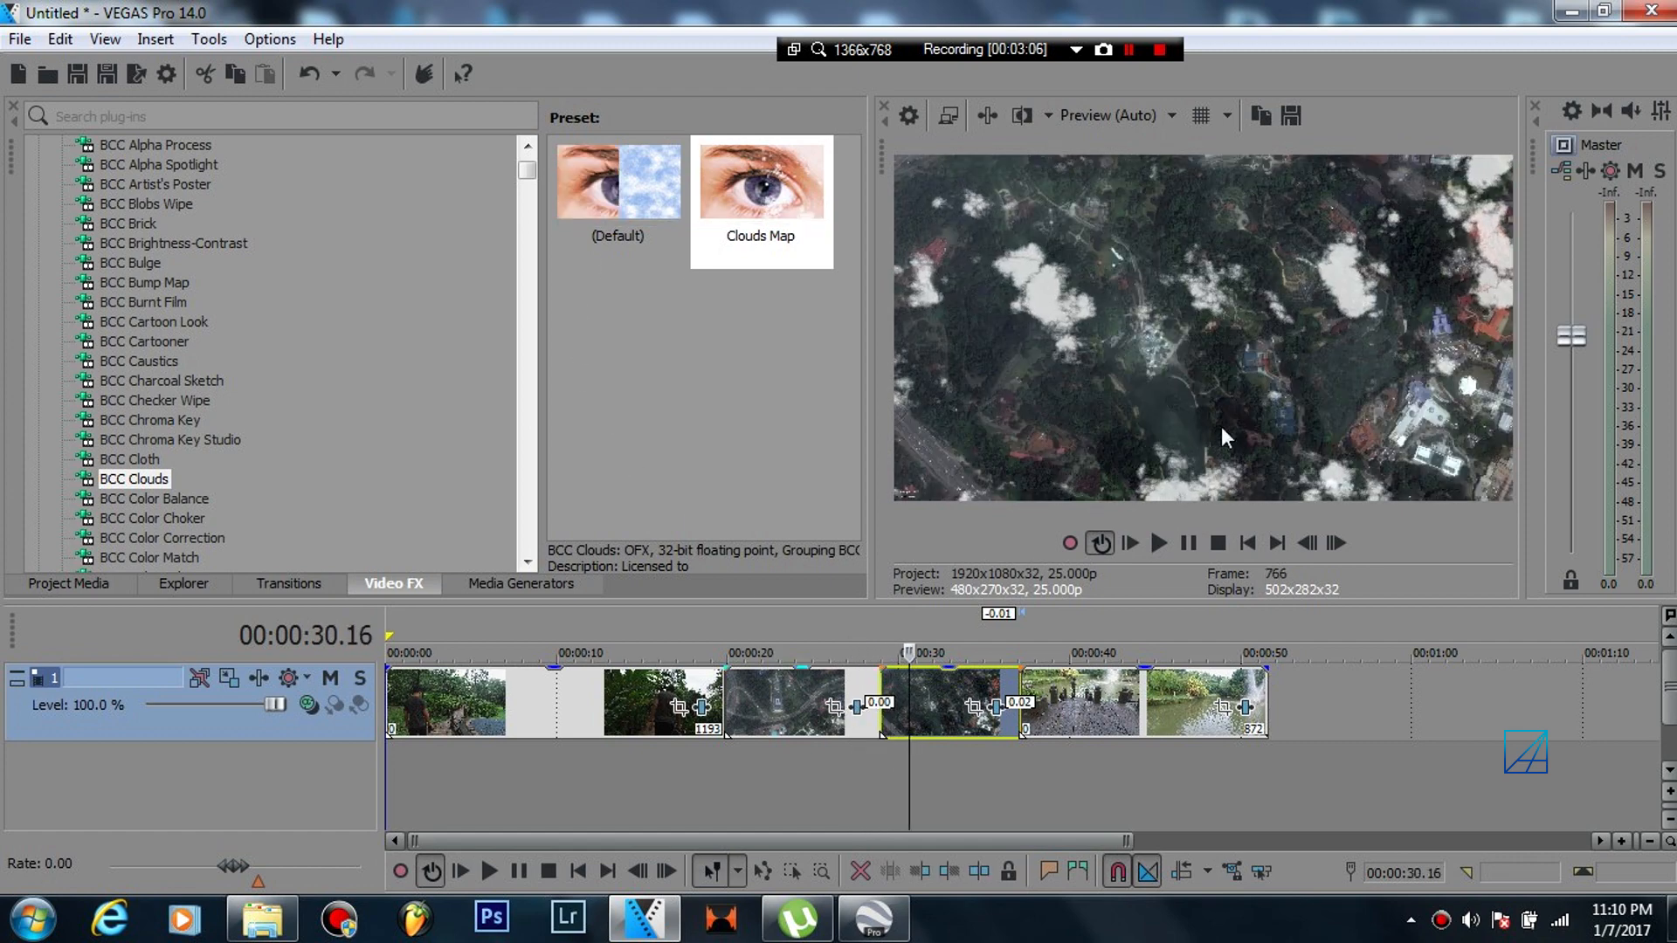
mouse_move(1252, 403)
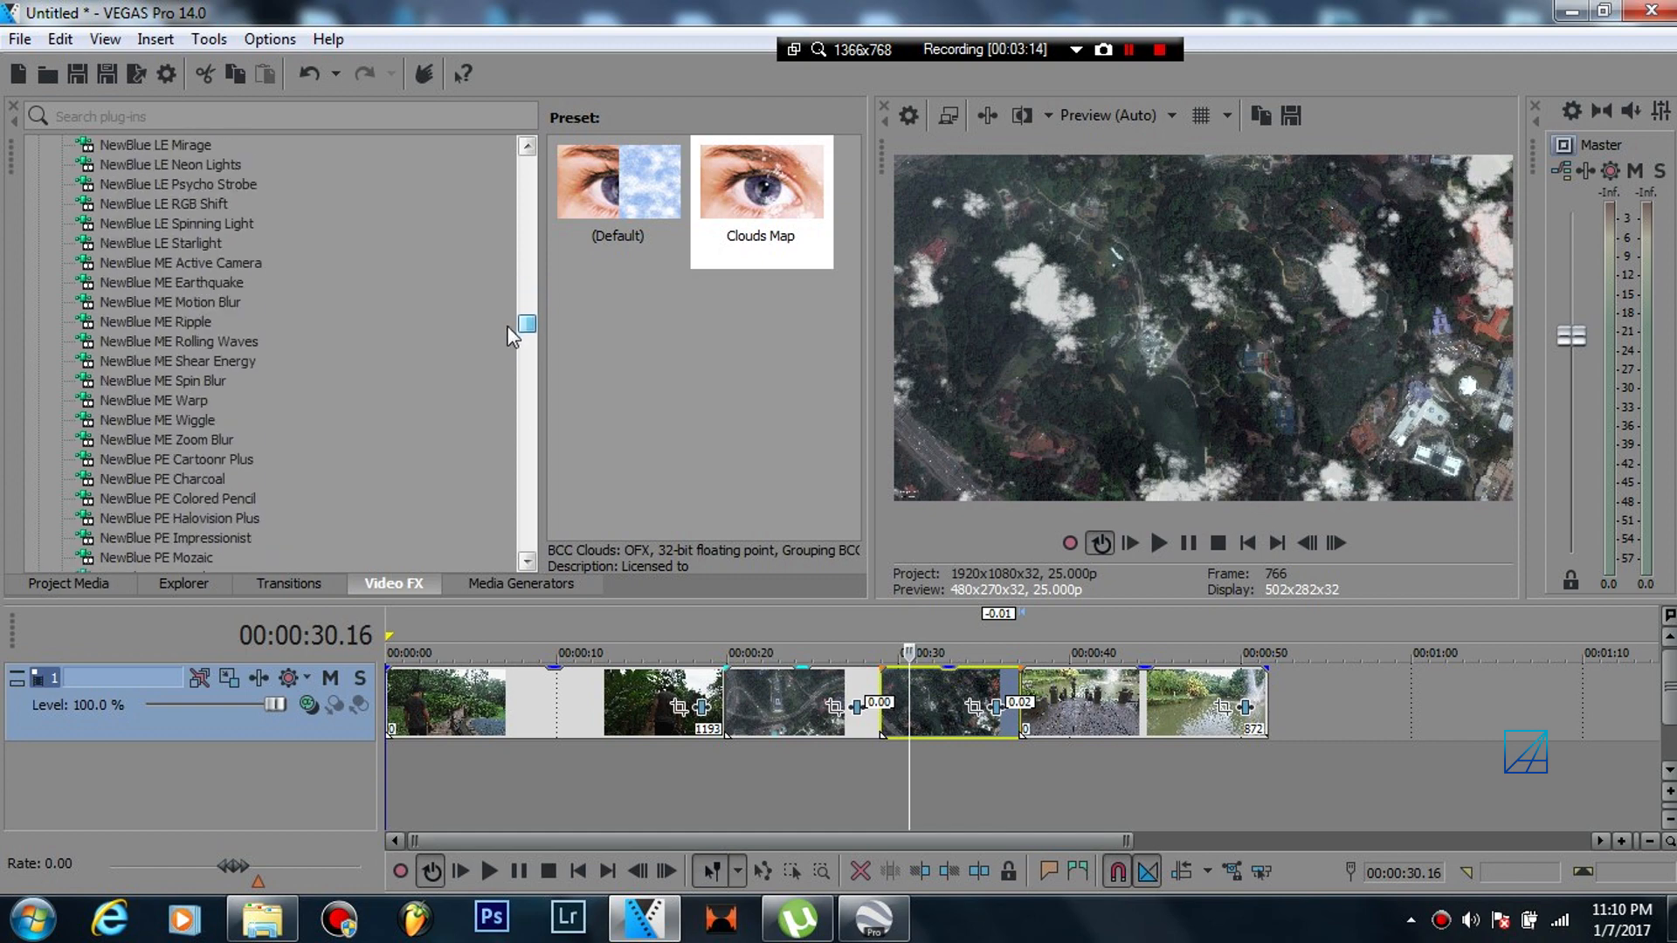
- Show the NewBlue ME Active Camera presets and scroll to the Map preset
click(183, 262)
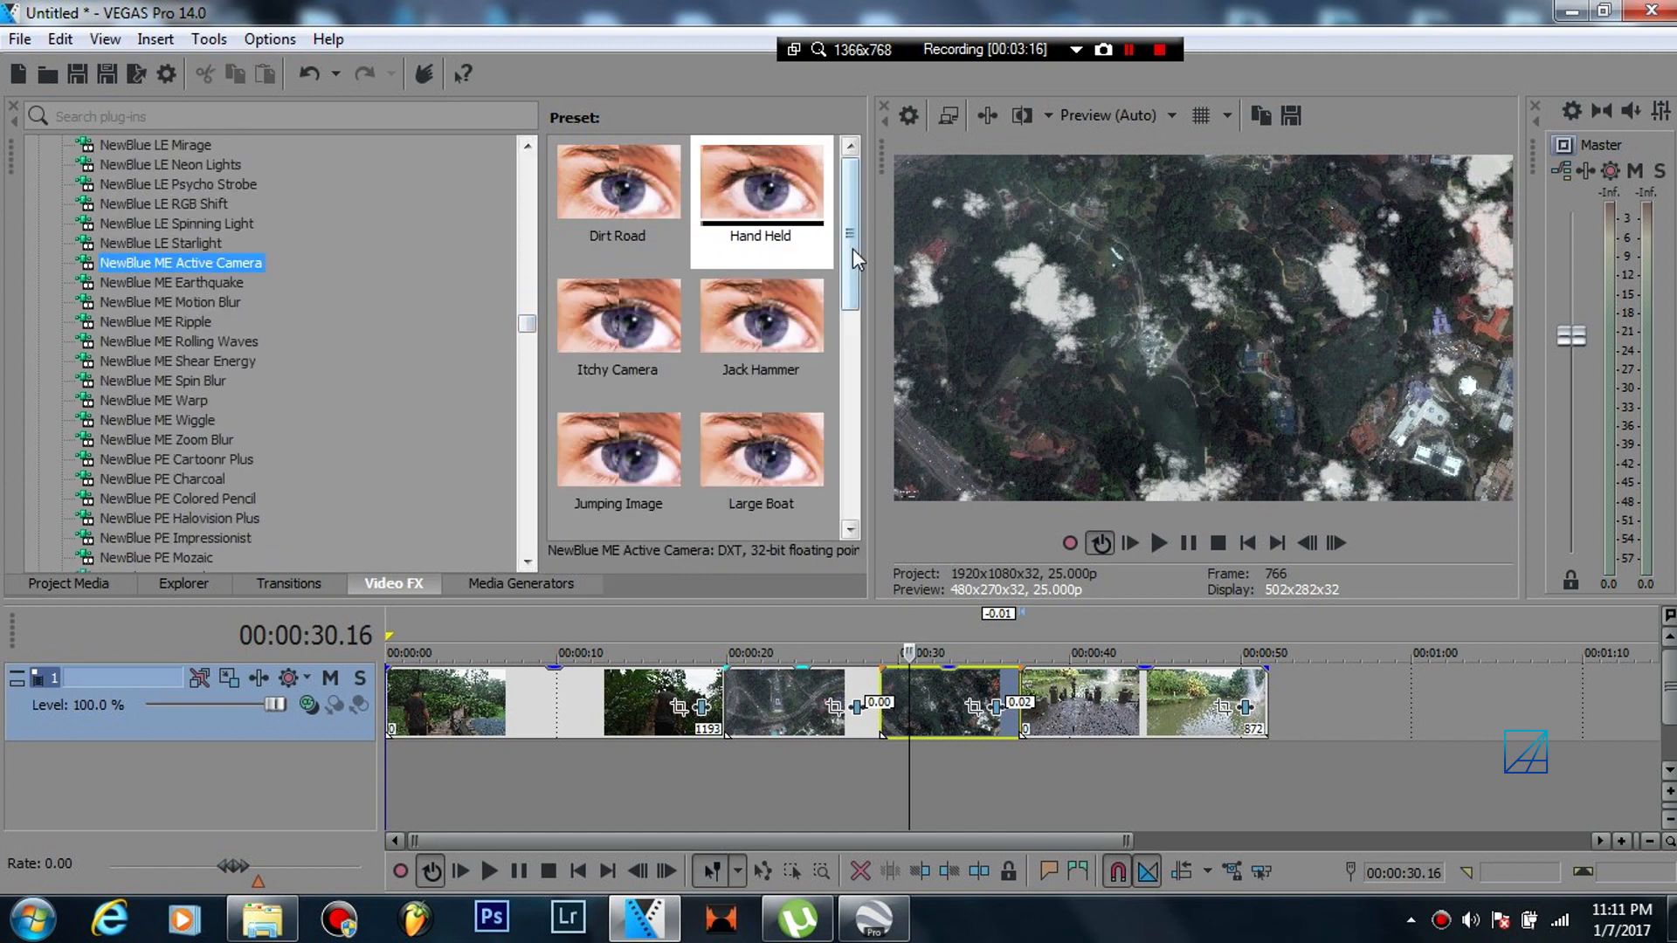
scroll(down, 3)
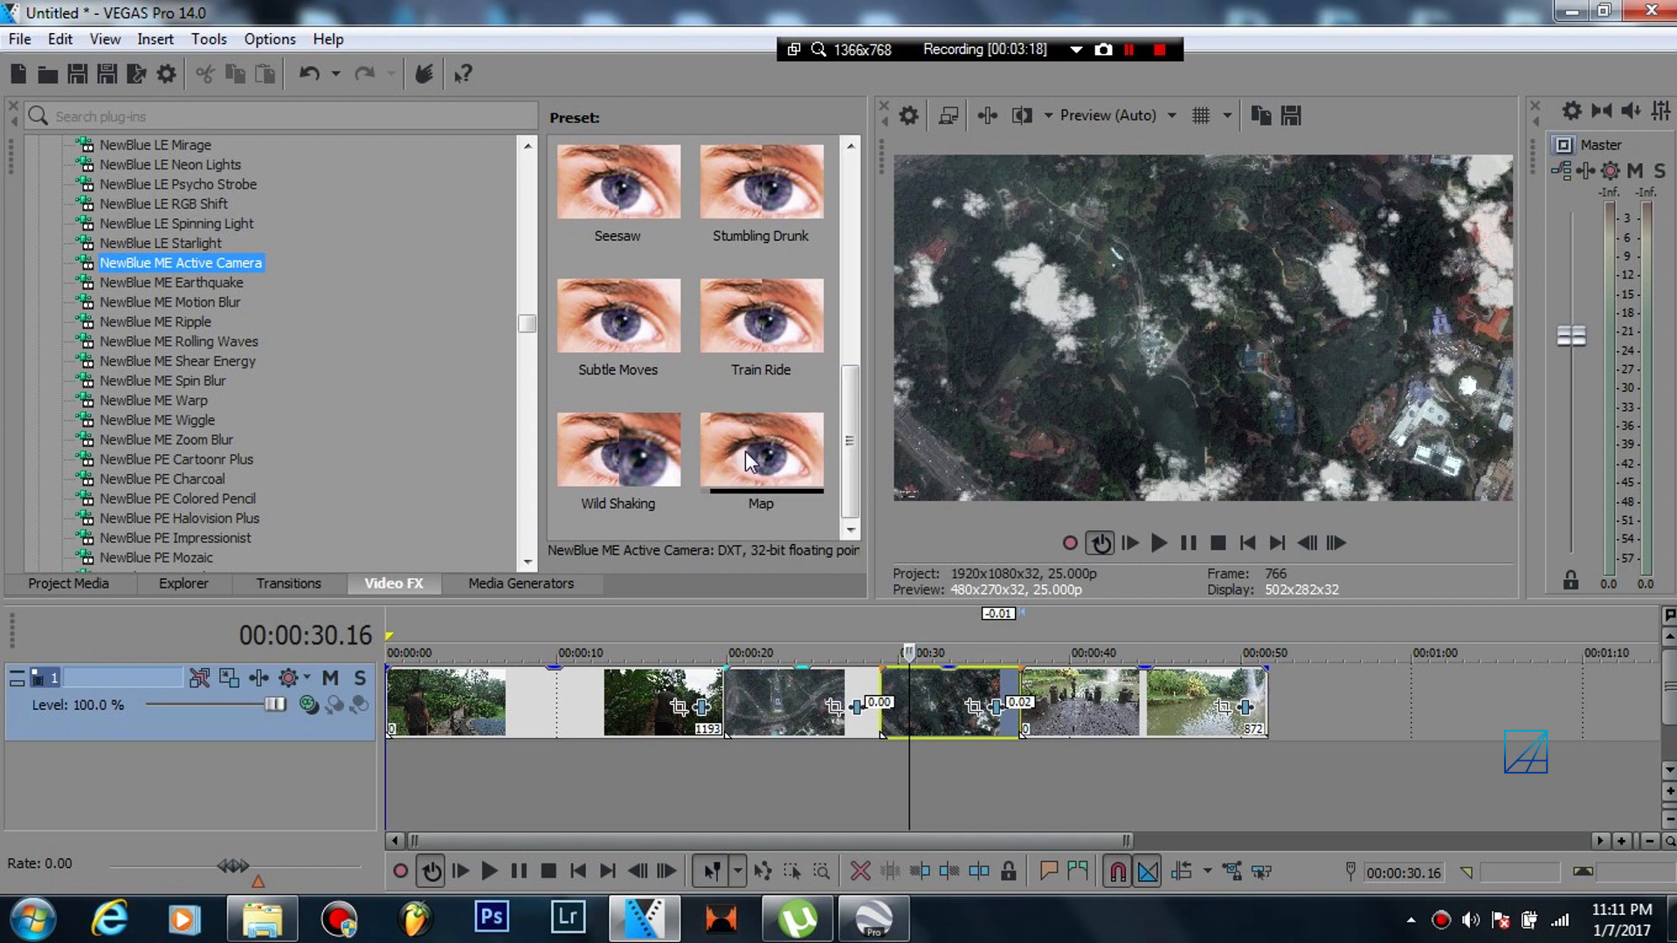
- Apply the Active Camera Map shake preset to the events and check it on the map event
double_click(761, 451)
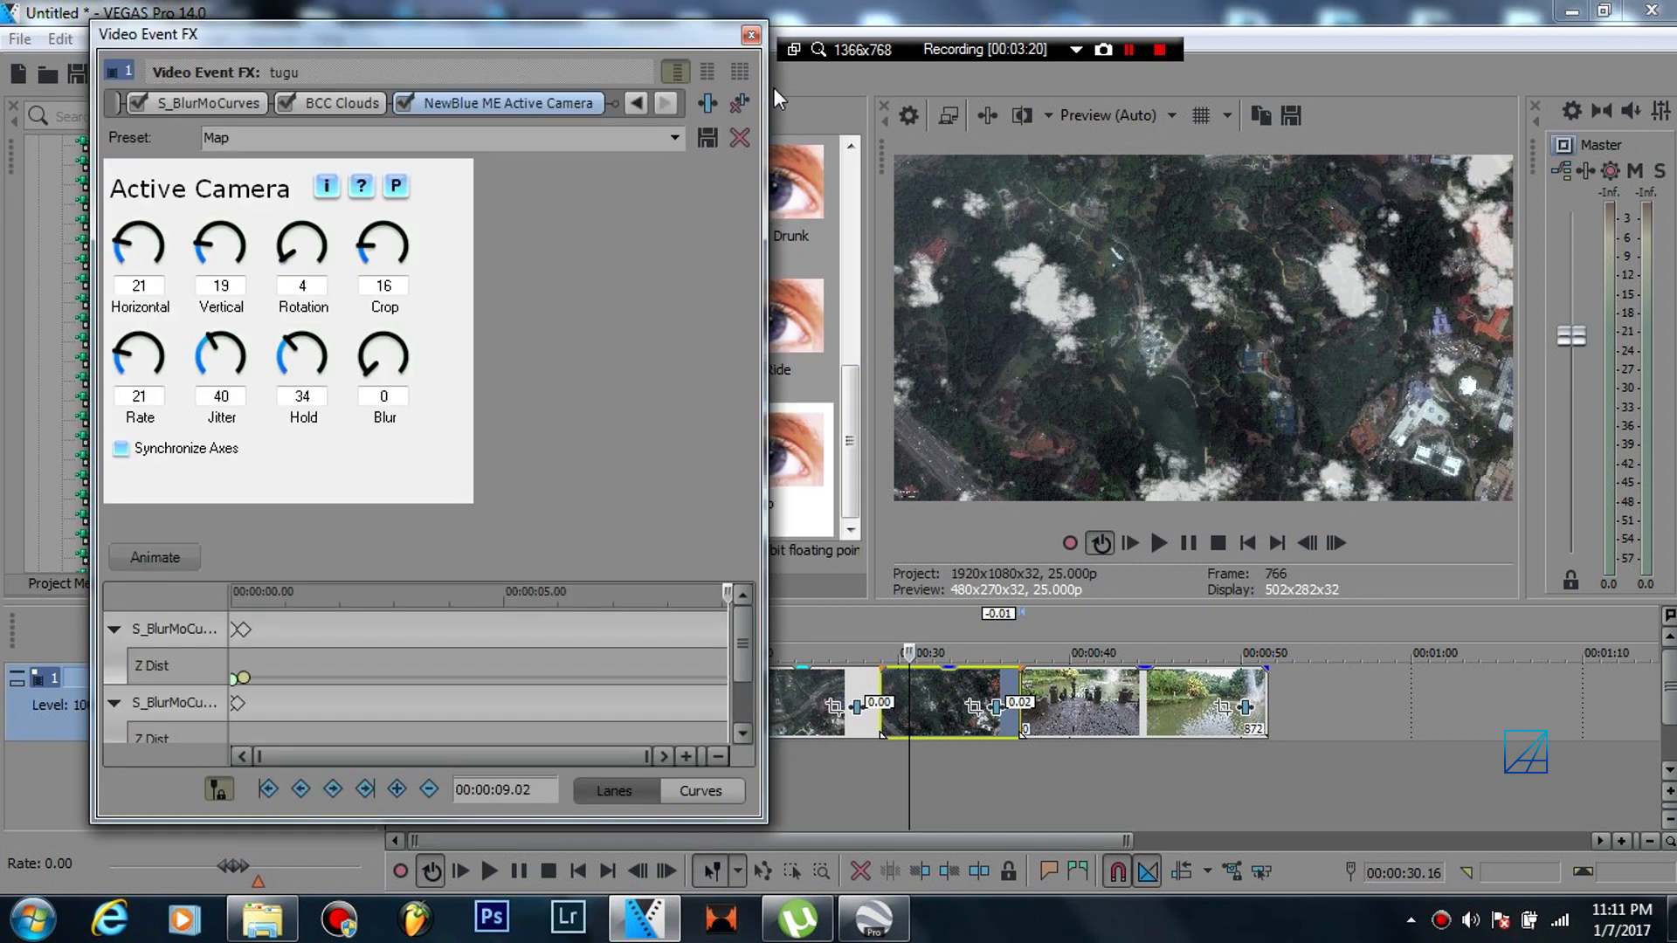
click(747, 31)
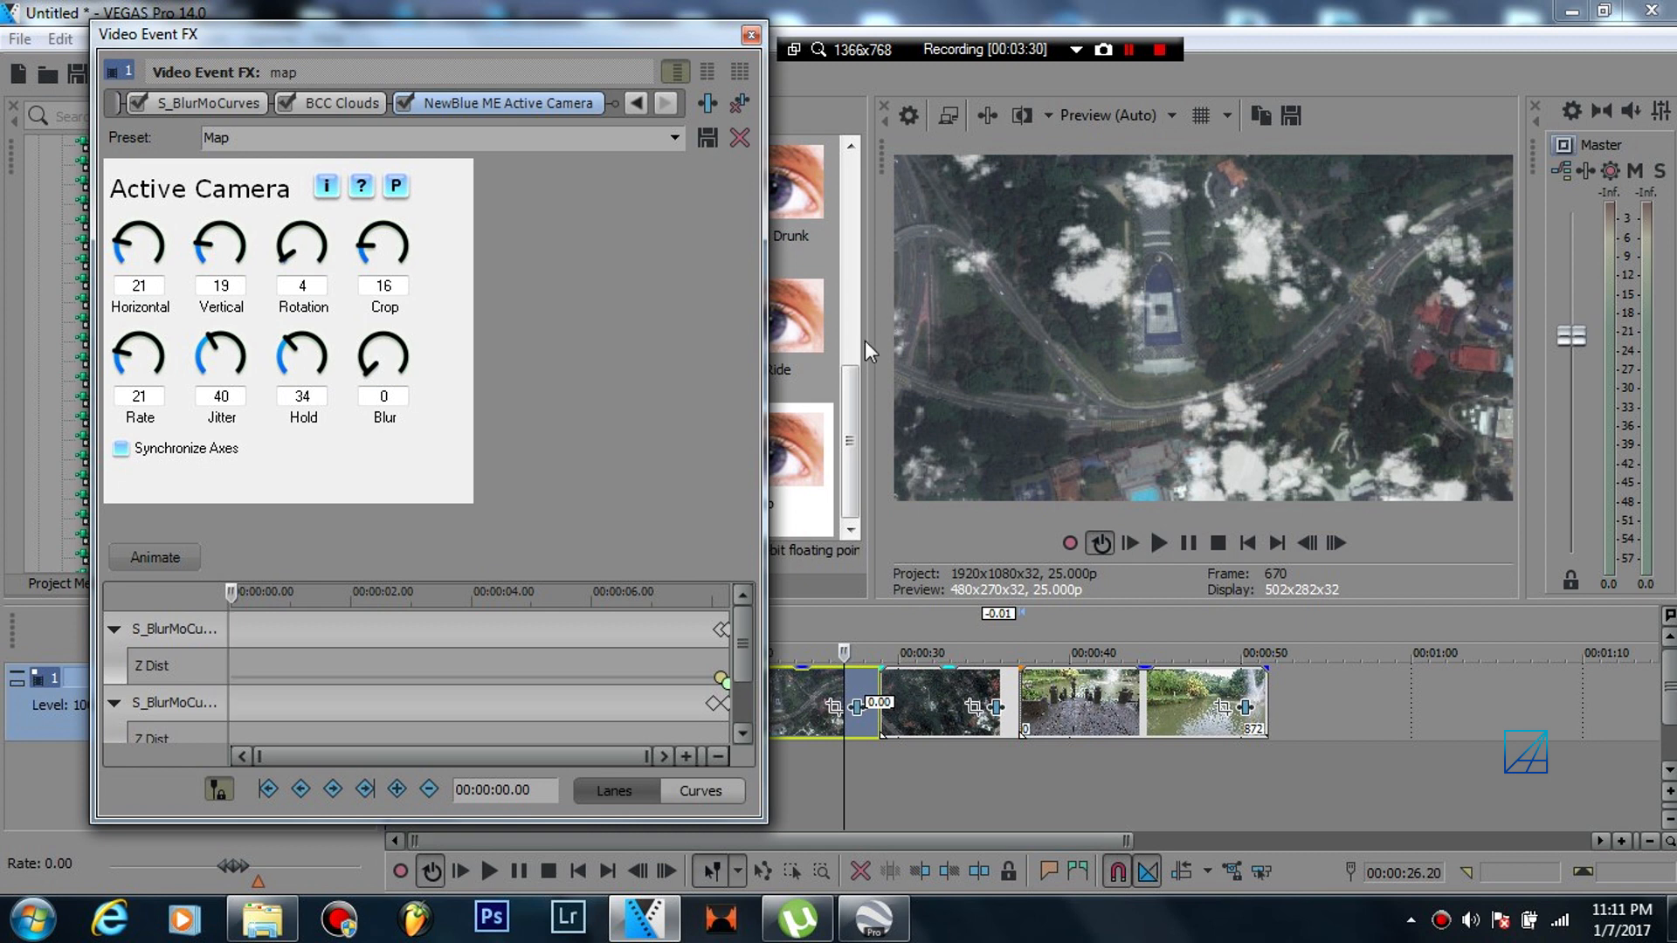
mouse_move(155, 433)
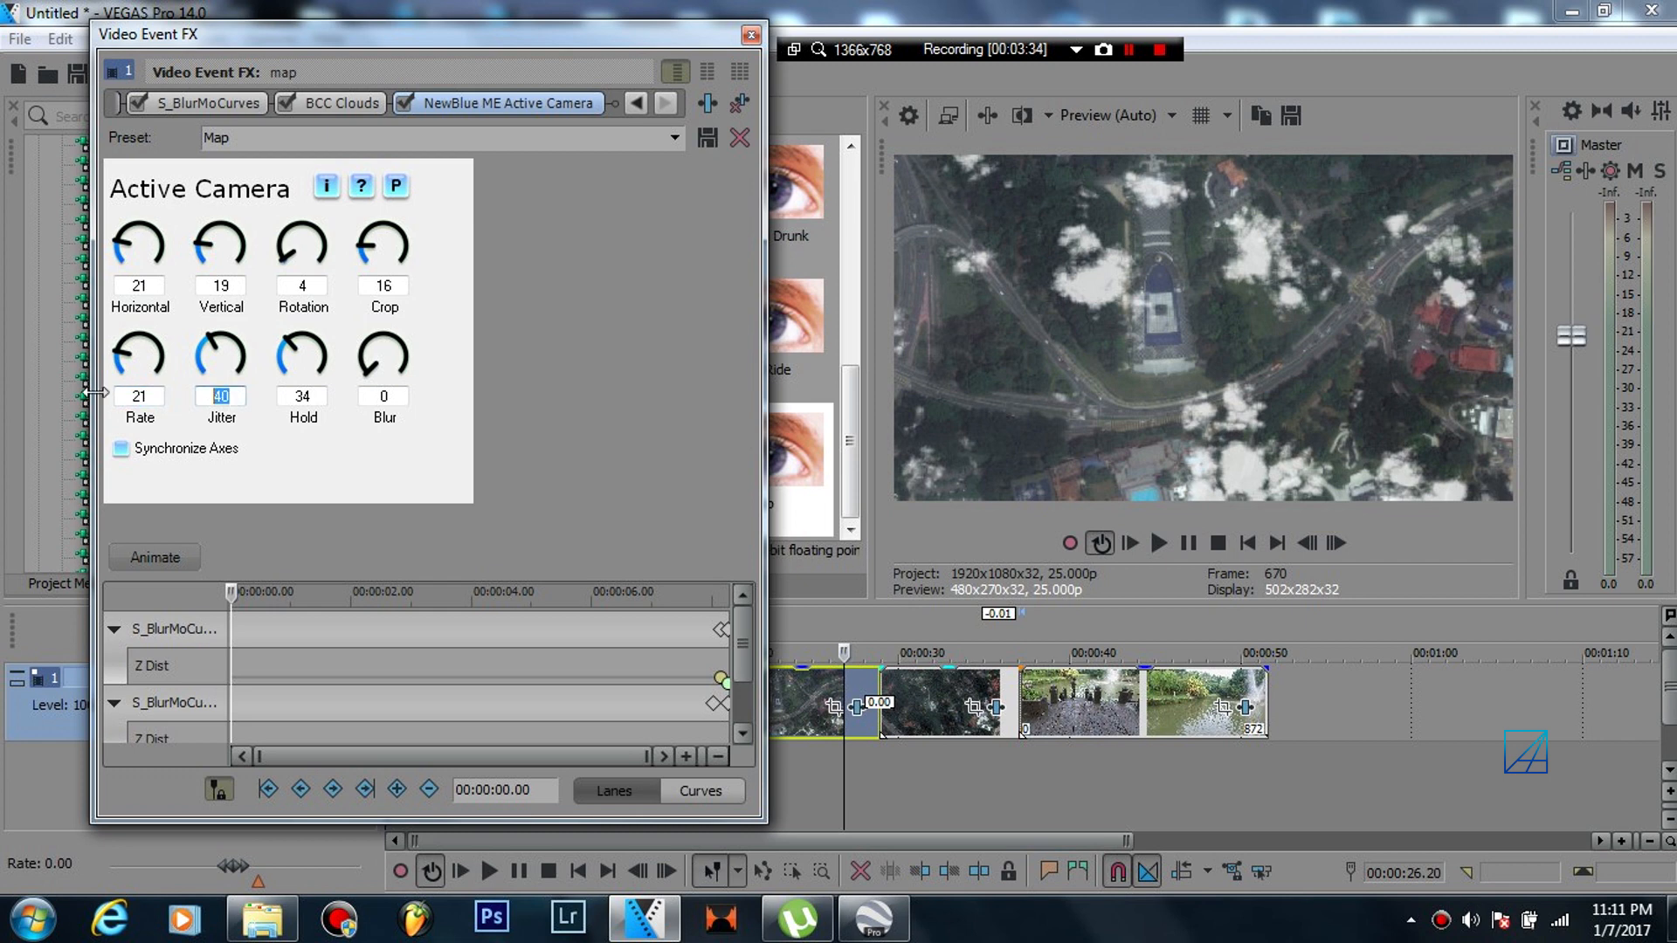
click(384, 395)
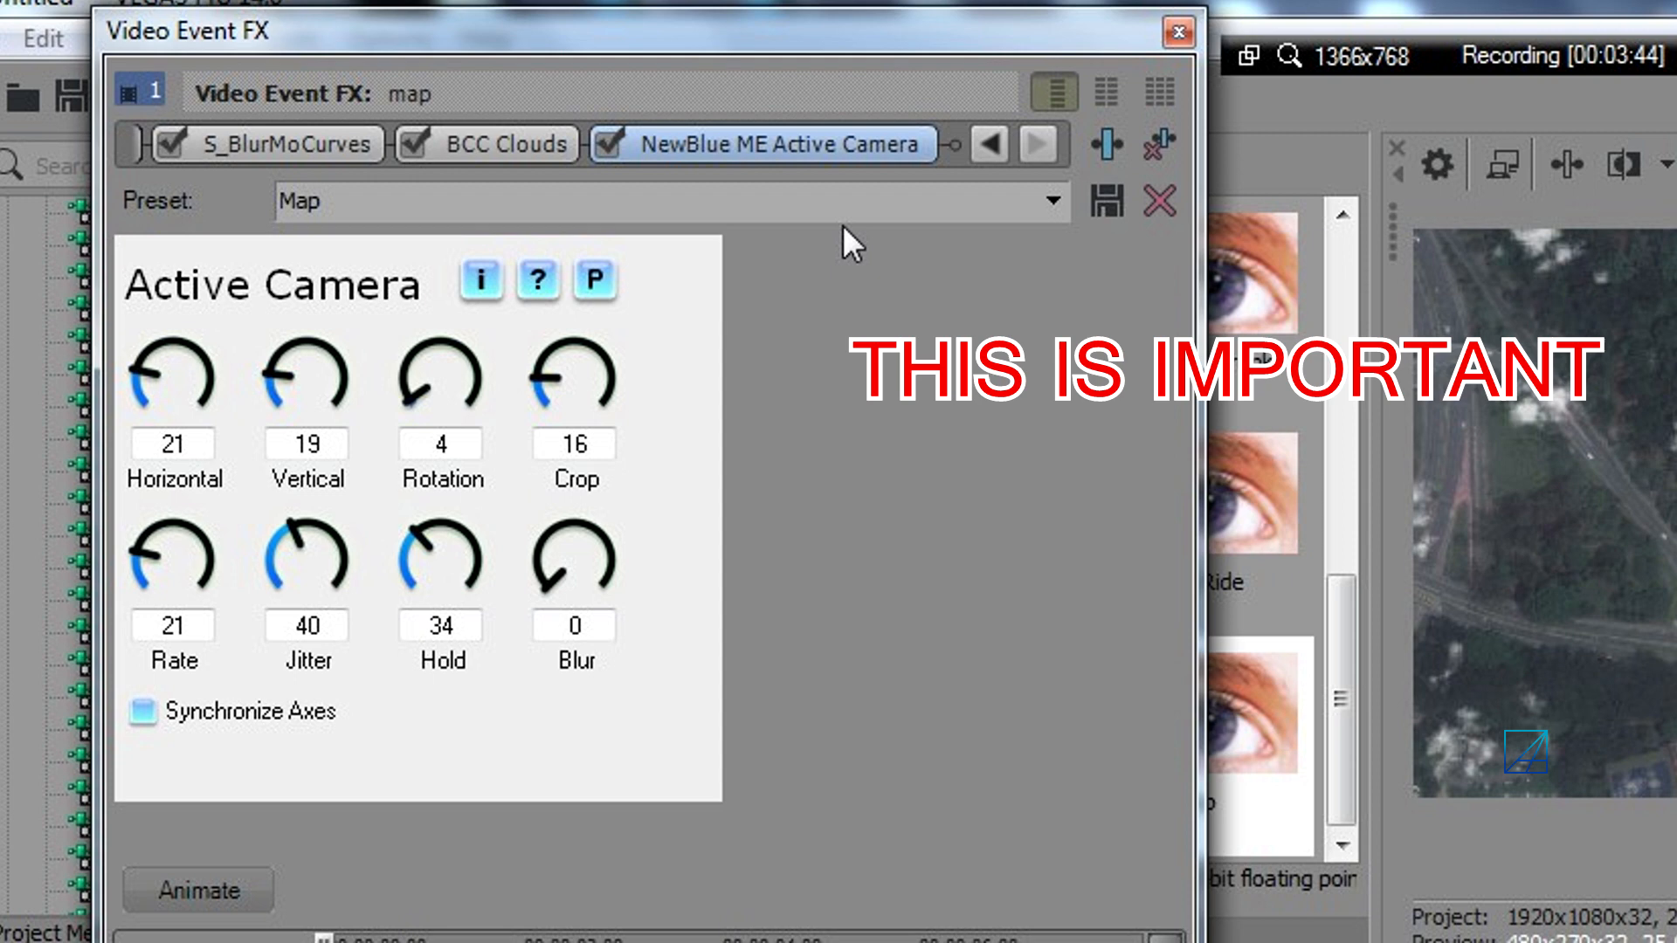
- Step through the map event's Pan/Crop, BCC Clouds and Active Camera settings to verify the chain order
click(500, 145)
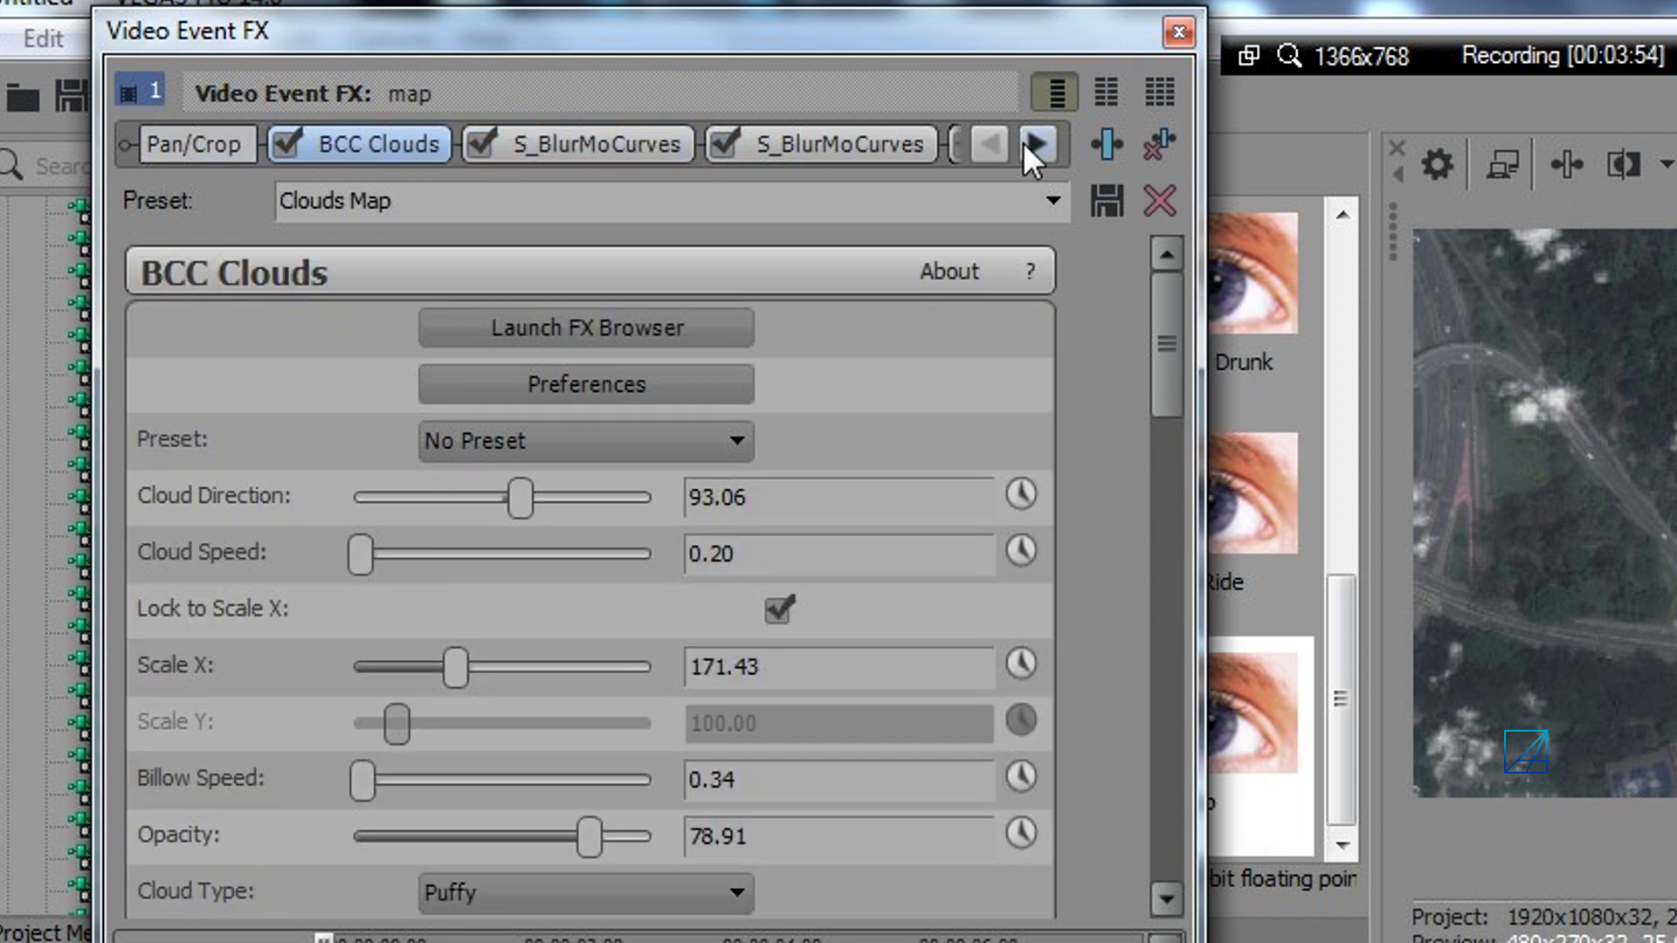
click(1038, 145)
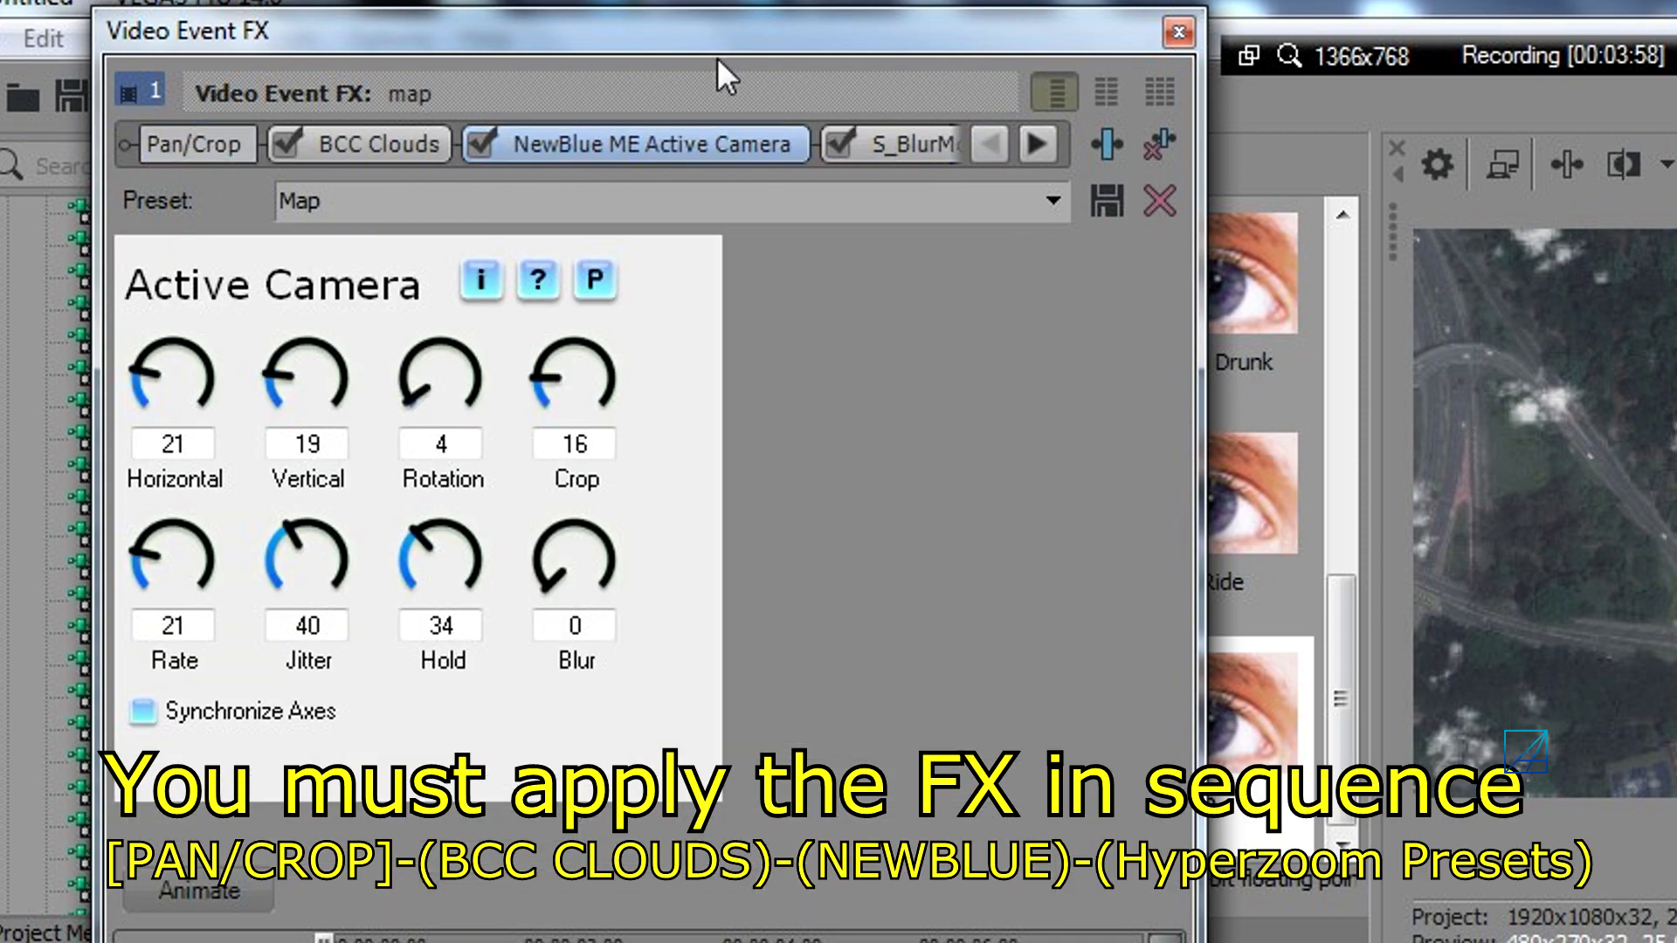
click(379, 150)
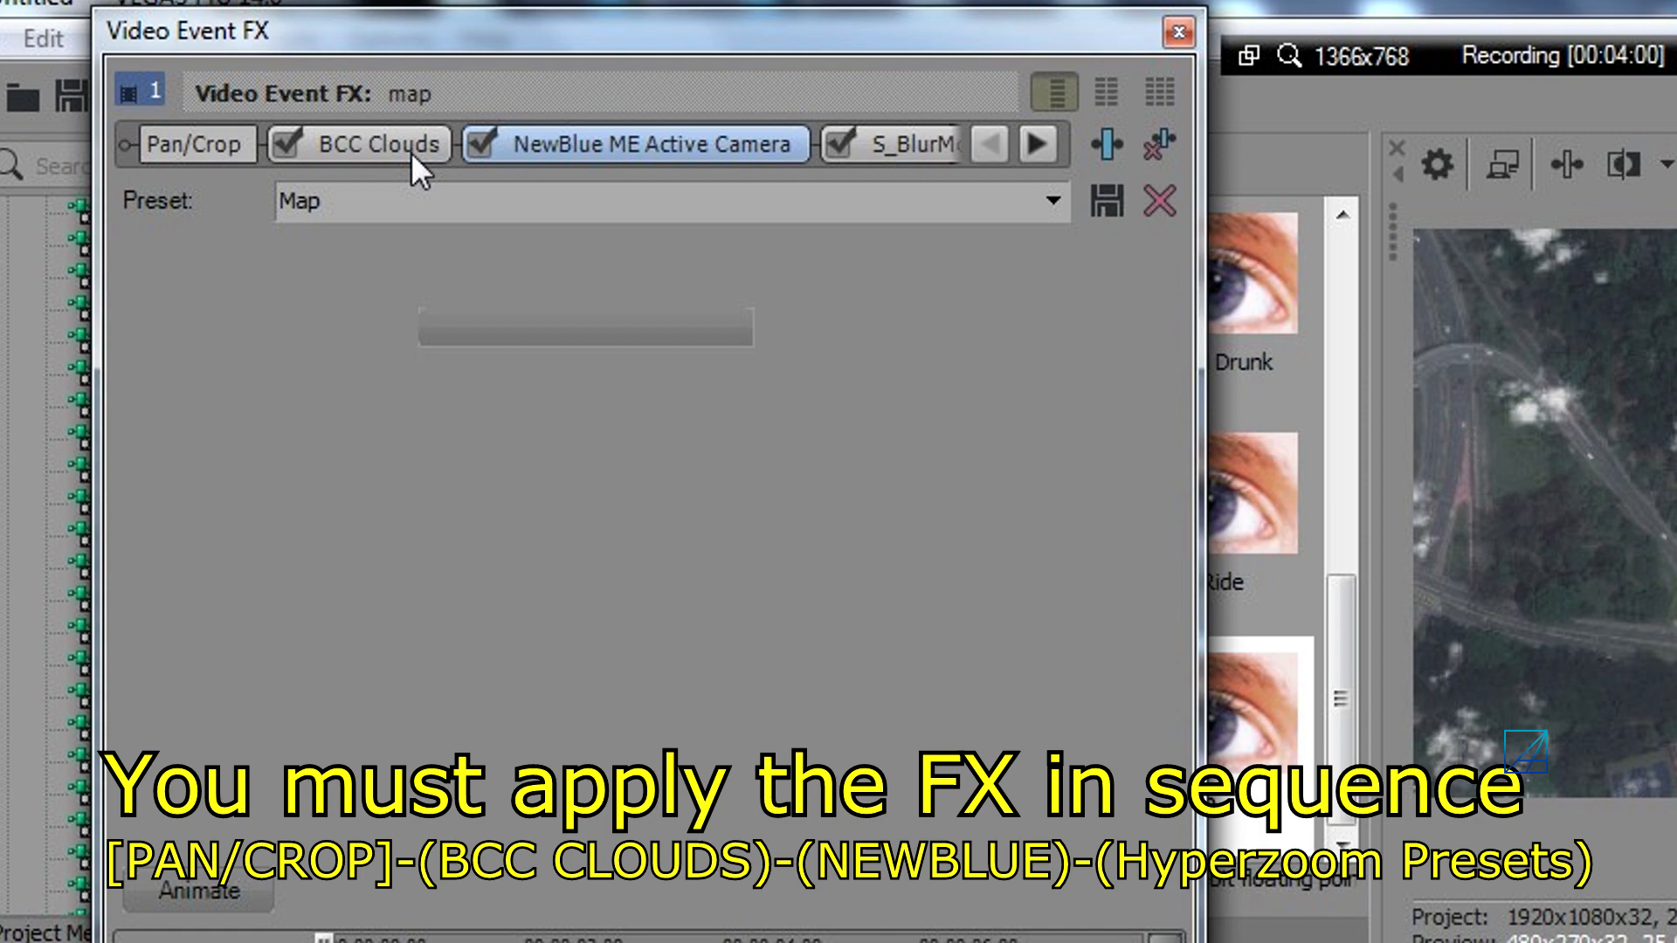
click(367, 144)
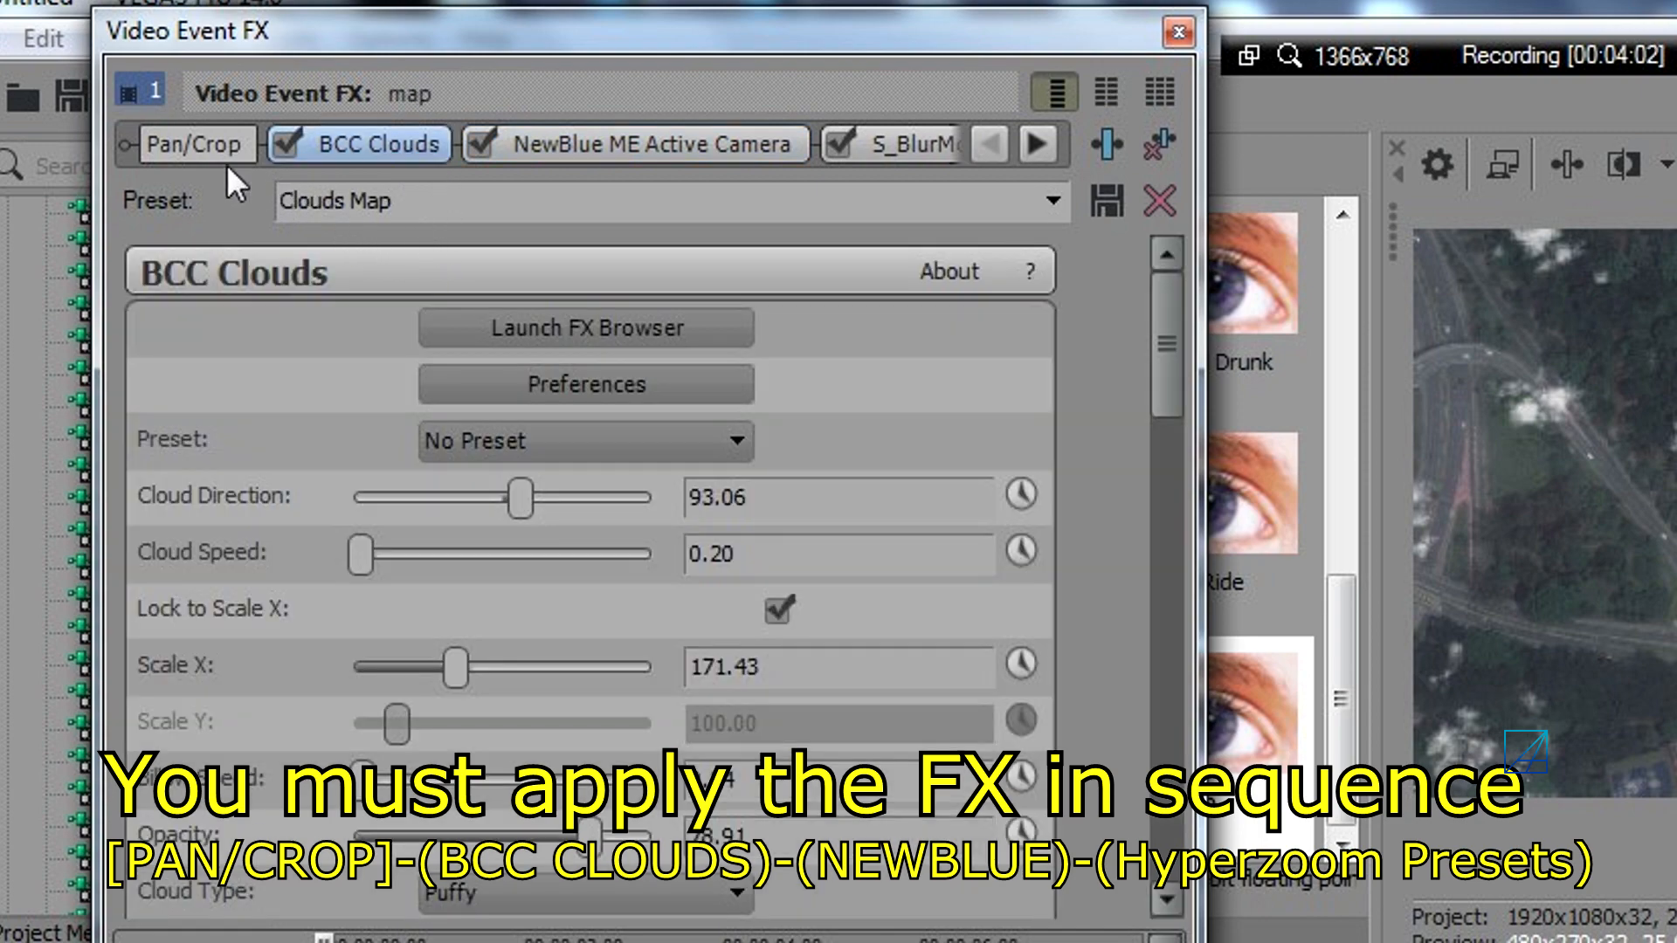
click(194, 145)
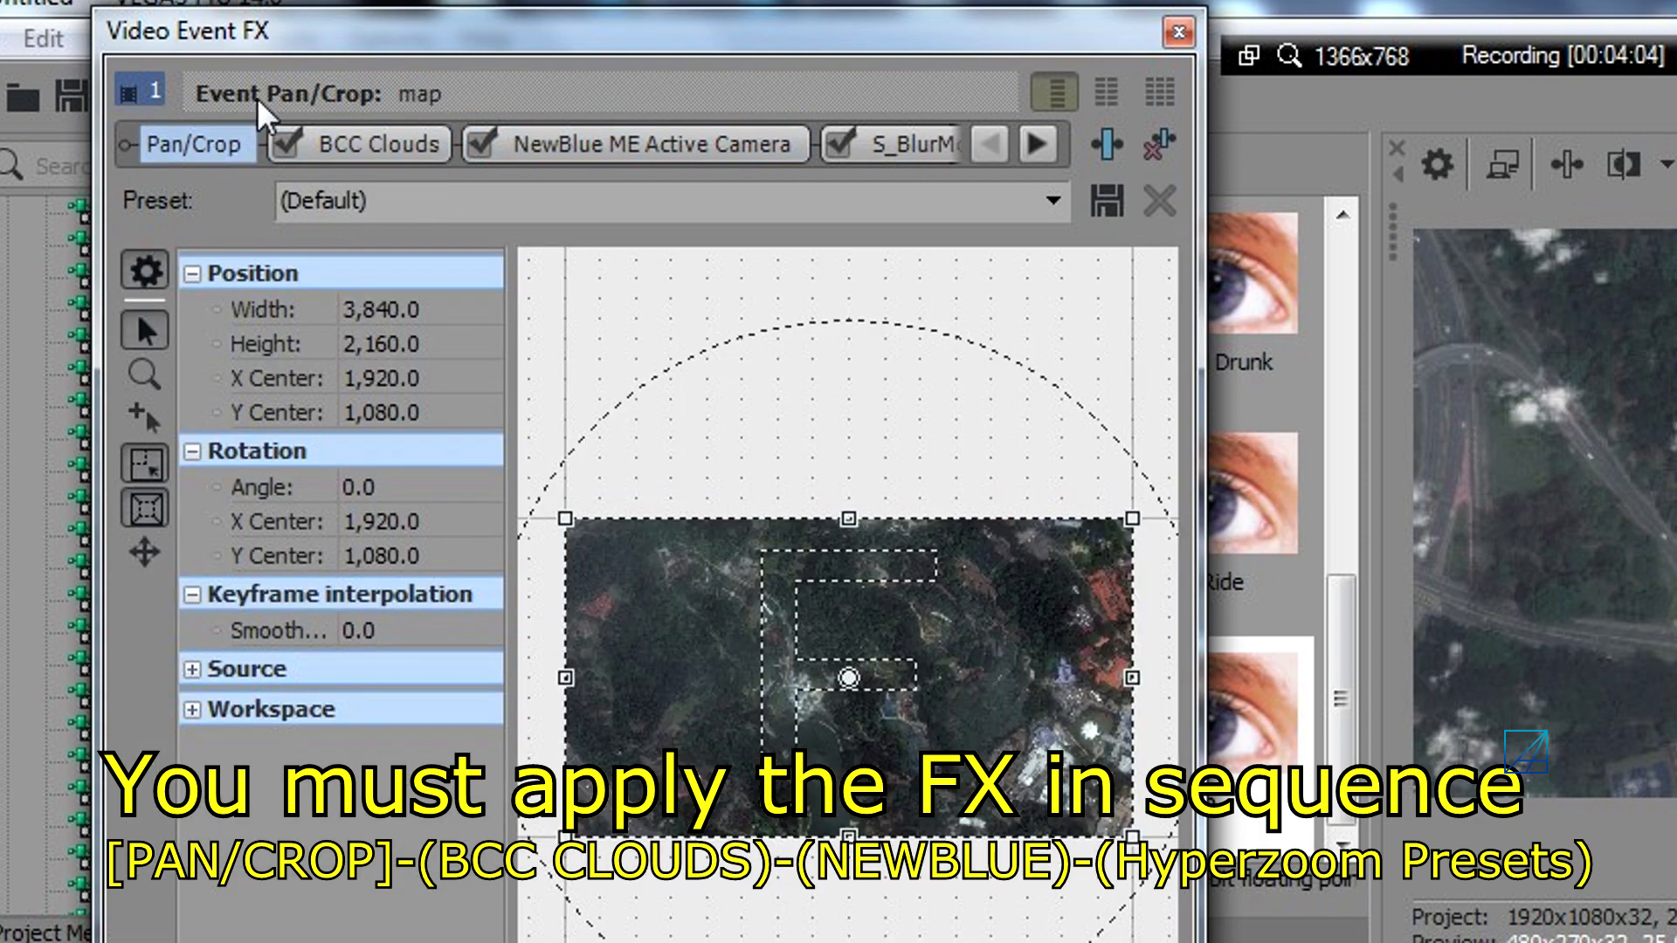
click(370, 145)
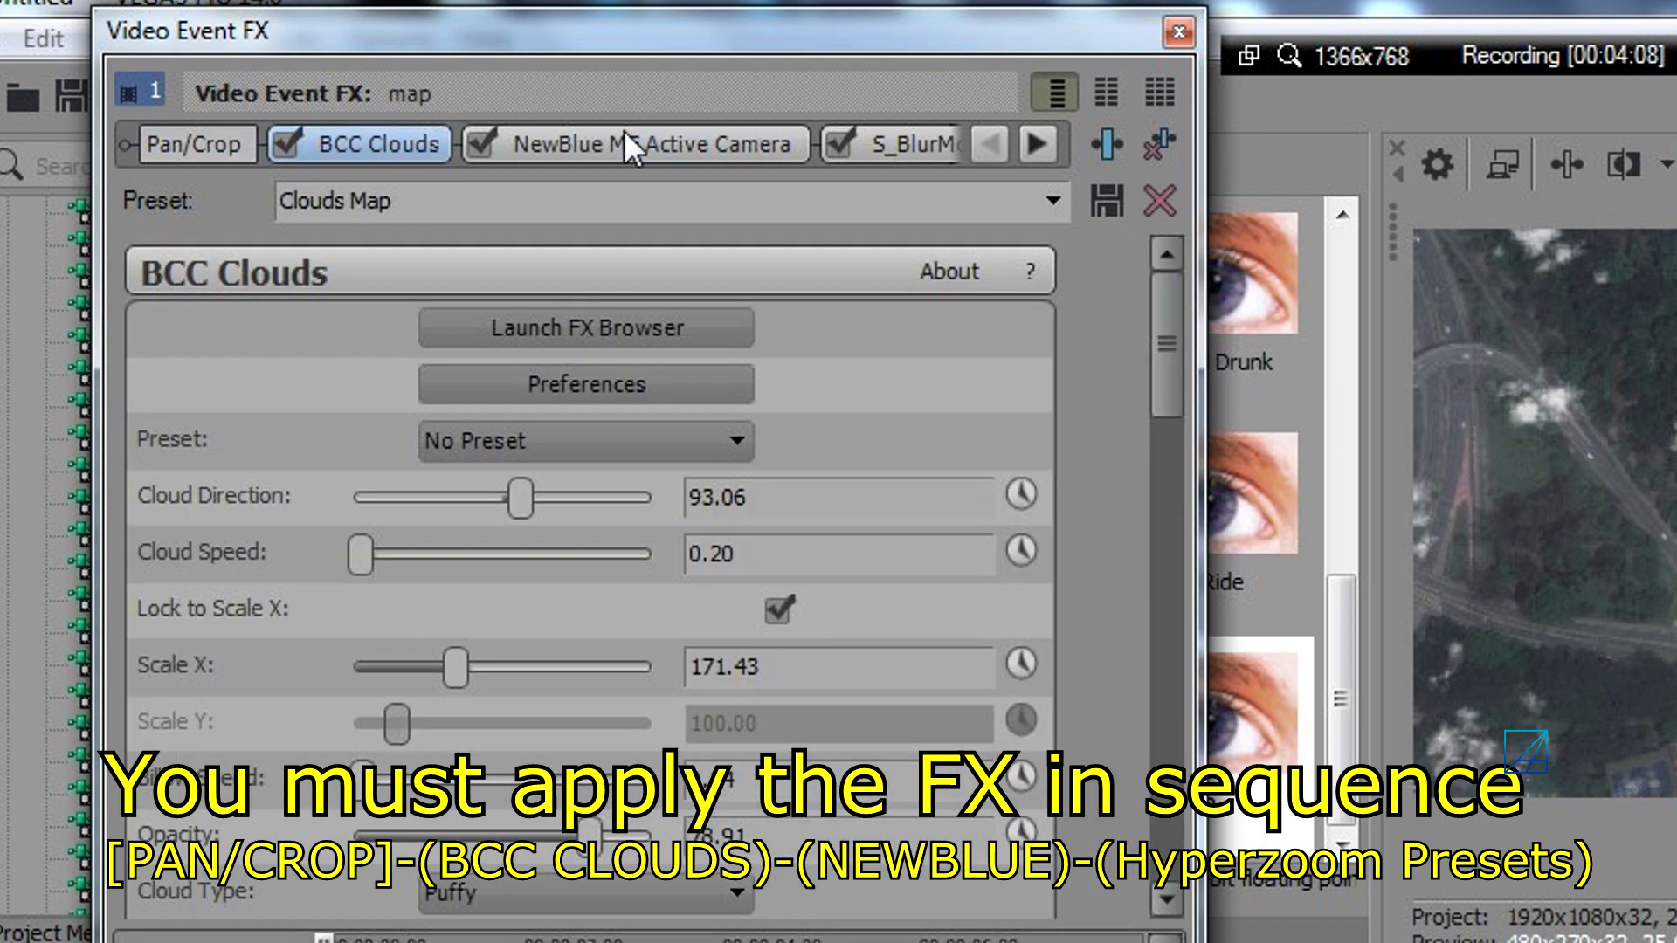
click(636, 145)
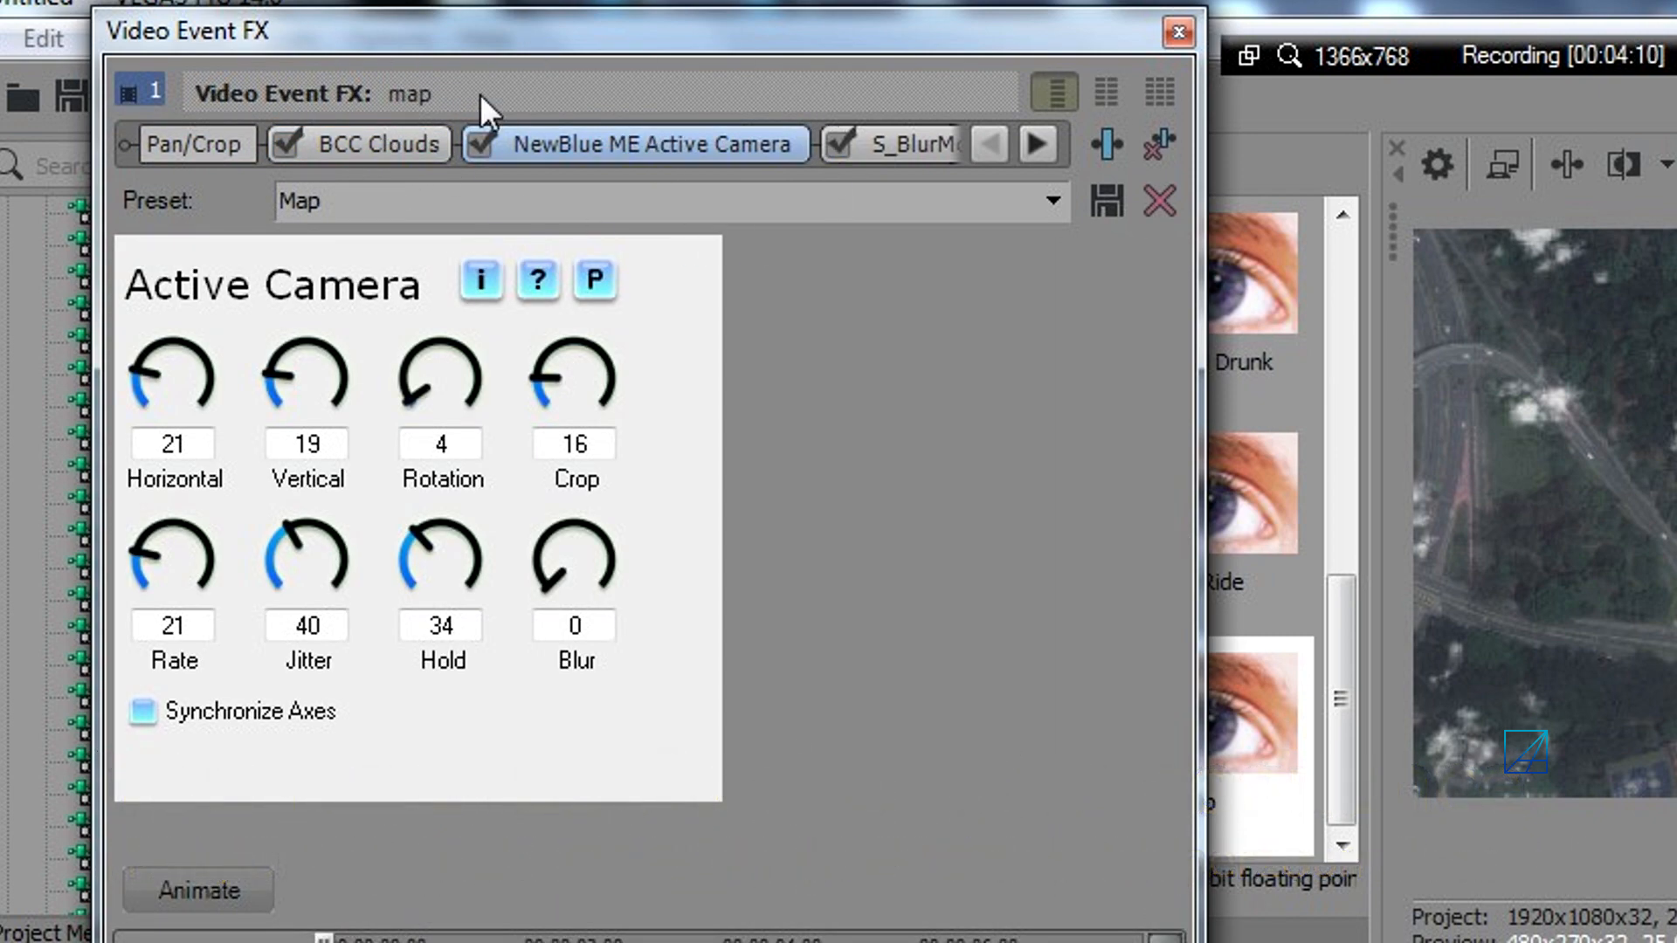
mouse_move(994, 178)
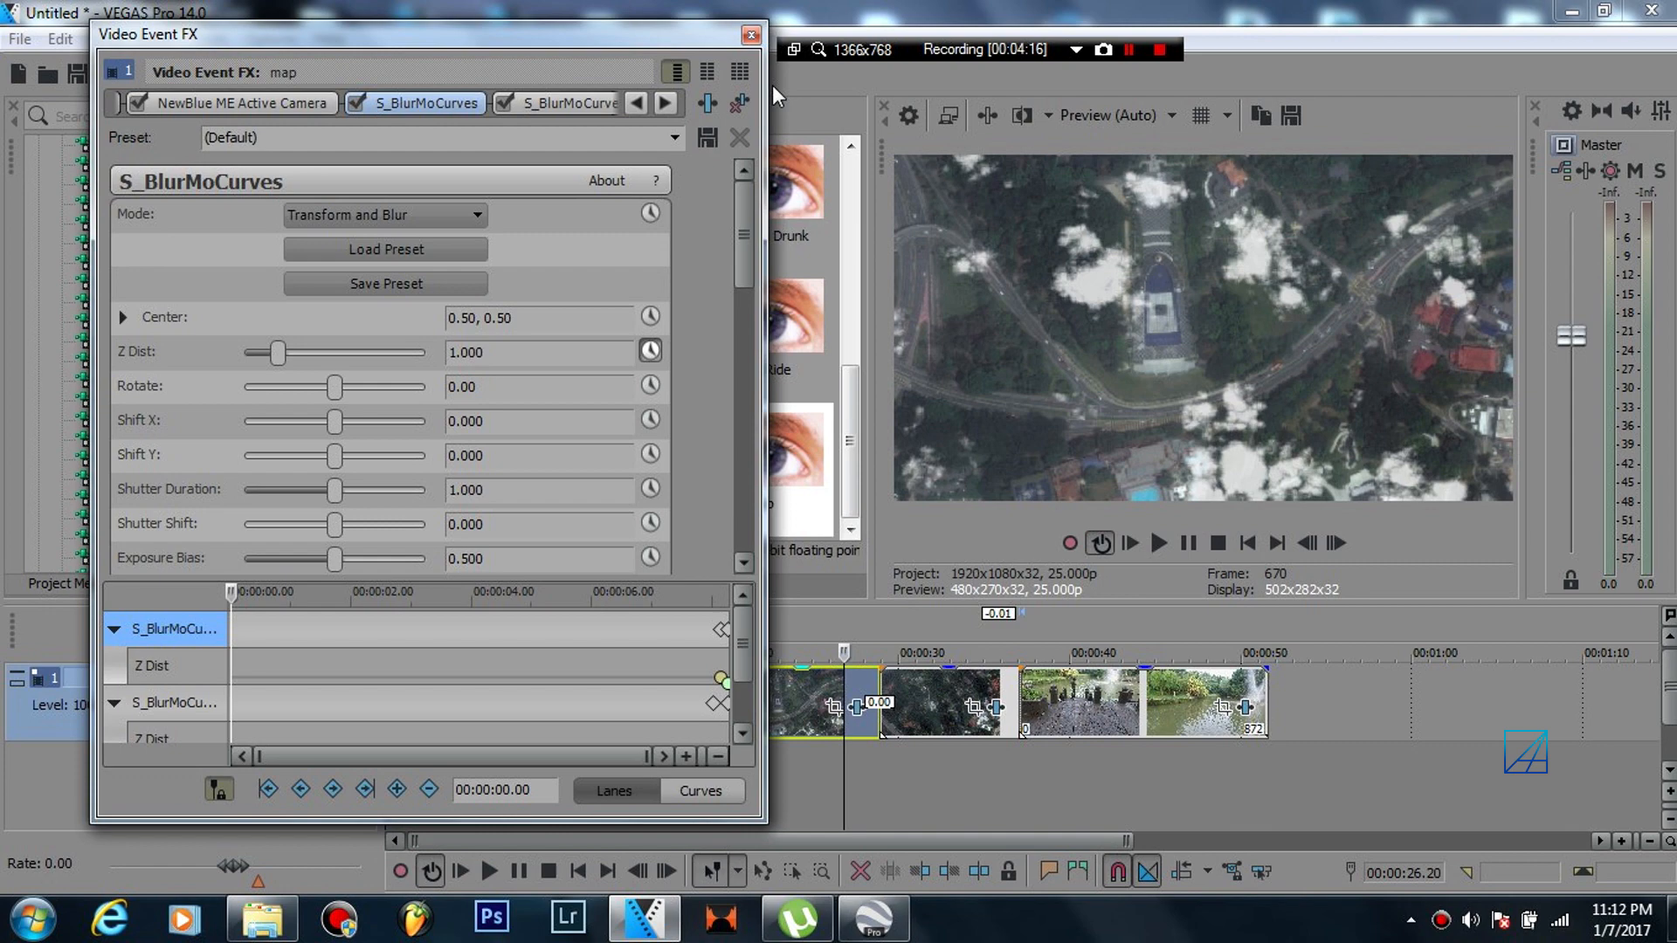
- On the tugu event, move BCC Clouds into place after Pan/Crop in the effect chain
click(748, 32)
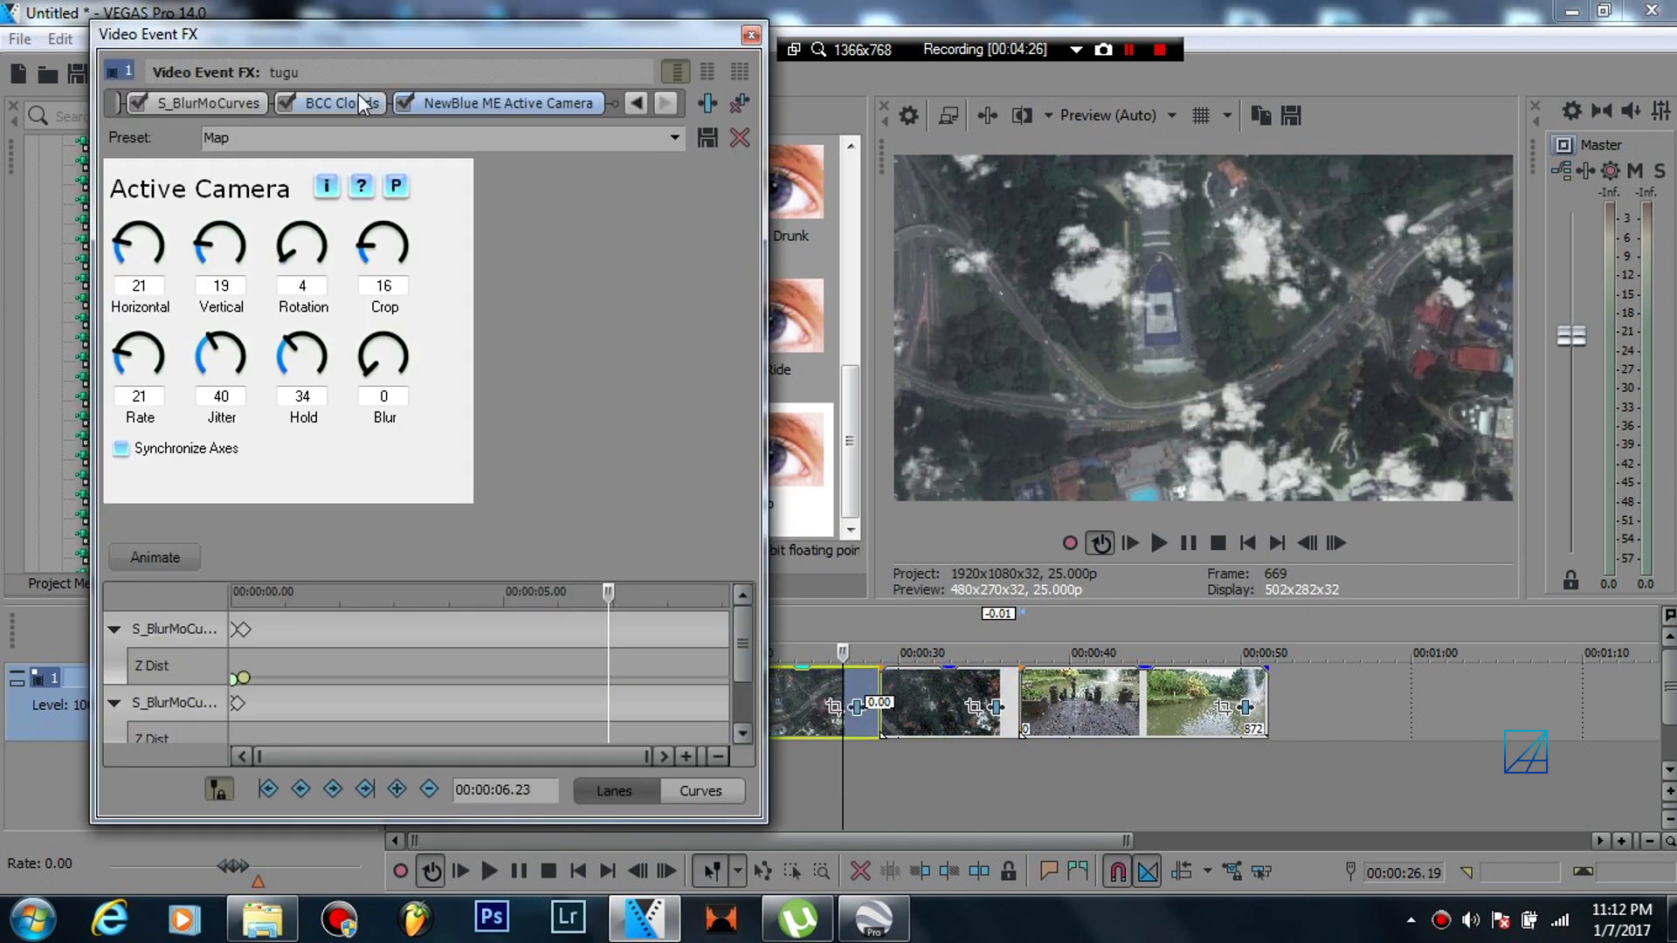
click(339, 103)
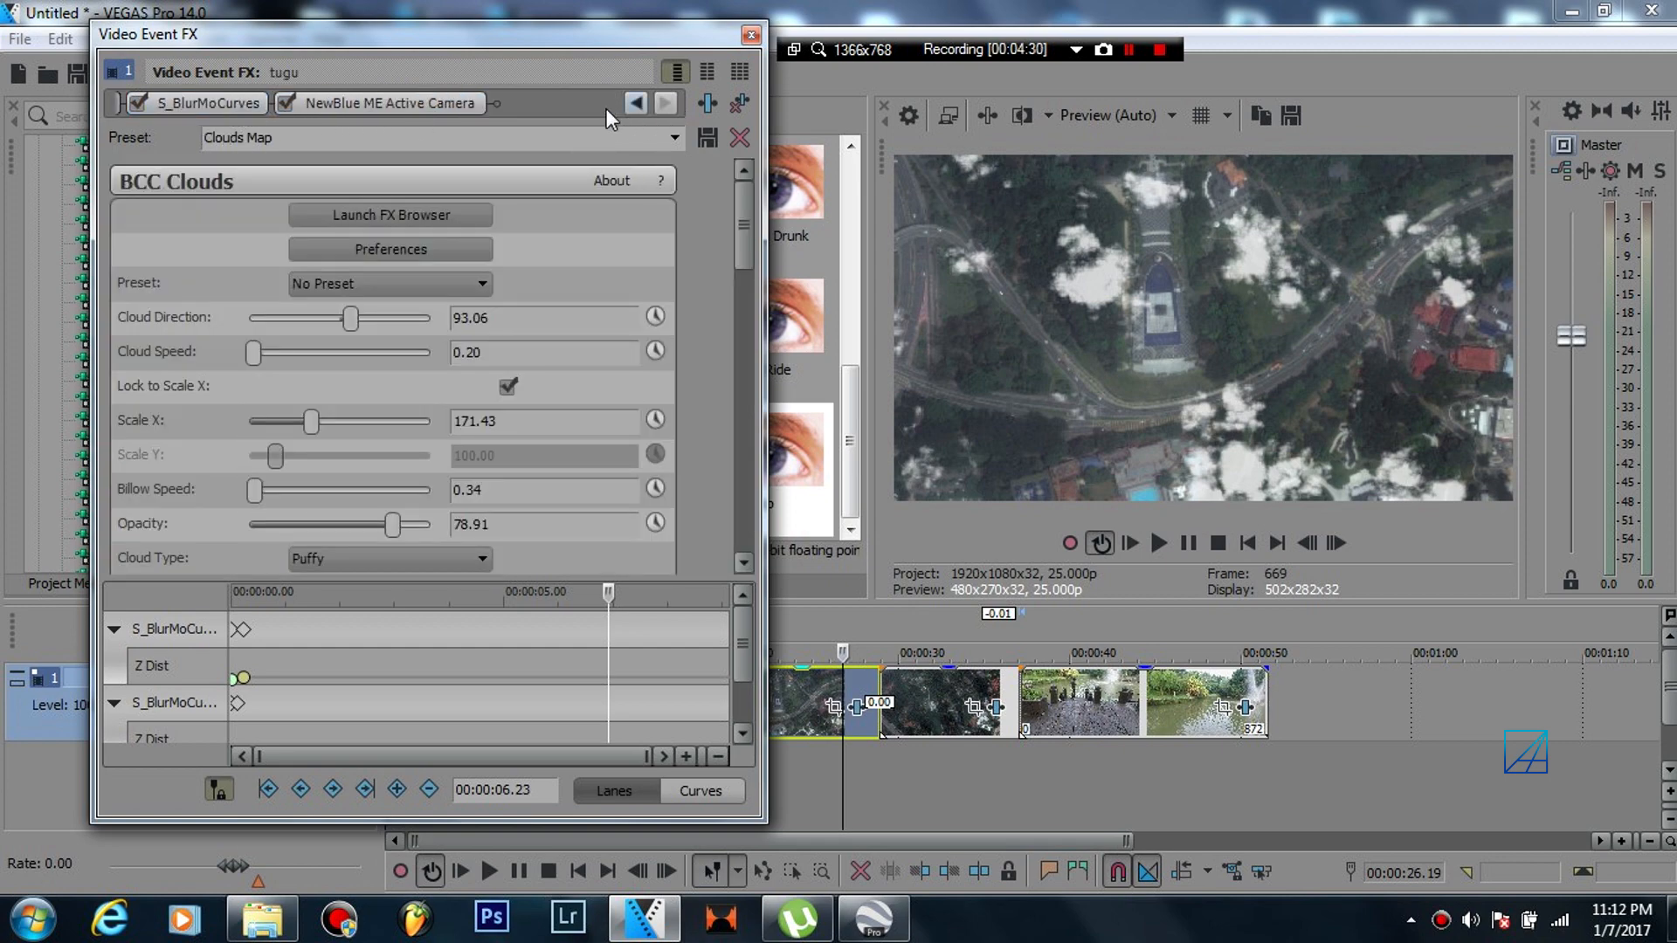
click(379, 103)
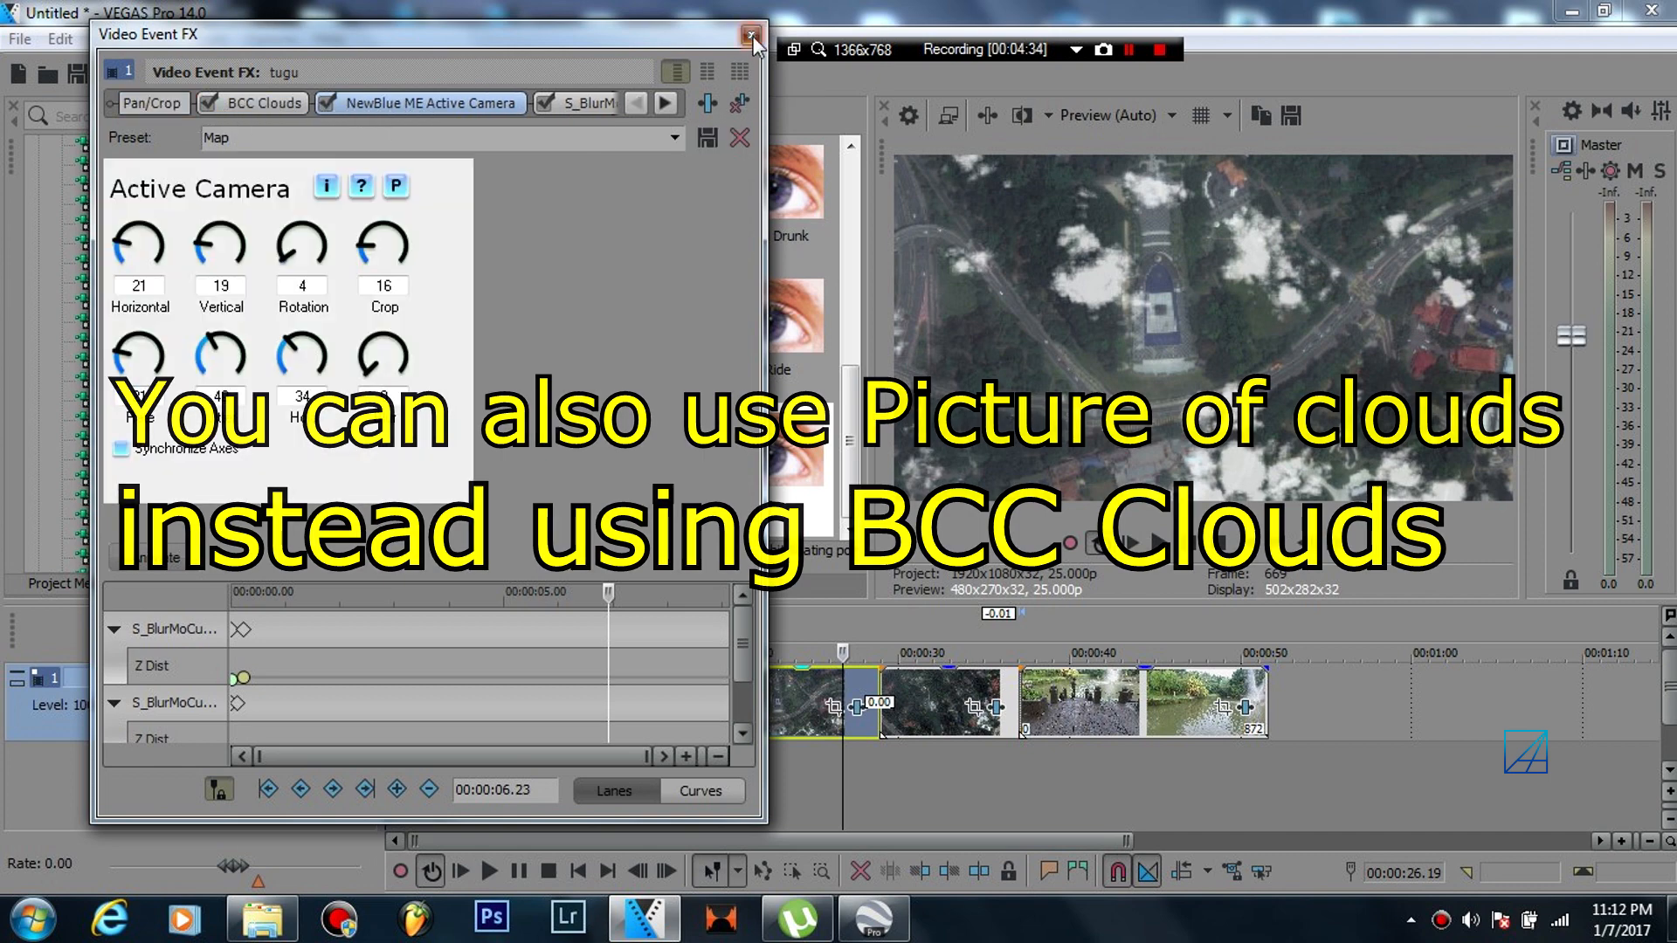
click(746, 32)
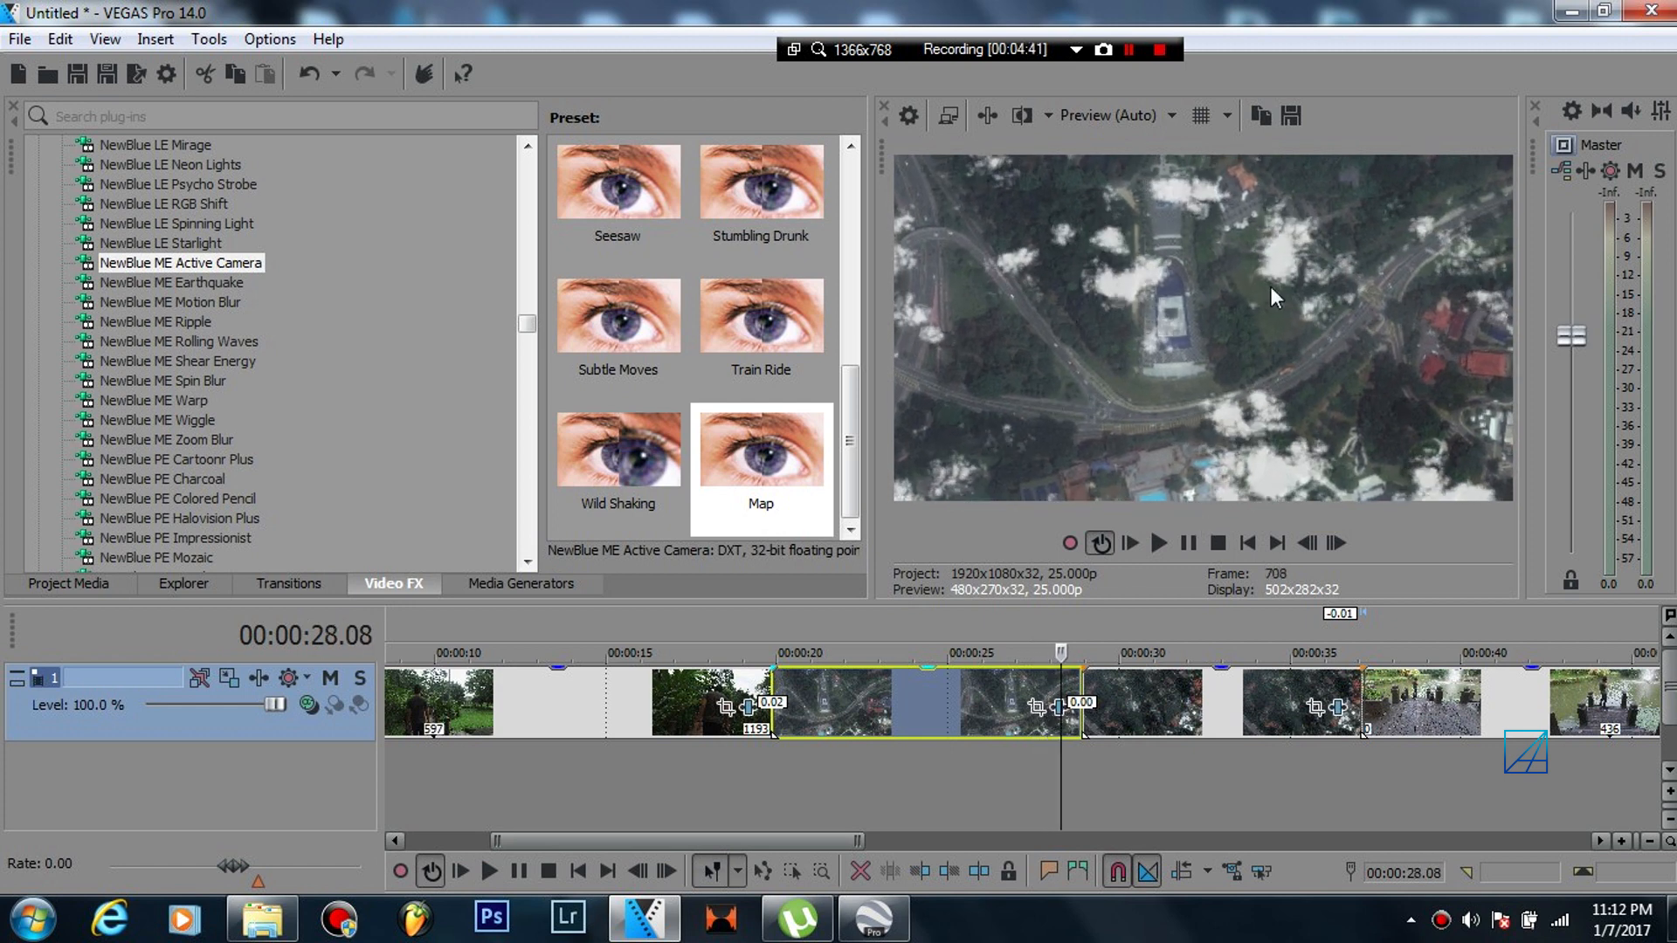
mouse_move(1094, 278)
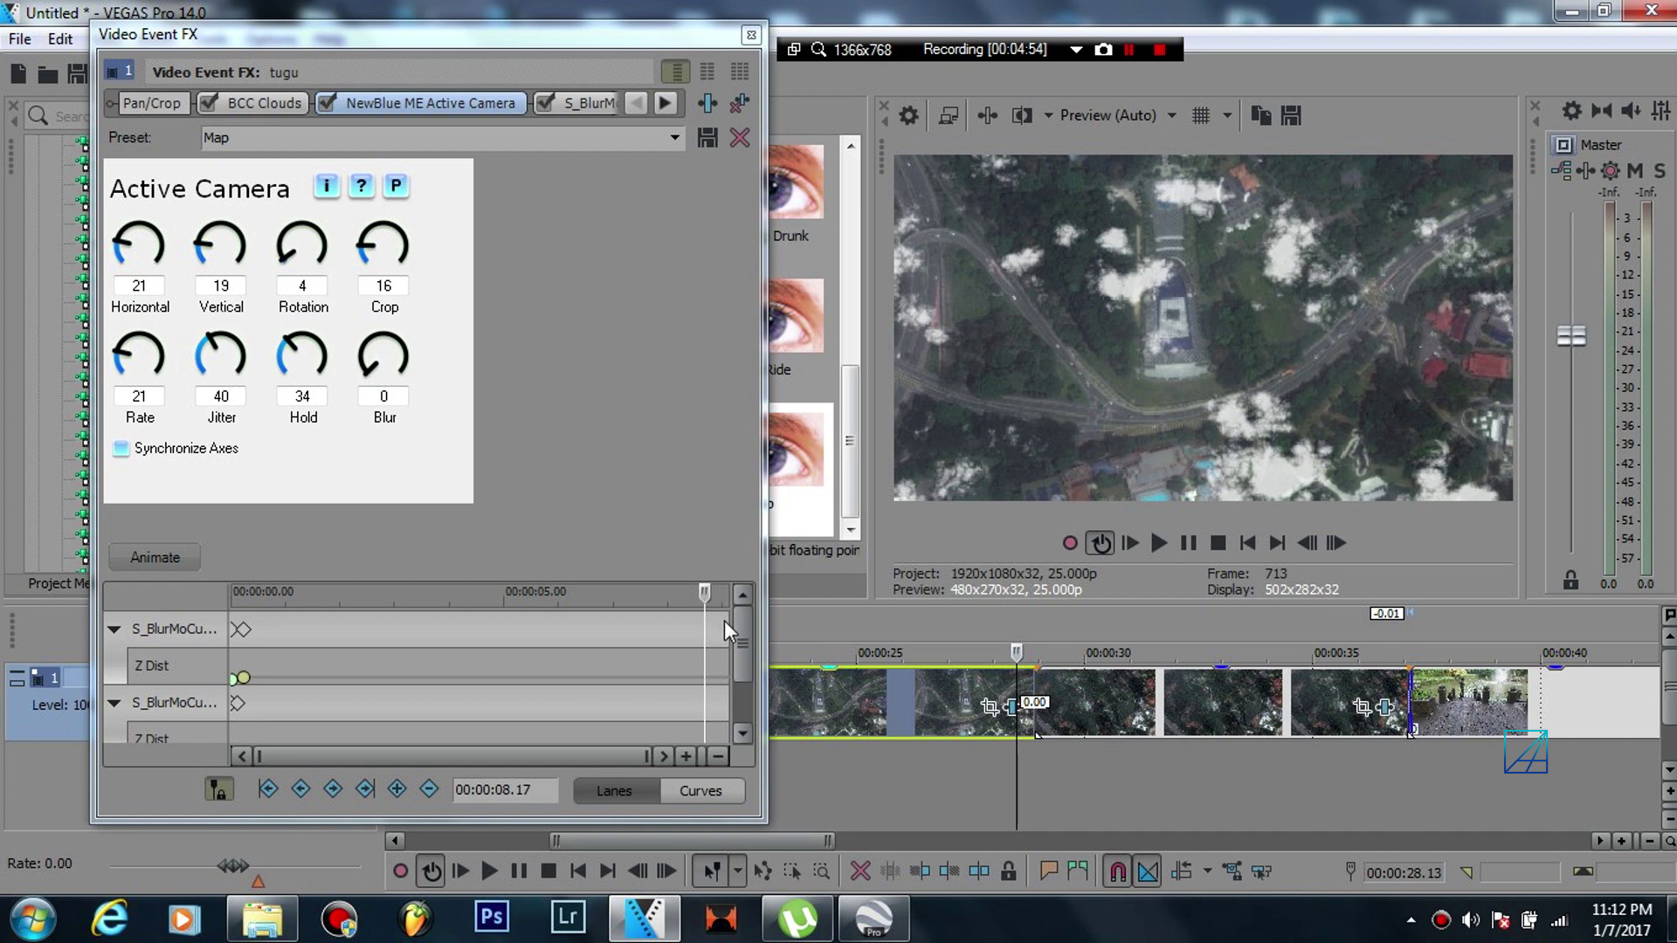
- In the tugu S_BlurMoCurves, keyframe Shutter Duration to zero held at the transition near the clip end
click(415, 103)
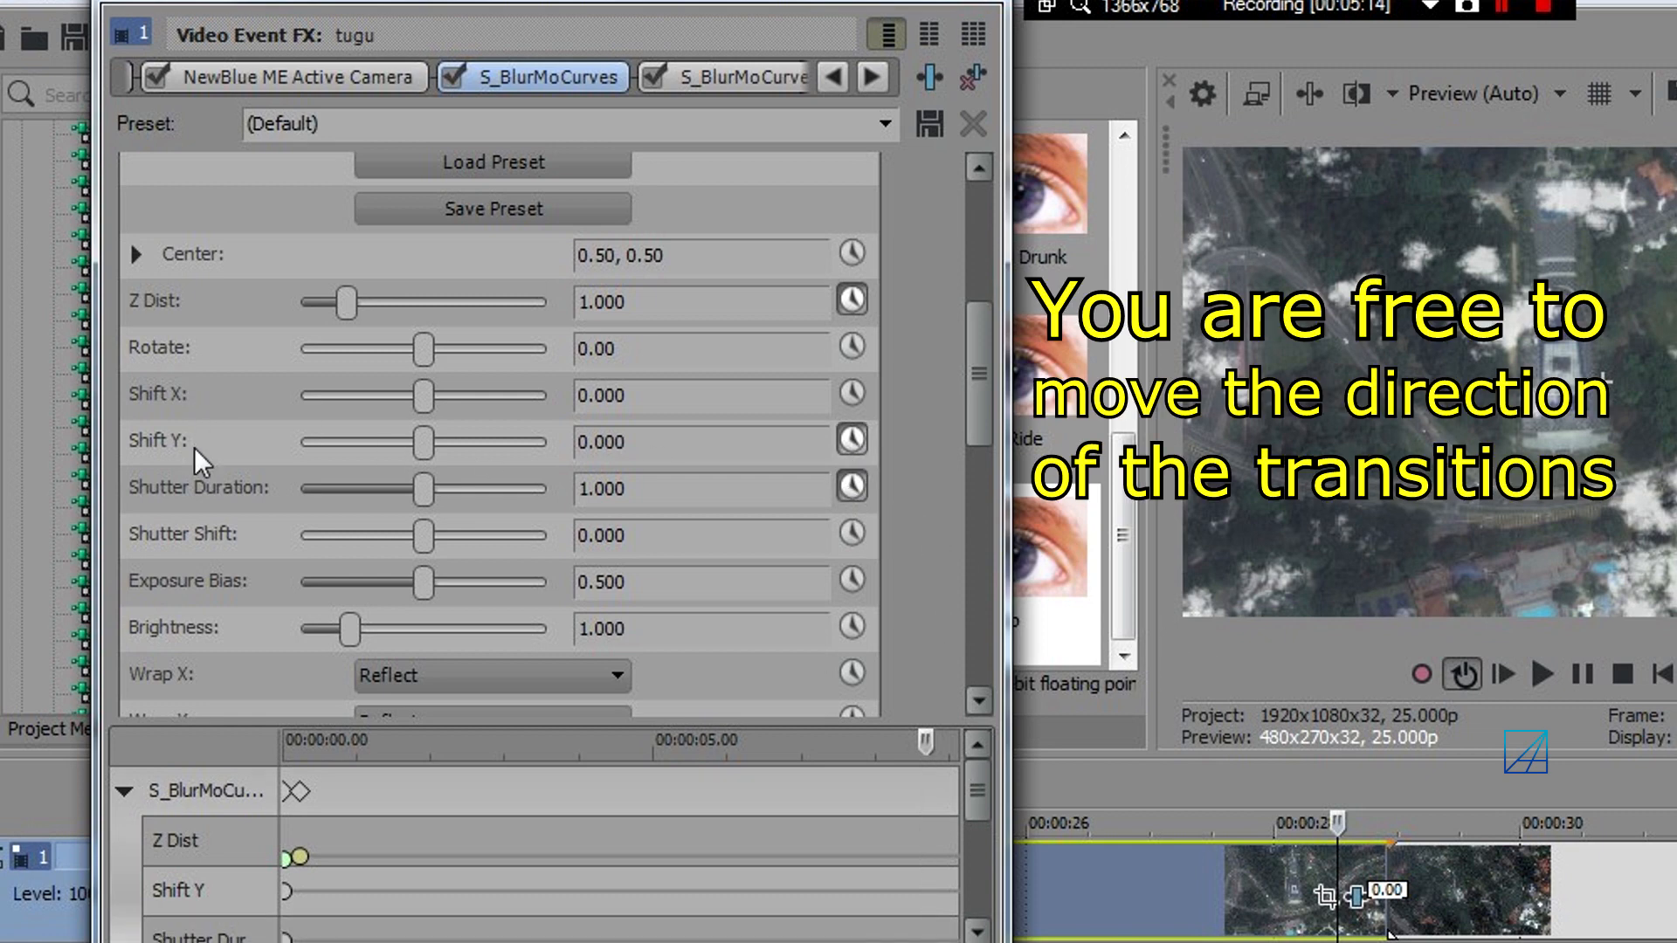
mouse_move(226, 499)
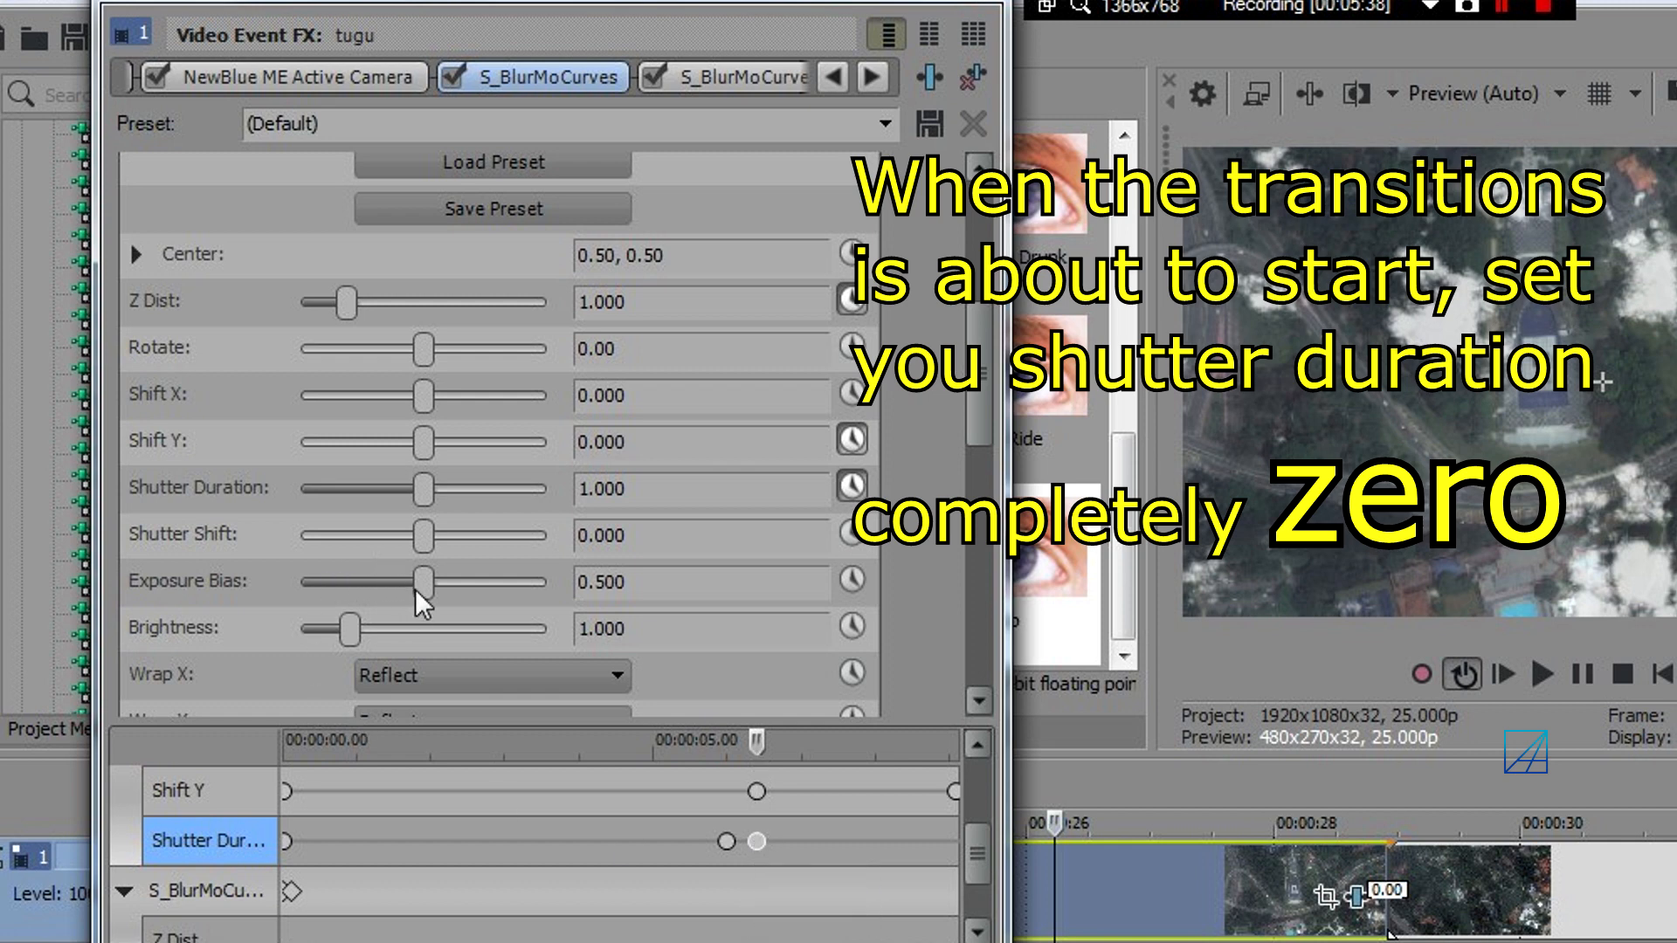
drag(423, 489, 302, 489)
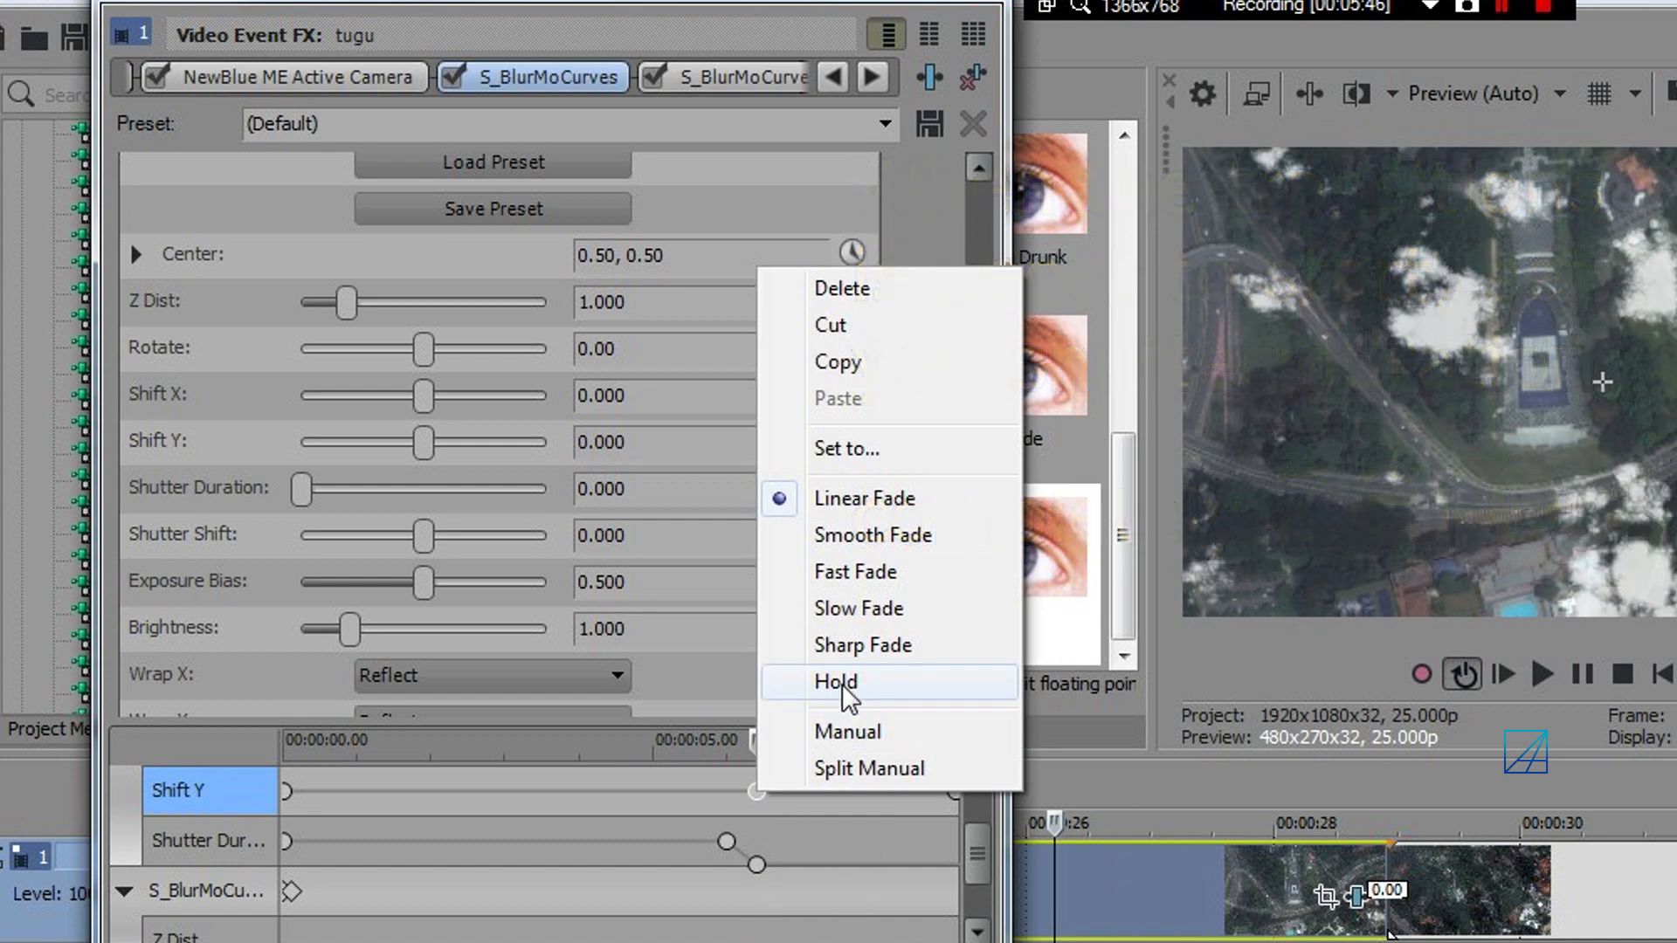
click(835, 681)
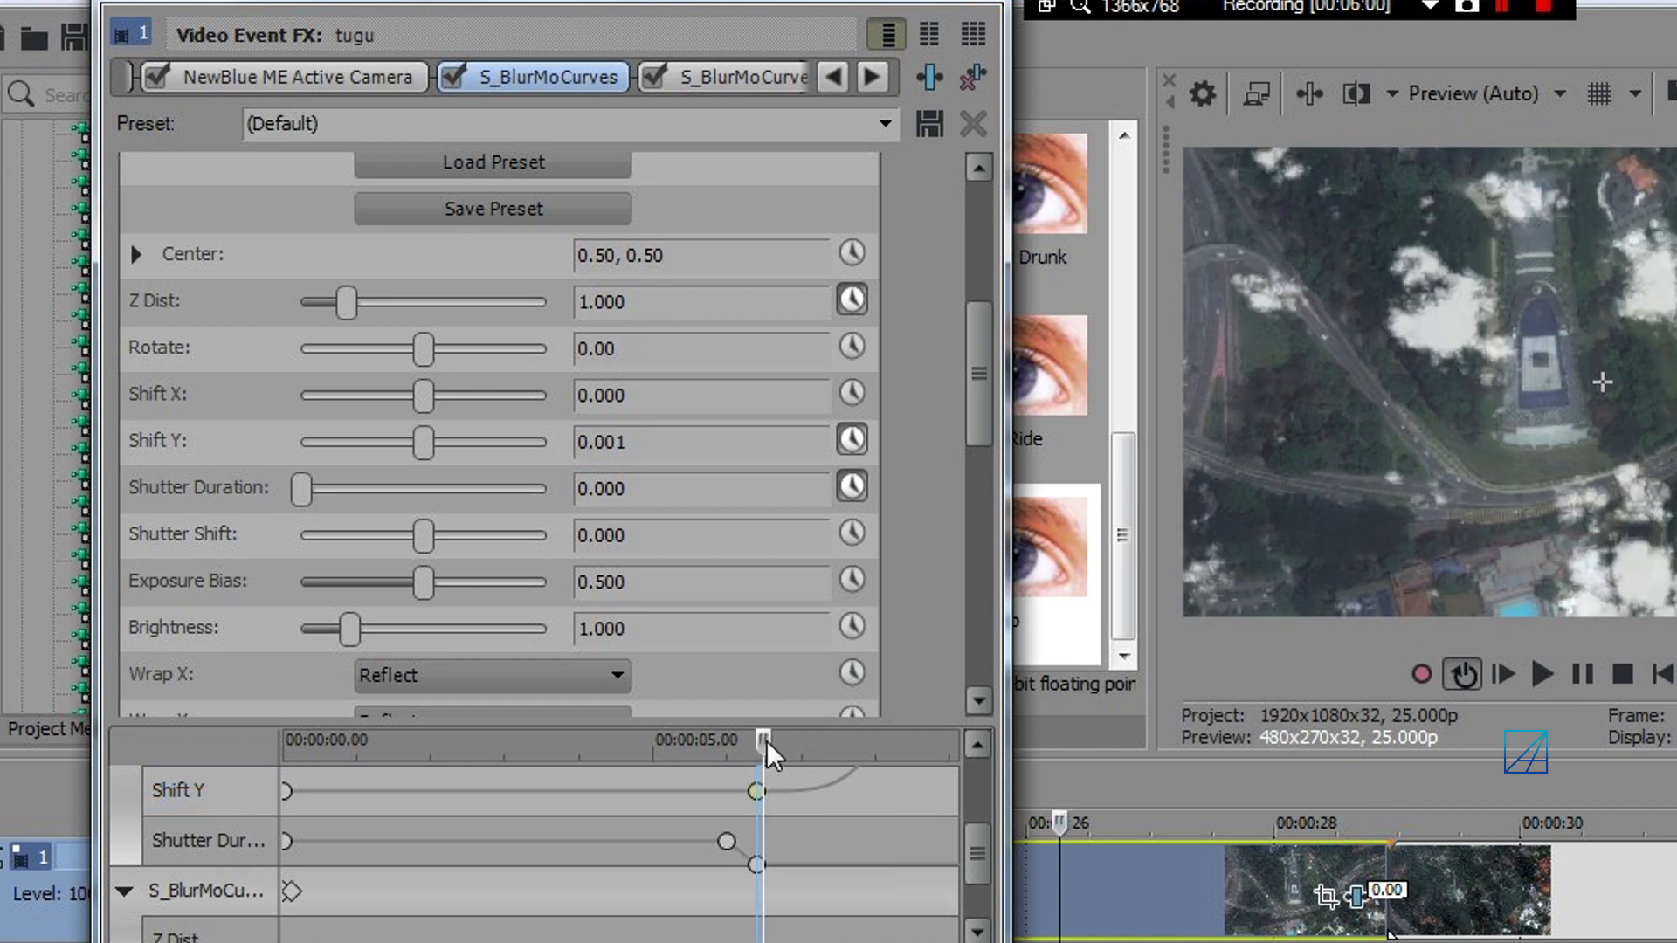
drag(765, 740, 850, 741)
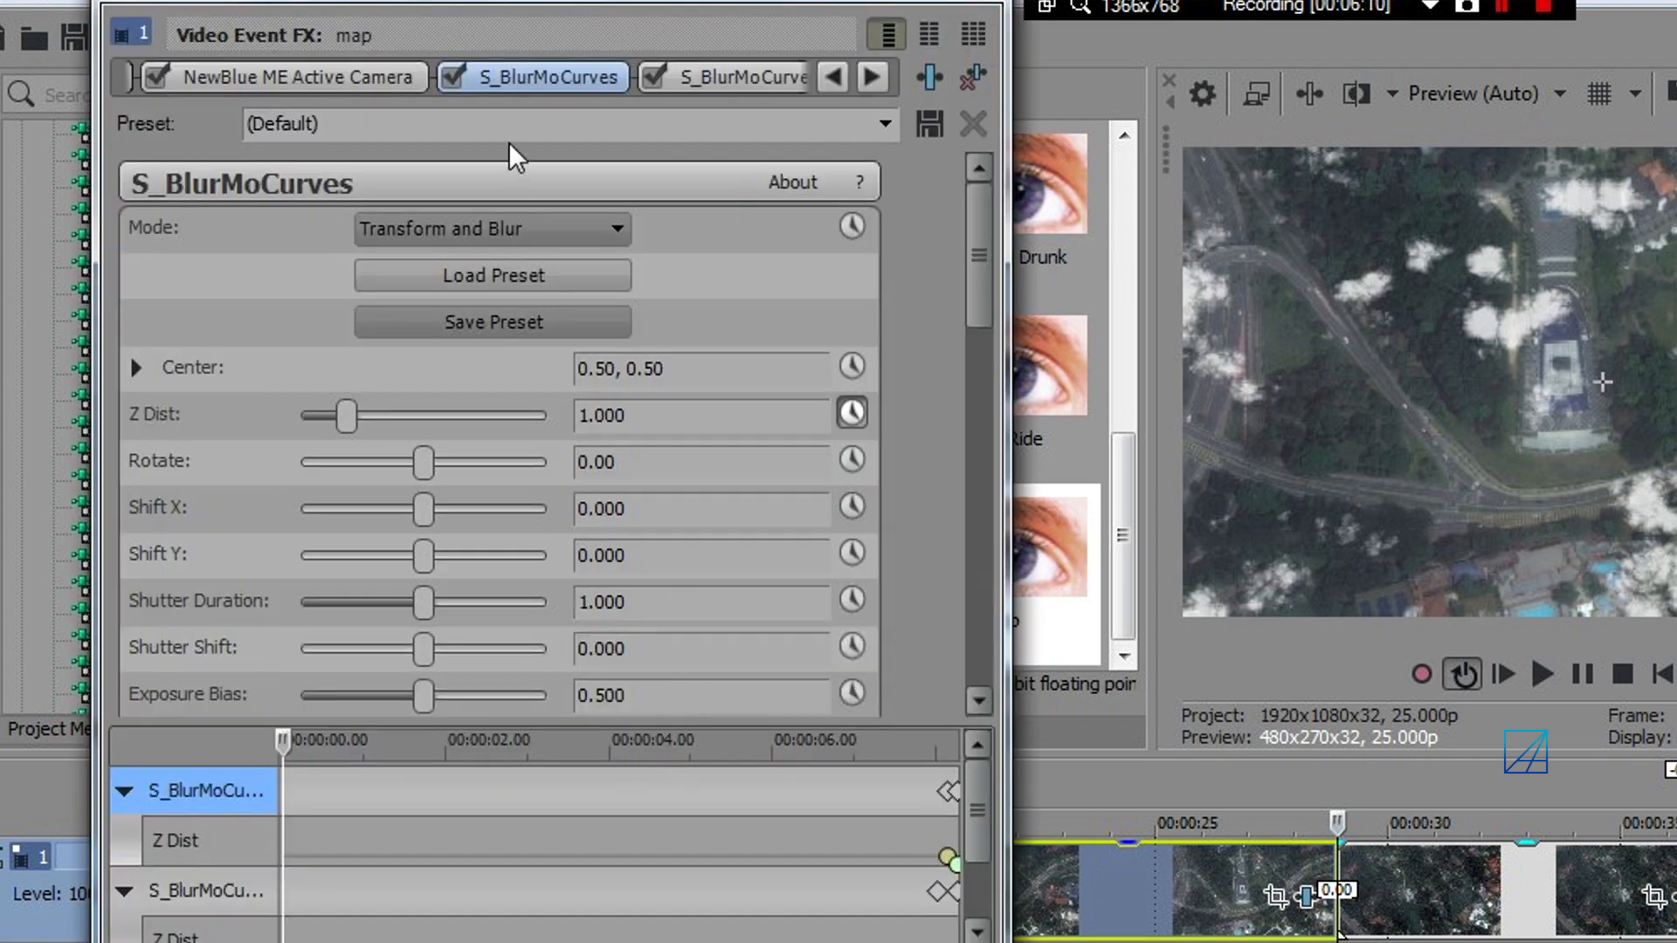
mouse_move(835, 589)
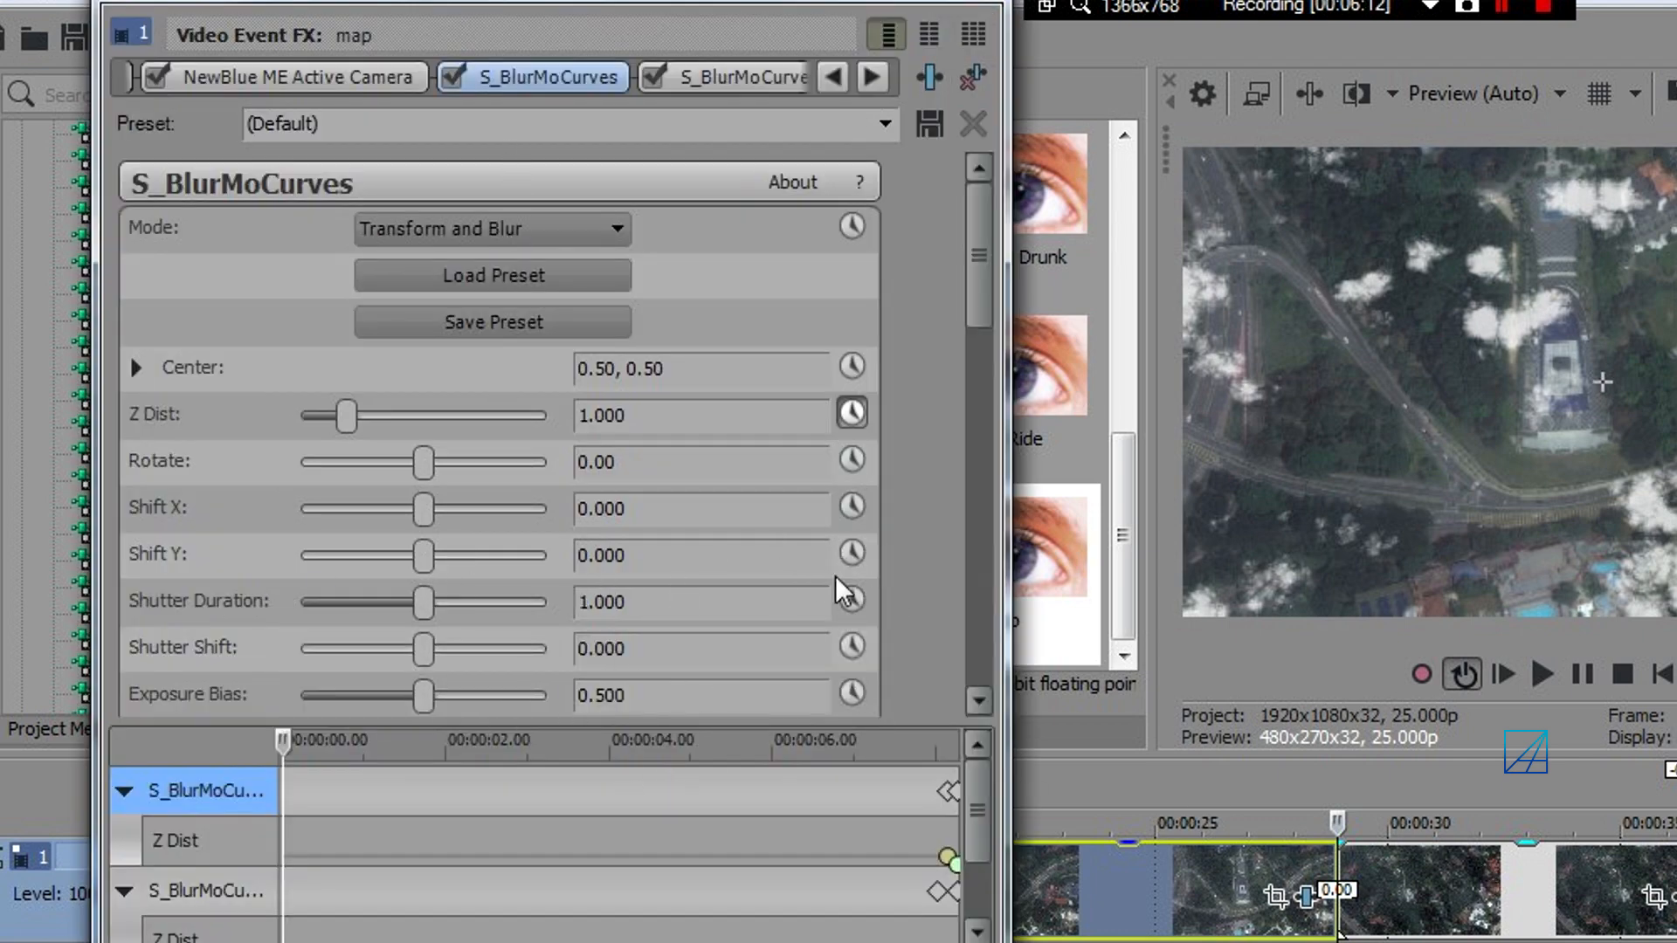
- Keyframe the map's Shutter Duration from 0 at the start back to 1 at about 0.18 seconds
click(852, 555)
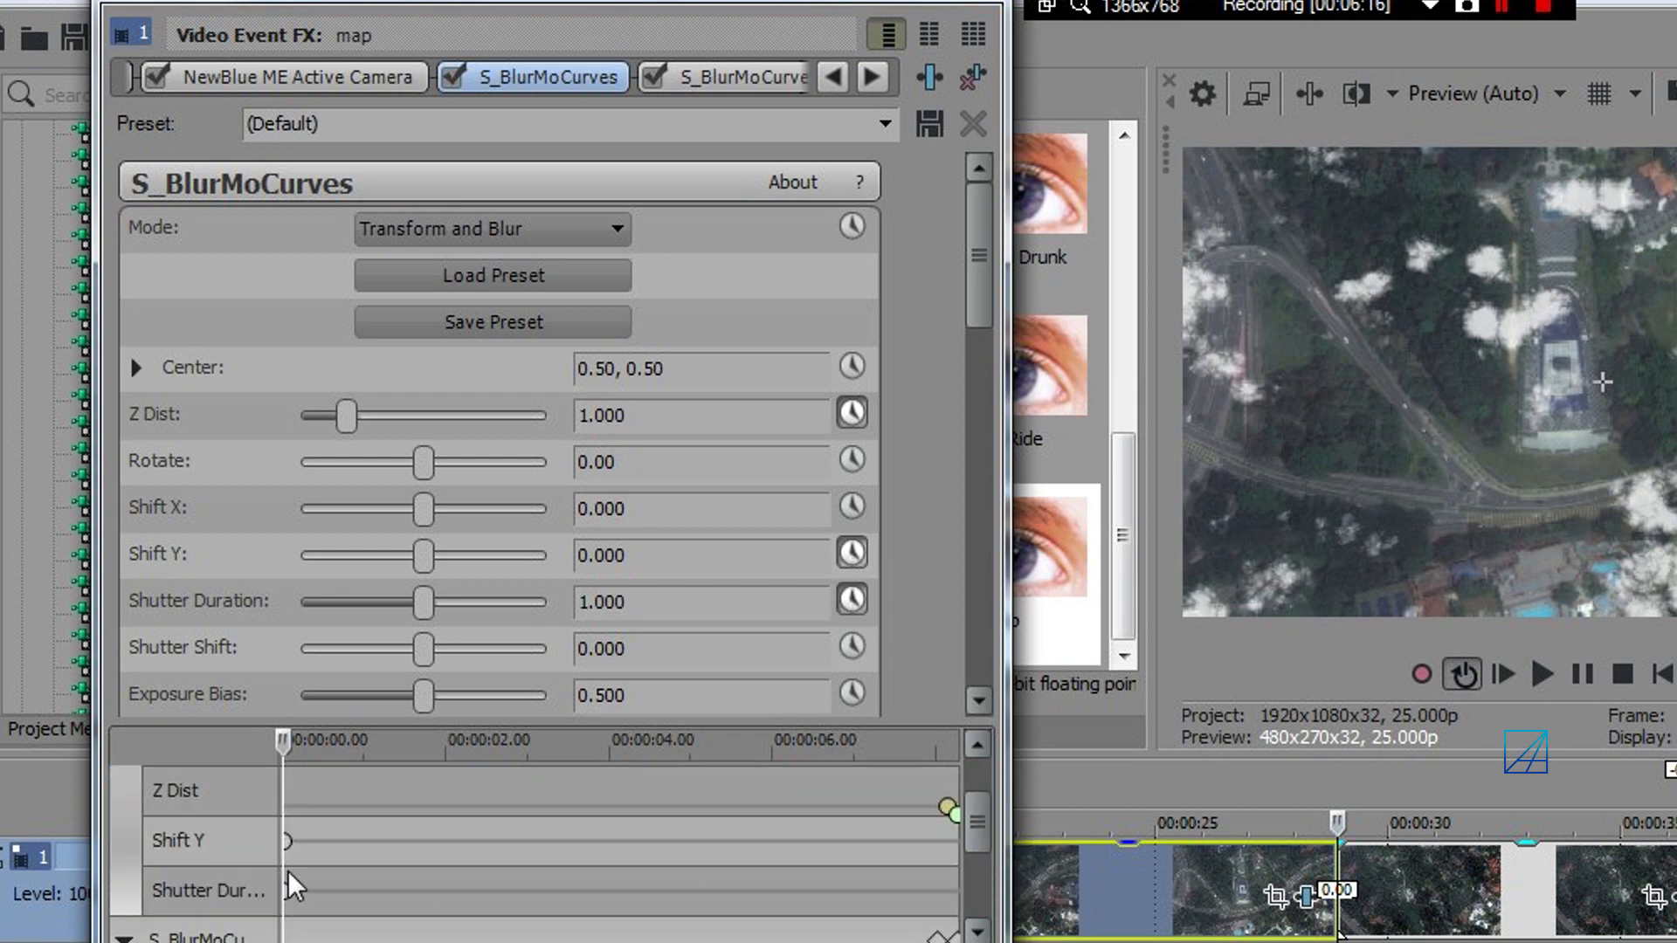
click(206, 890)
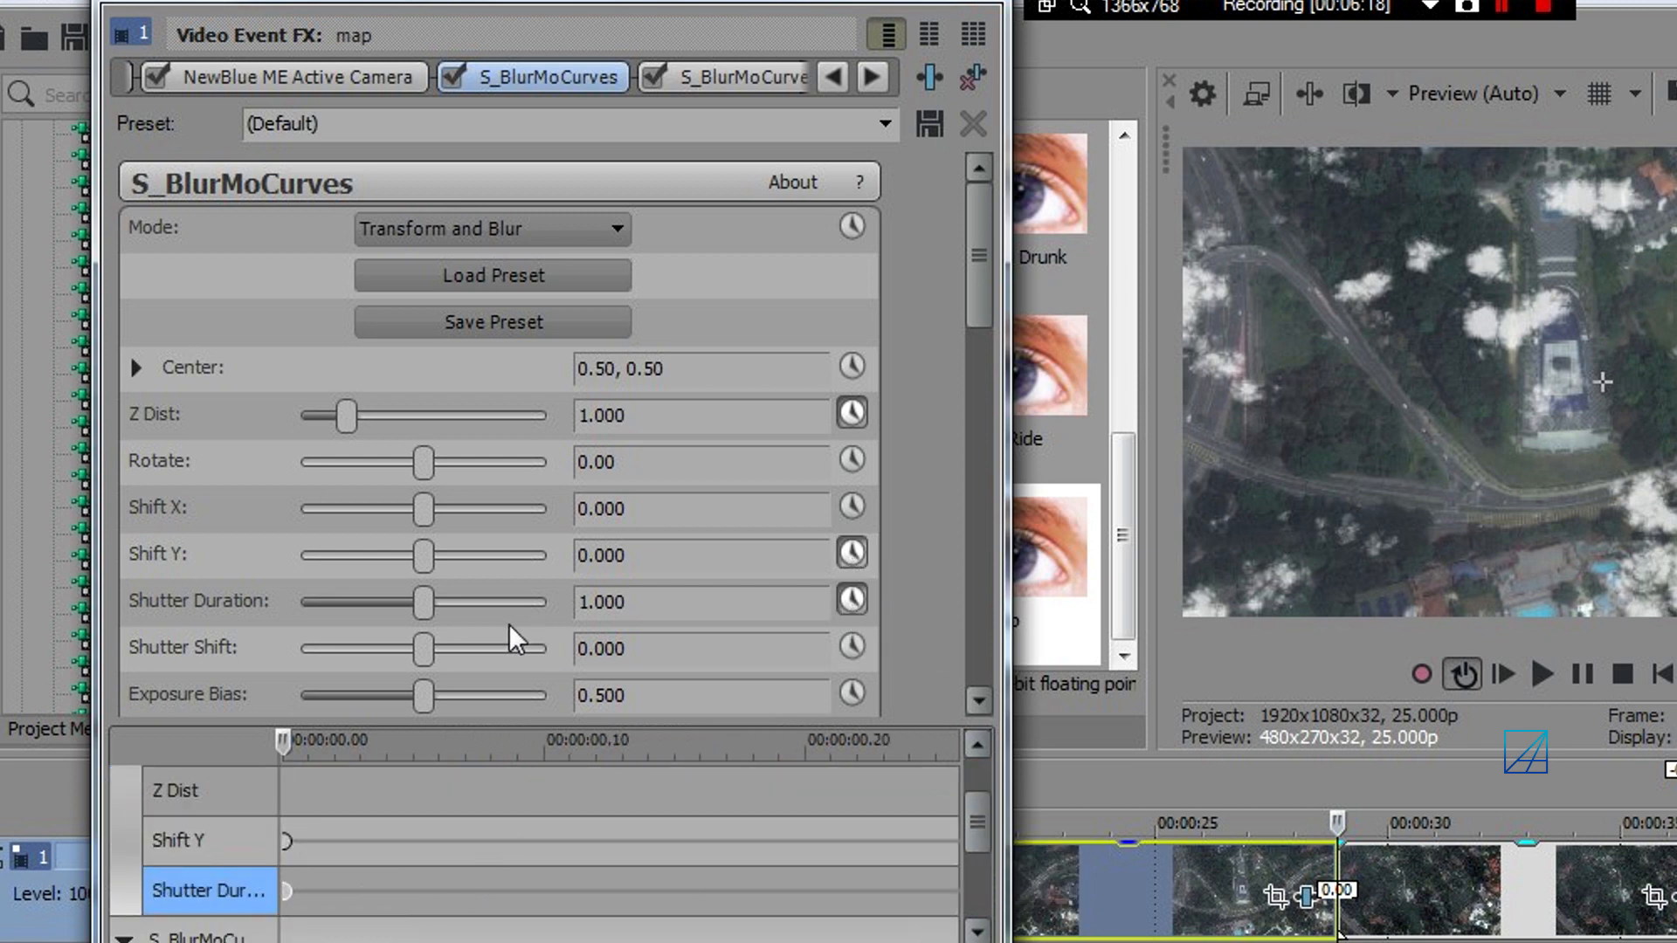
drag(424, 601, 298, 601)
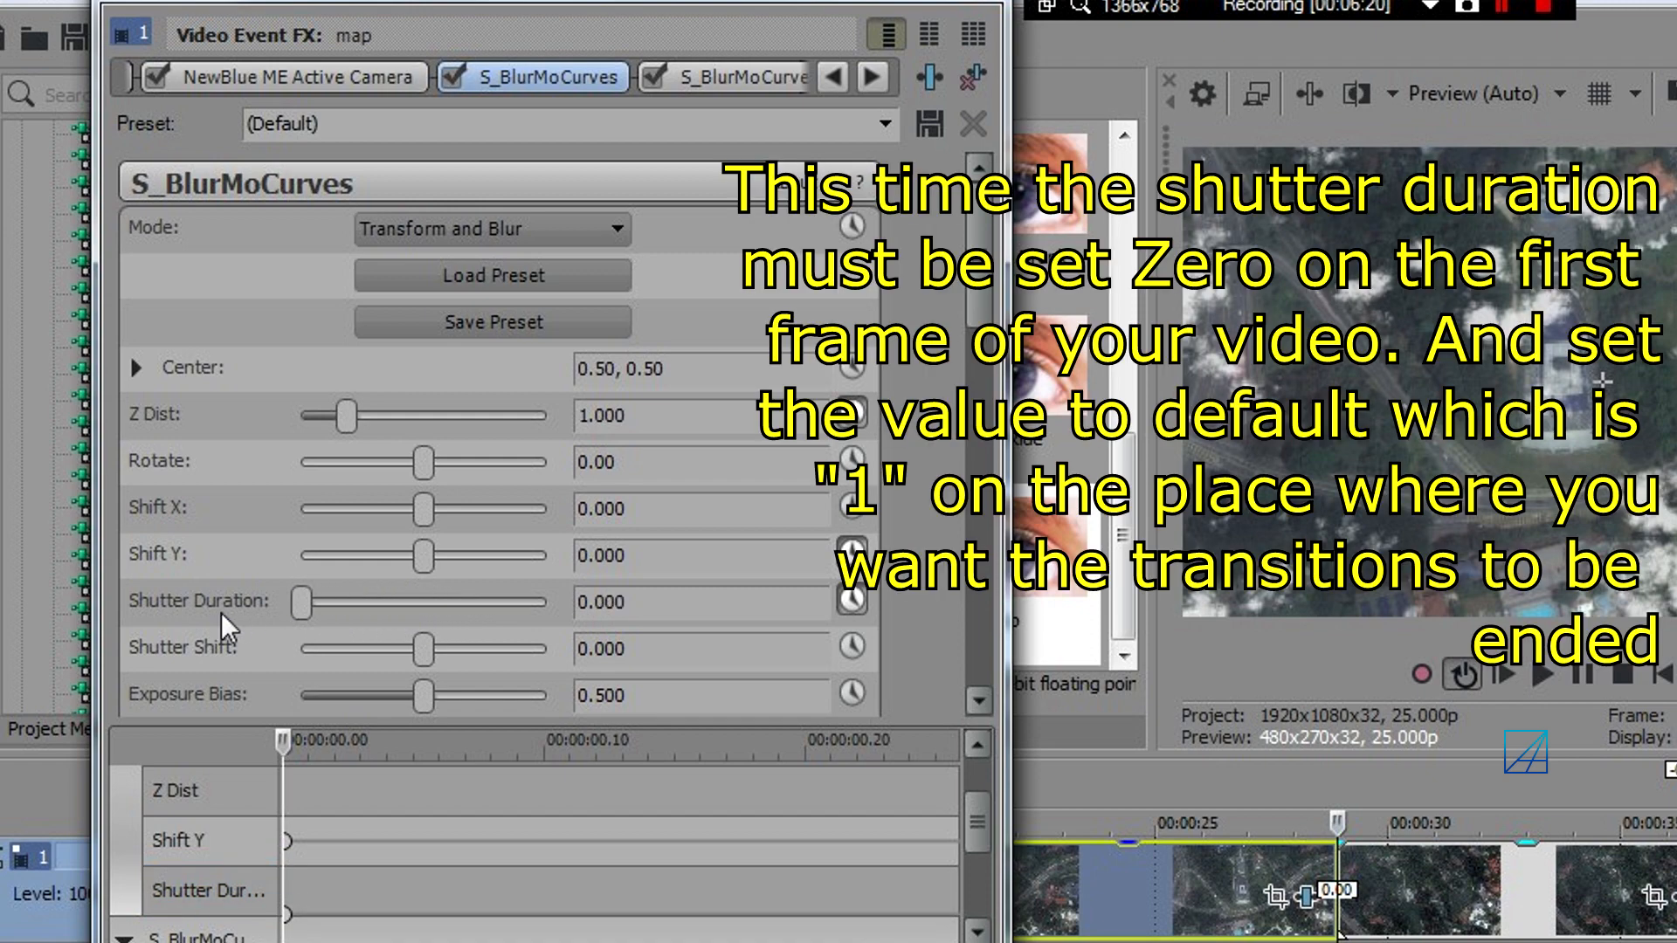
click(210, 915)
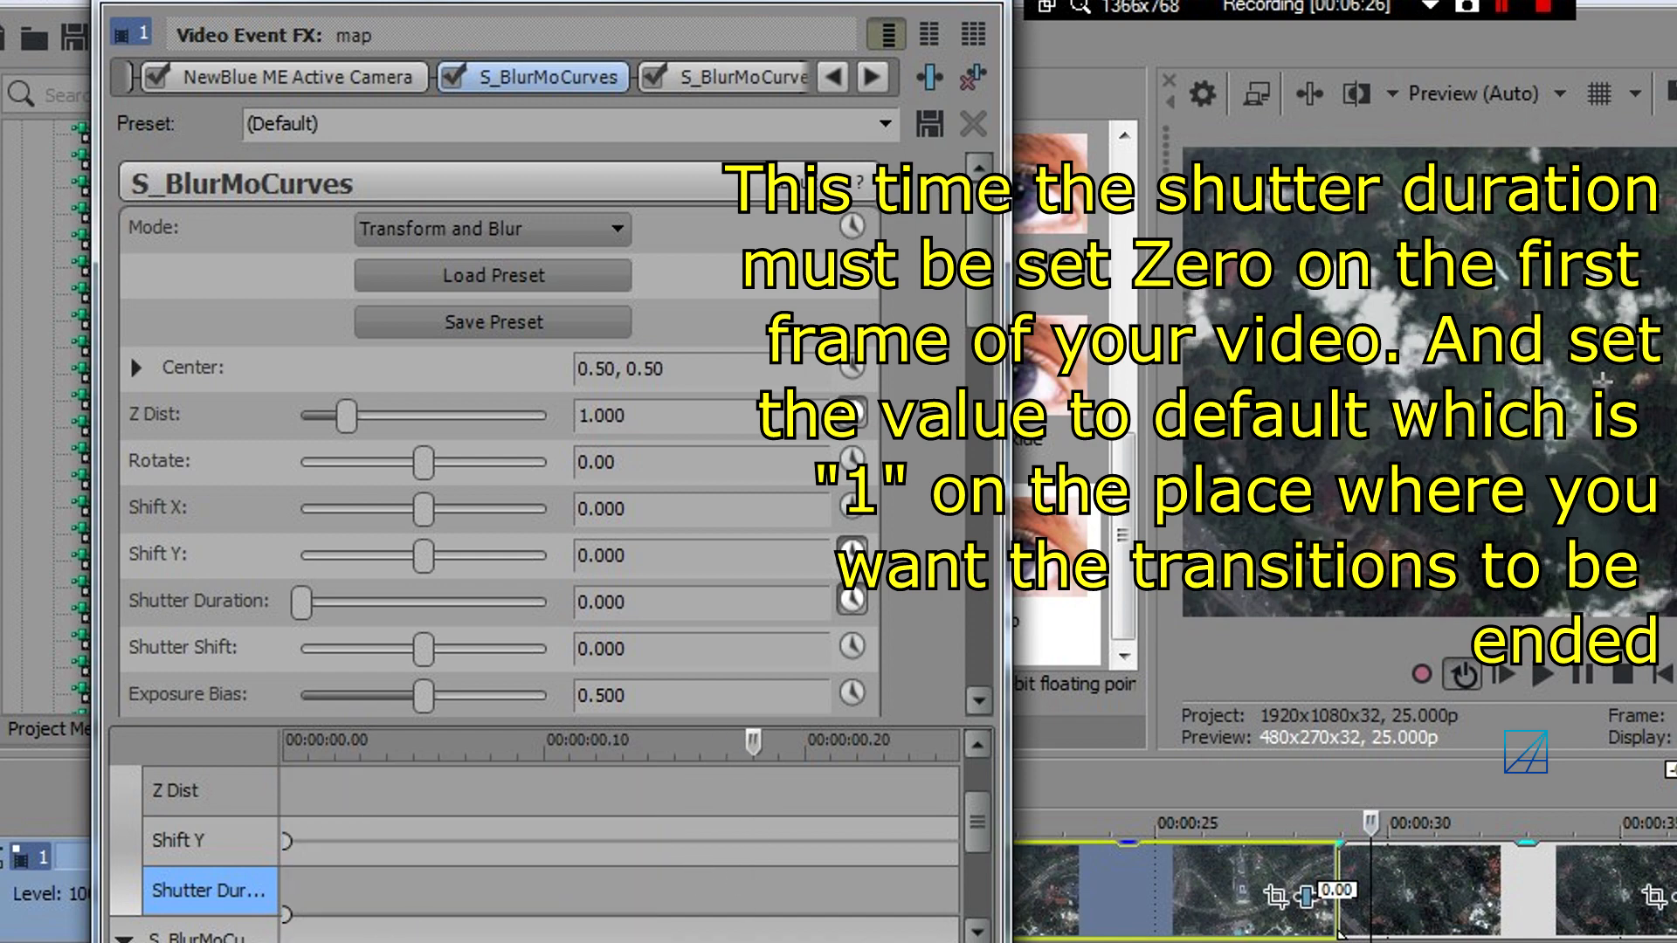
click(730, 78)
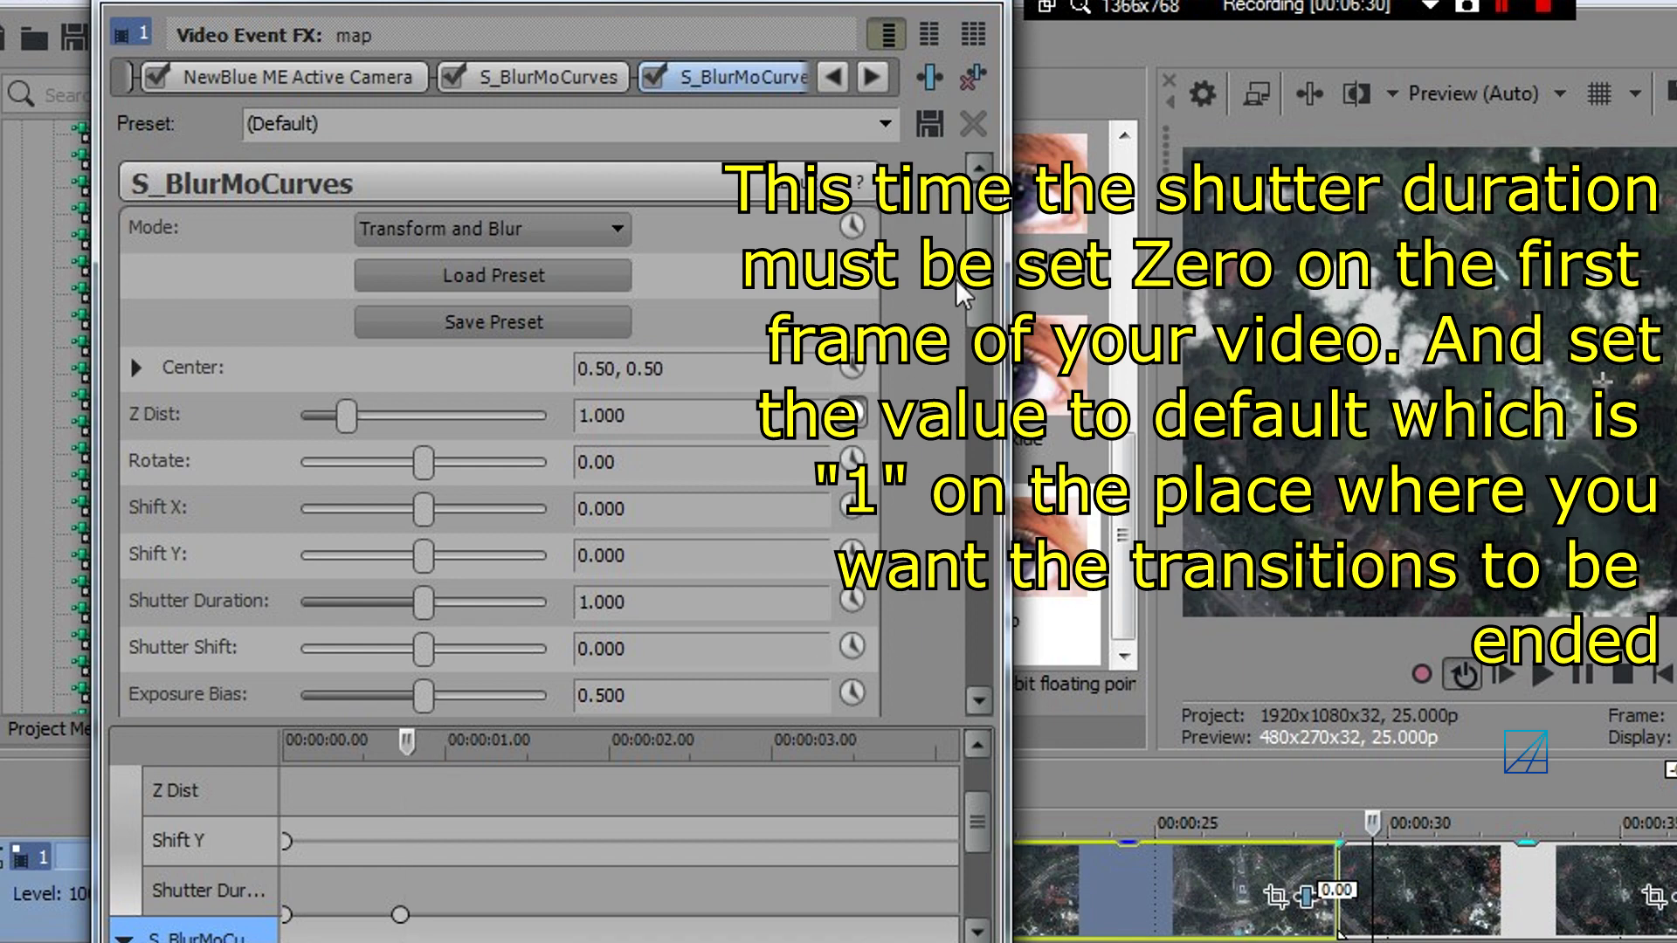
scroll(down, 3)
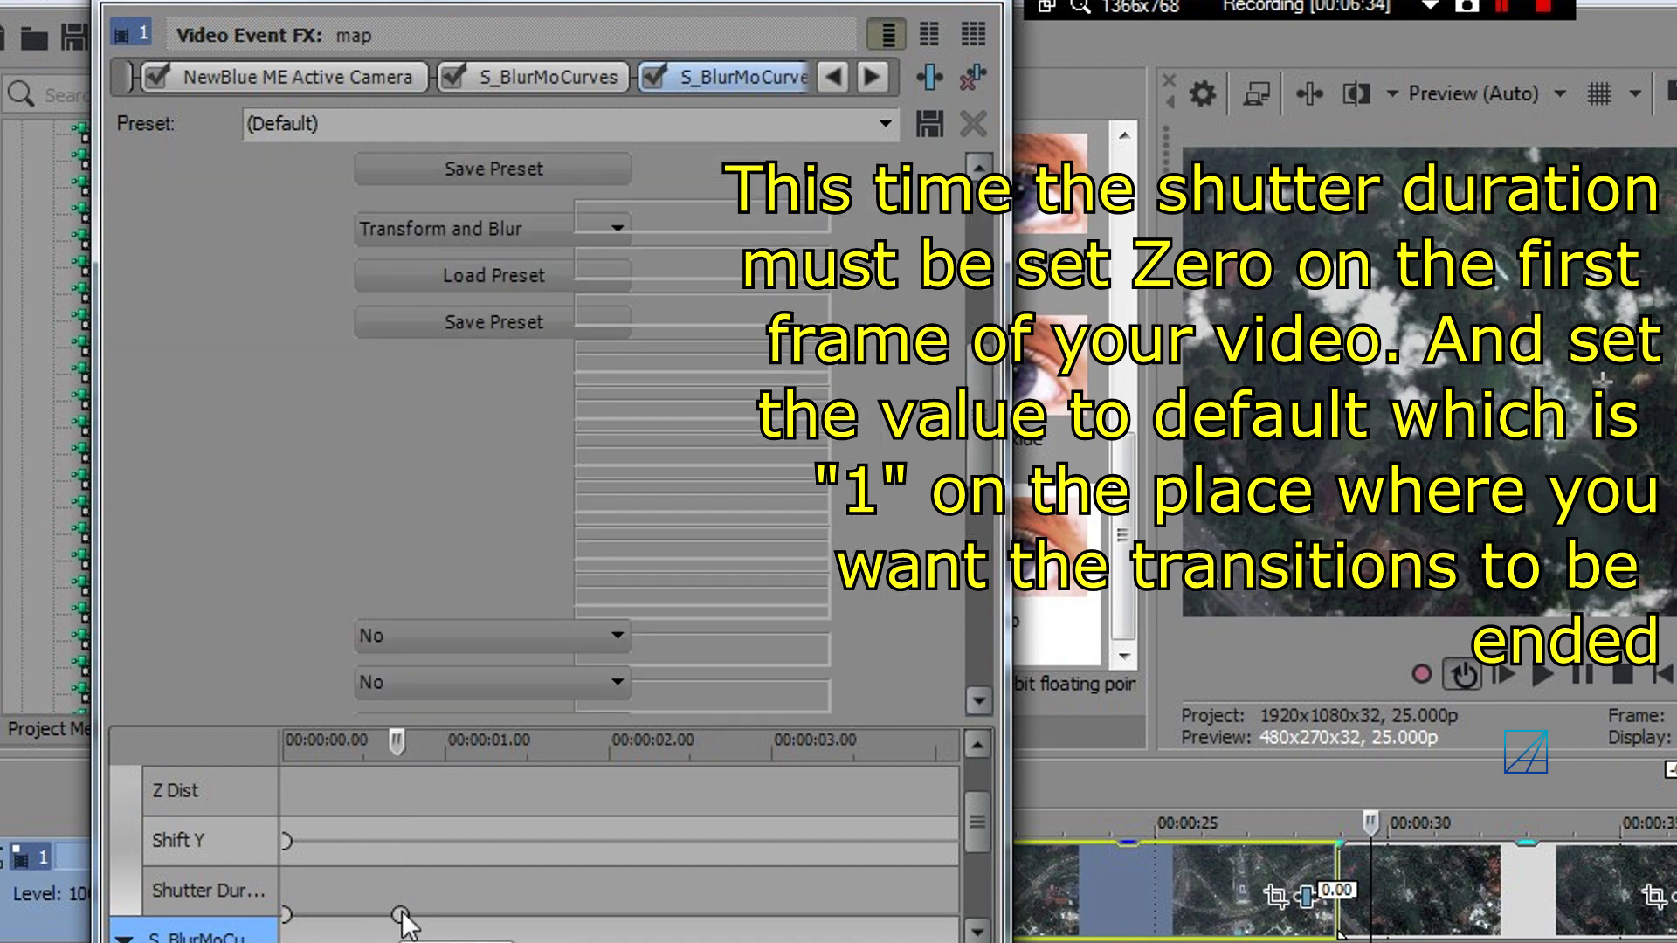
click(528, 77)
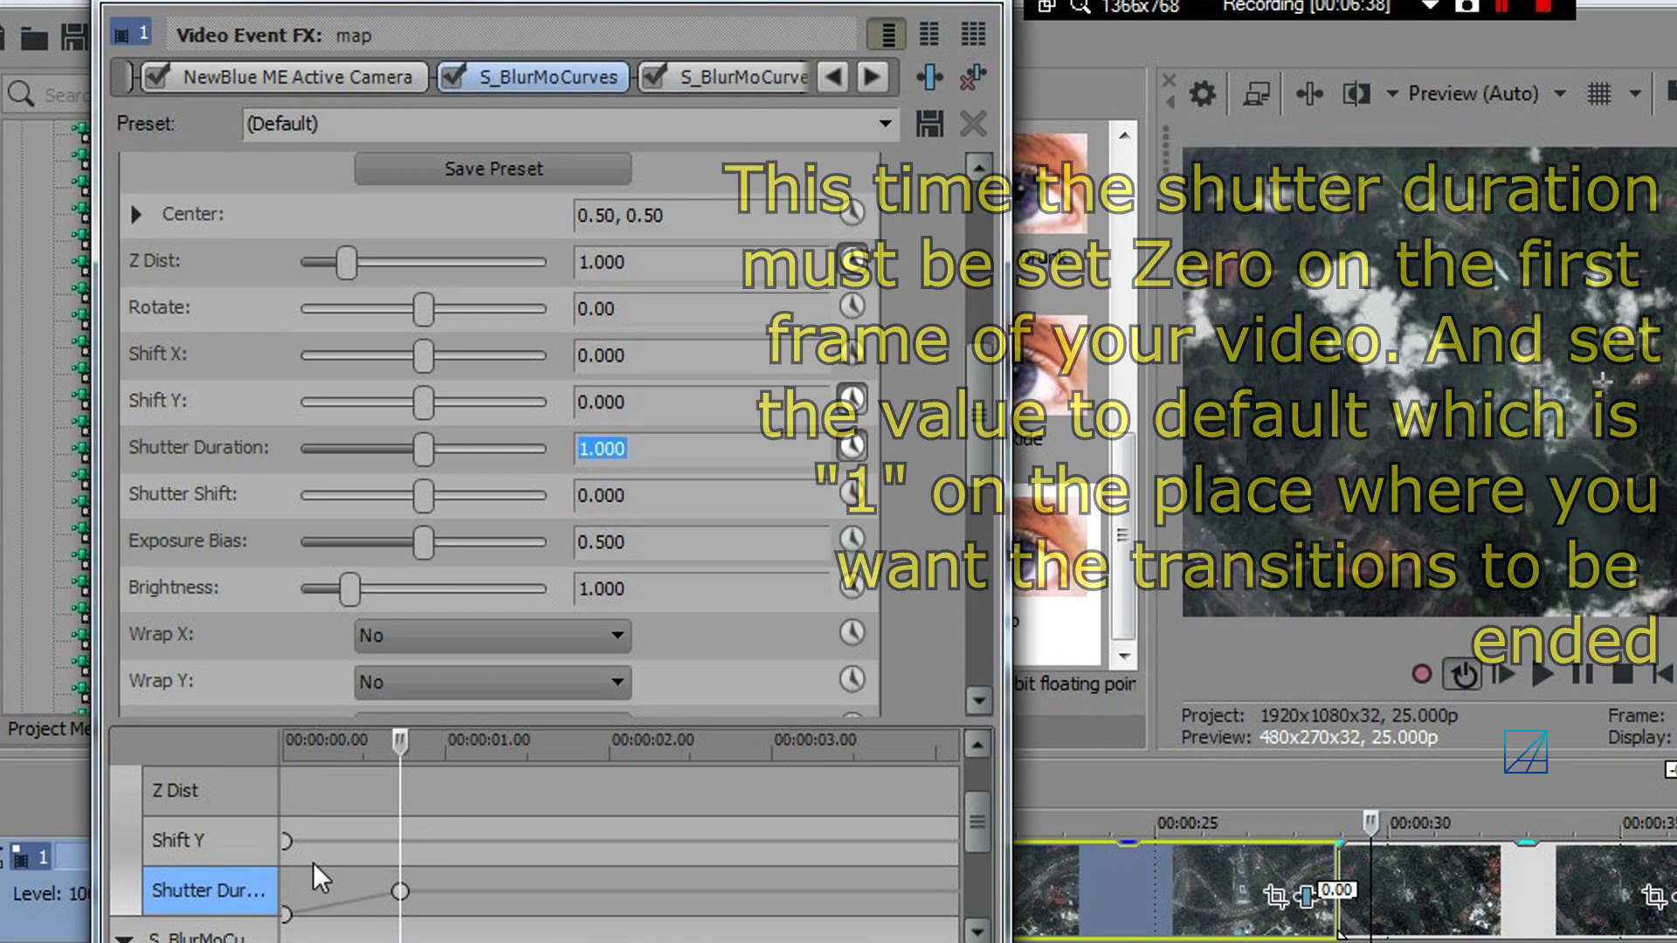
drag(423, 449, 302, 448)
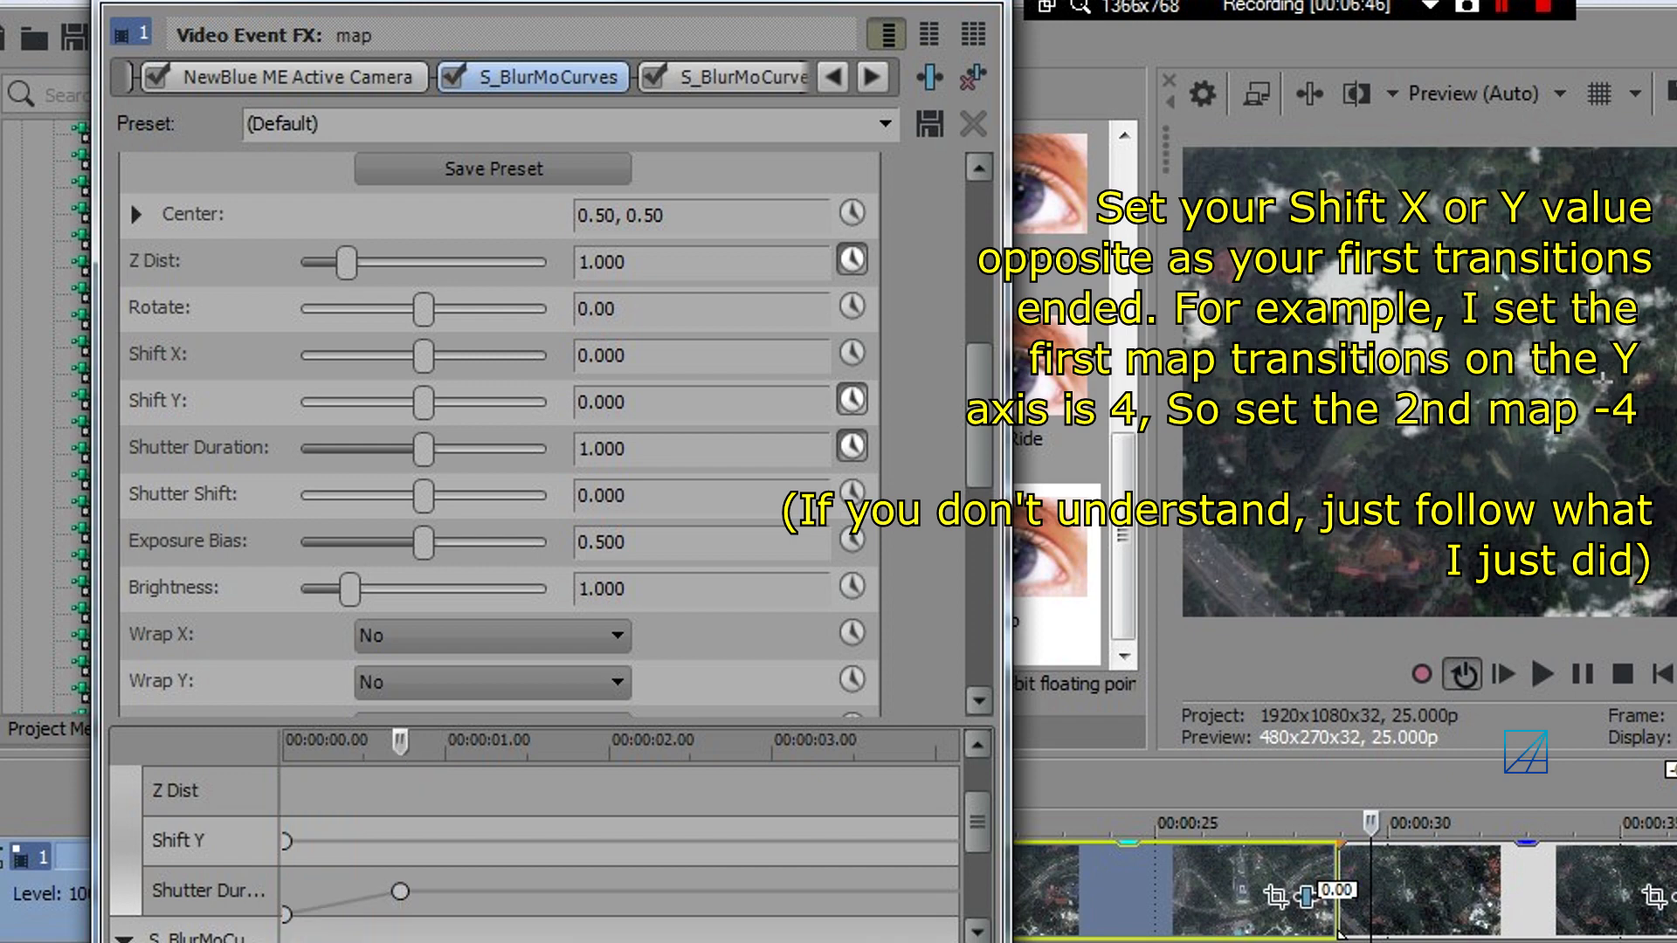
- Keyframe Shift Y from -4.000 at the start to 0 at the transition end with Fast Fade
click(206, 791)
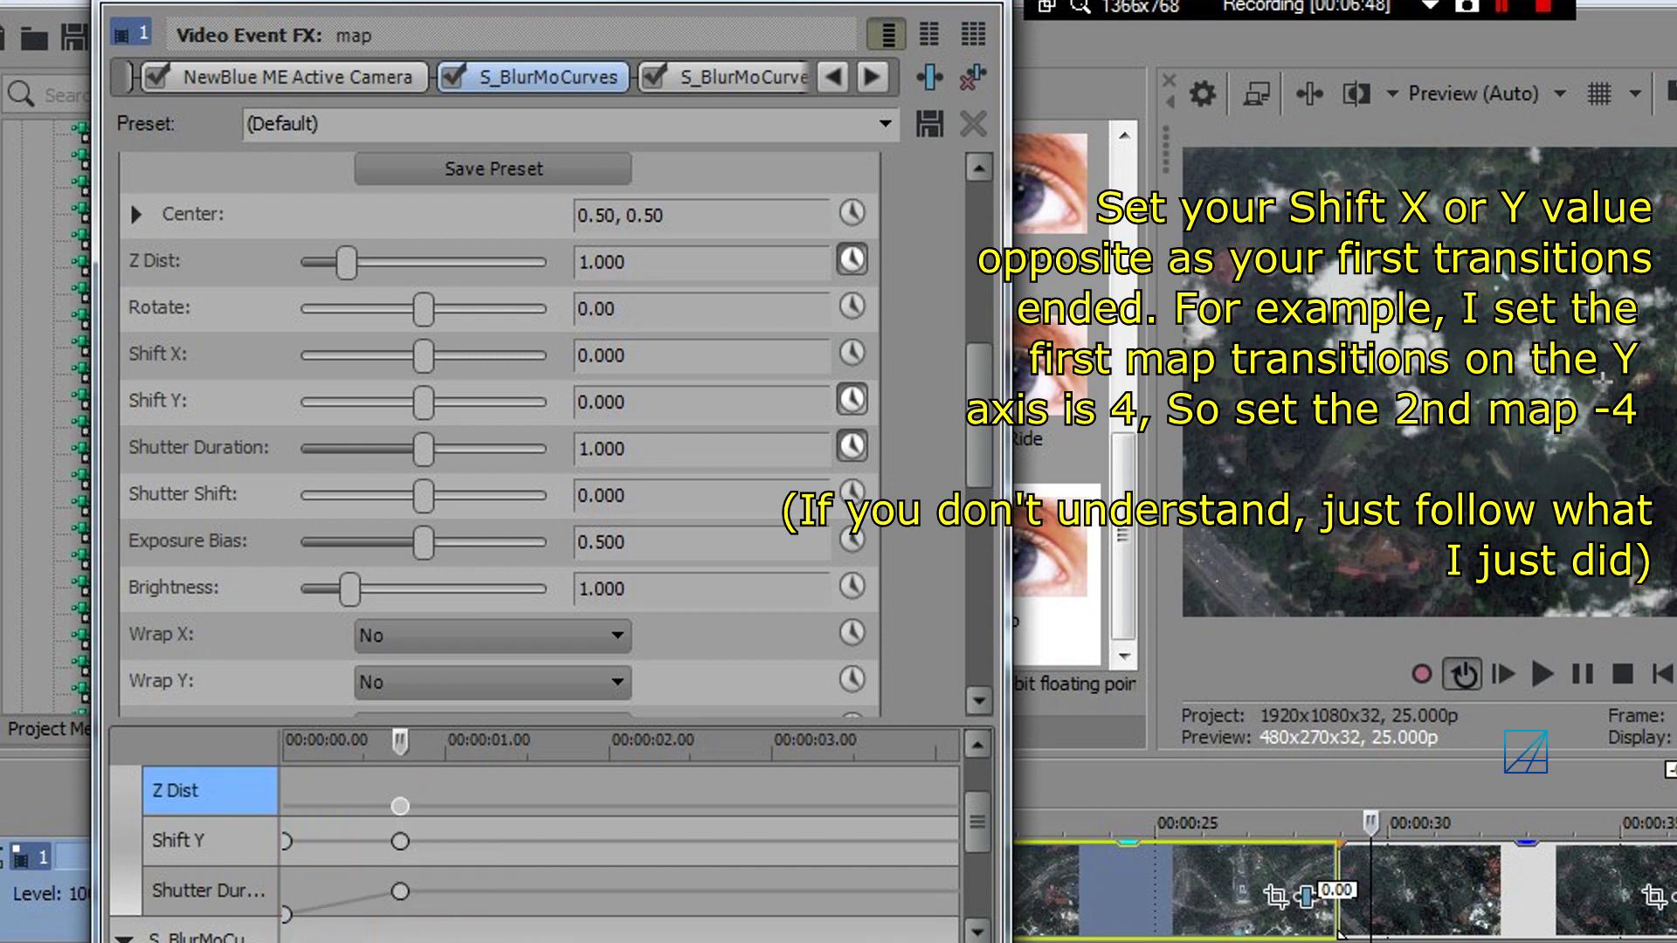
right_click(394, 840)
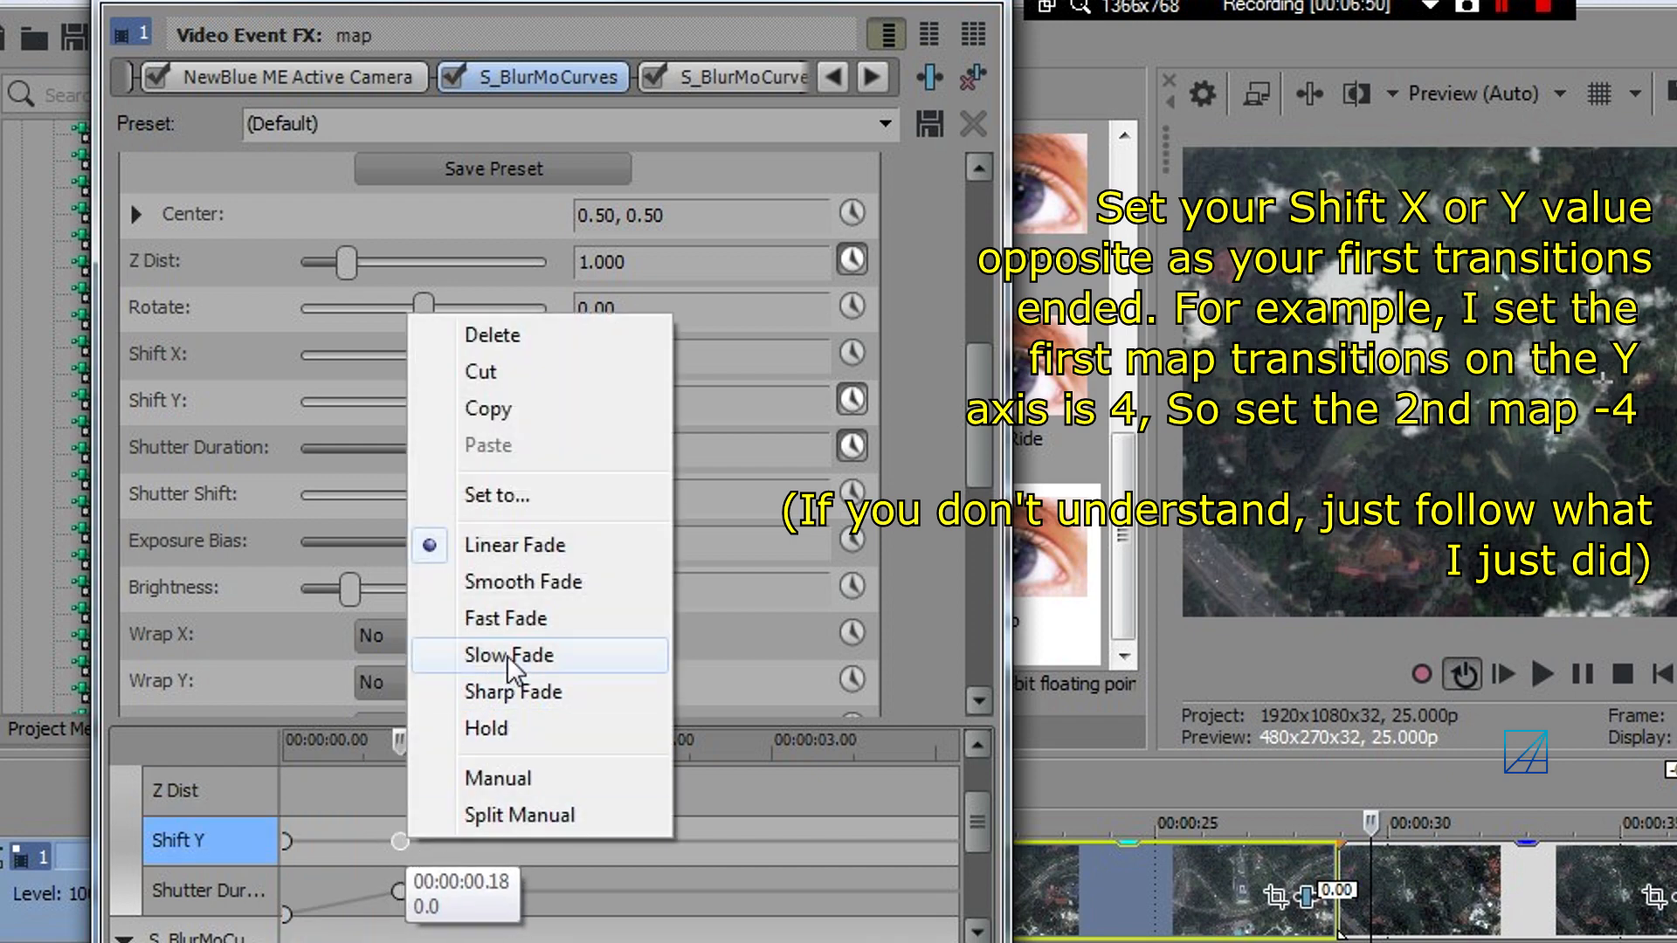
click(508, 655)
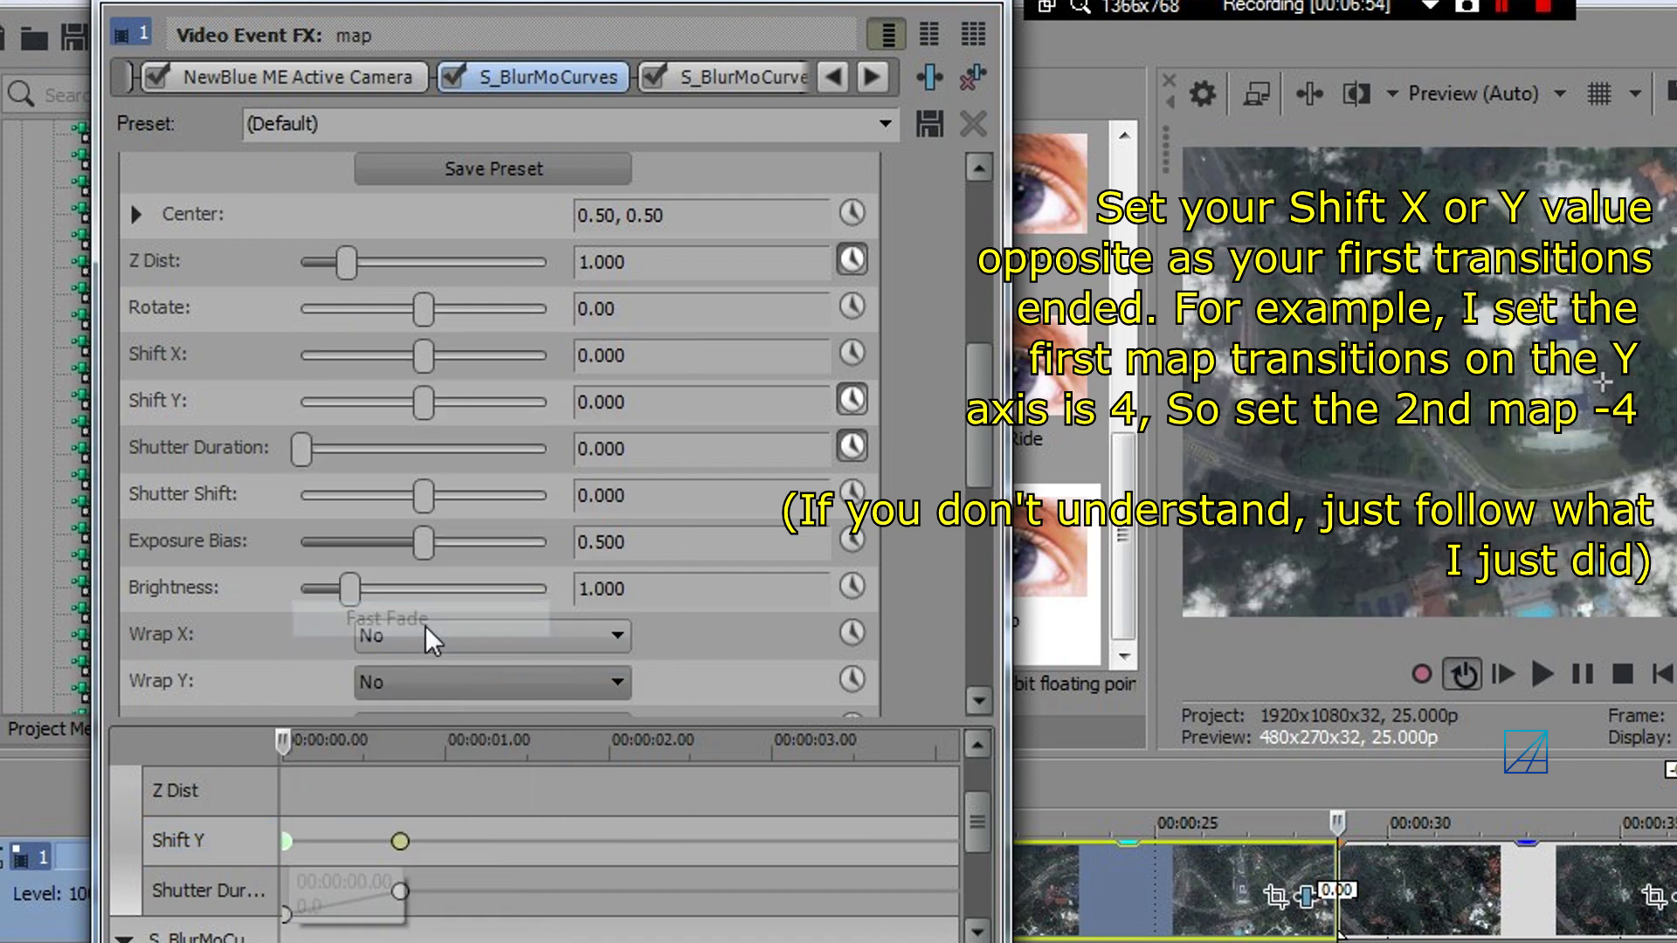
click(692, 402)
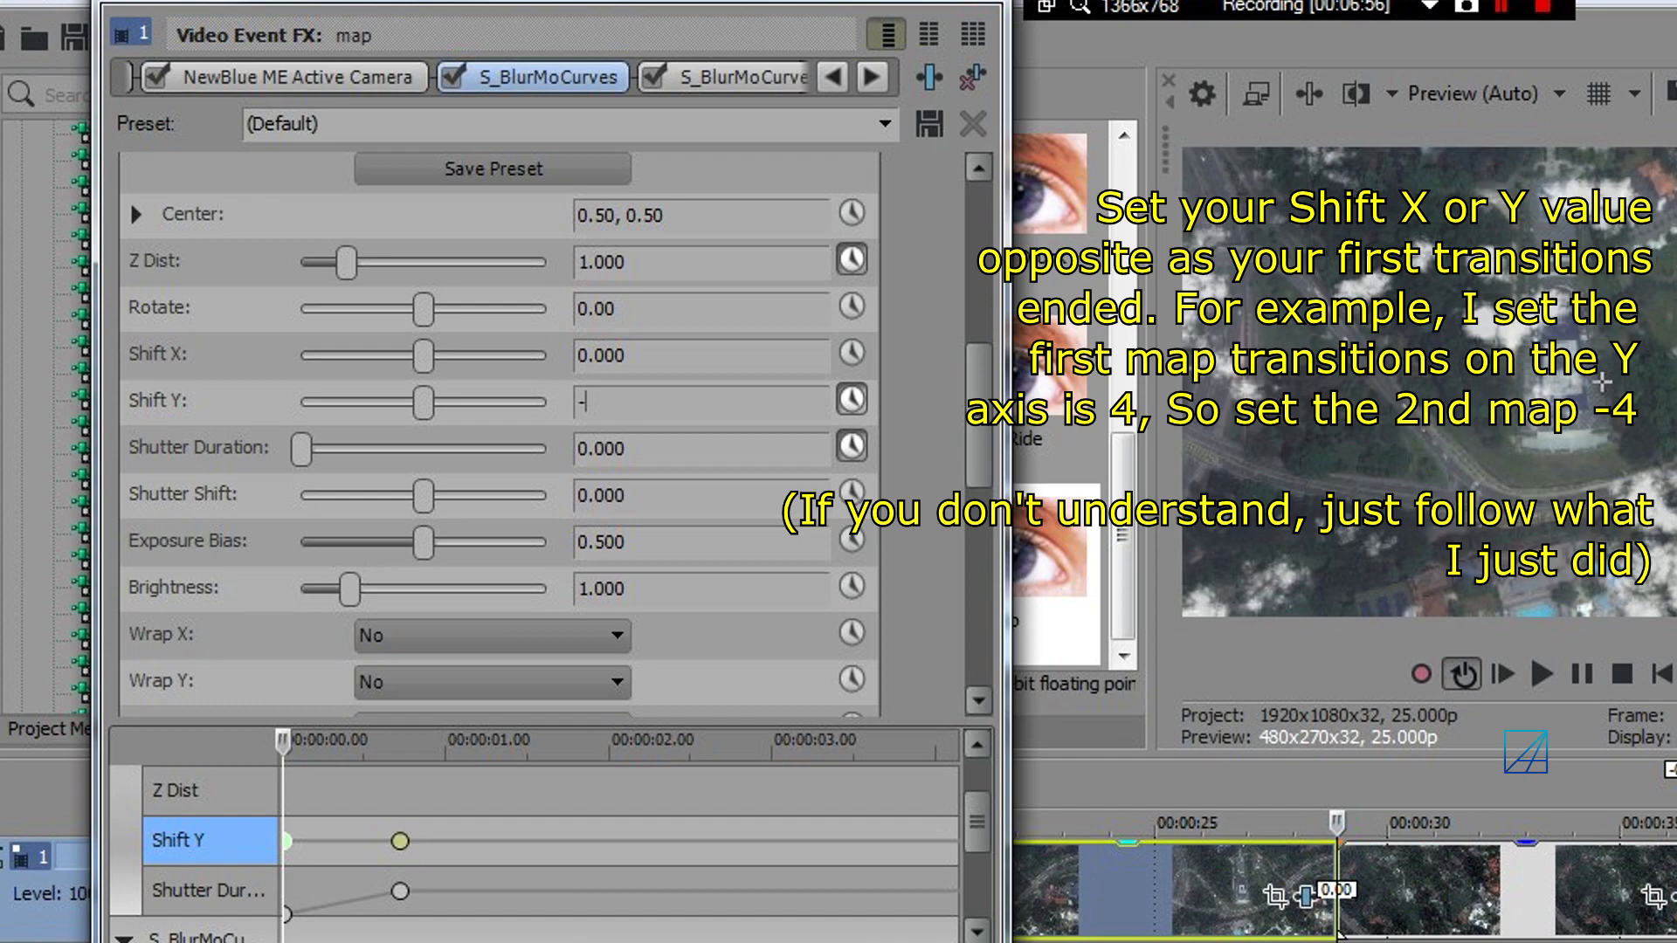
text(-4.000)
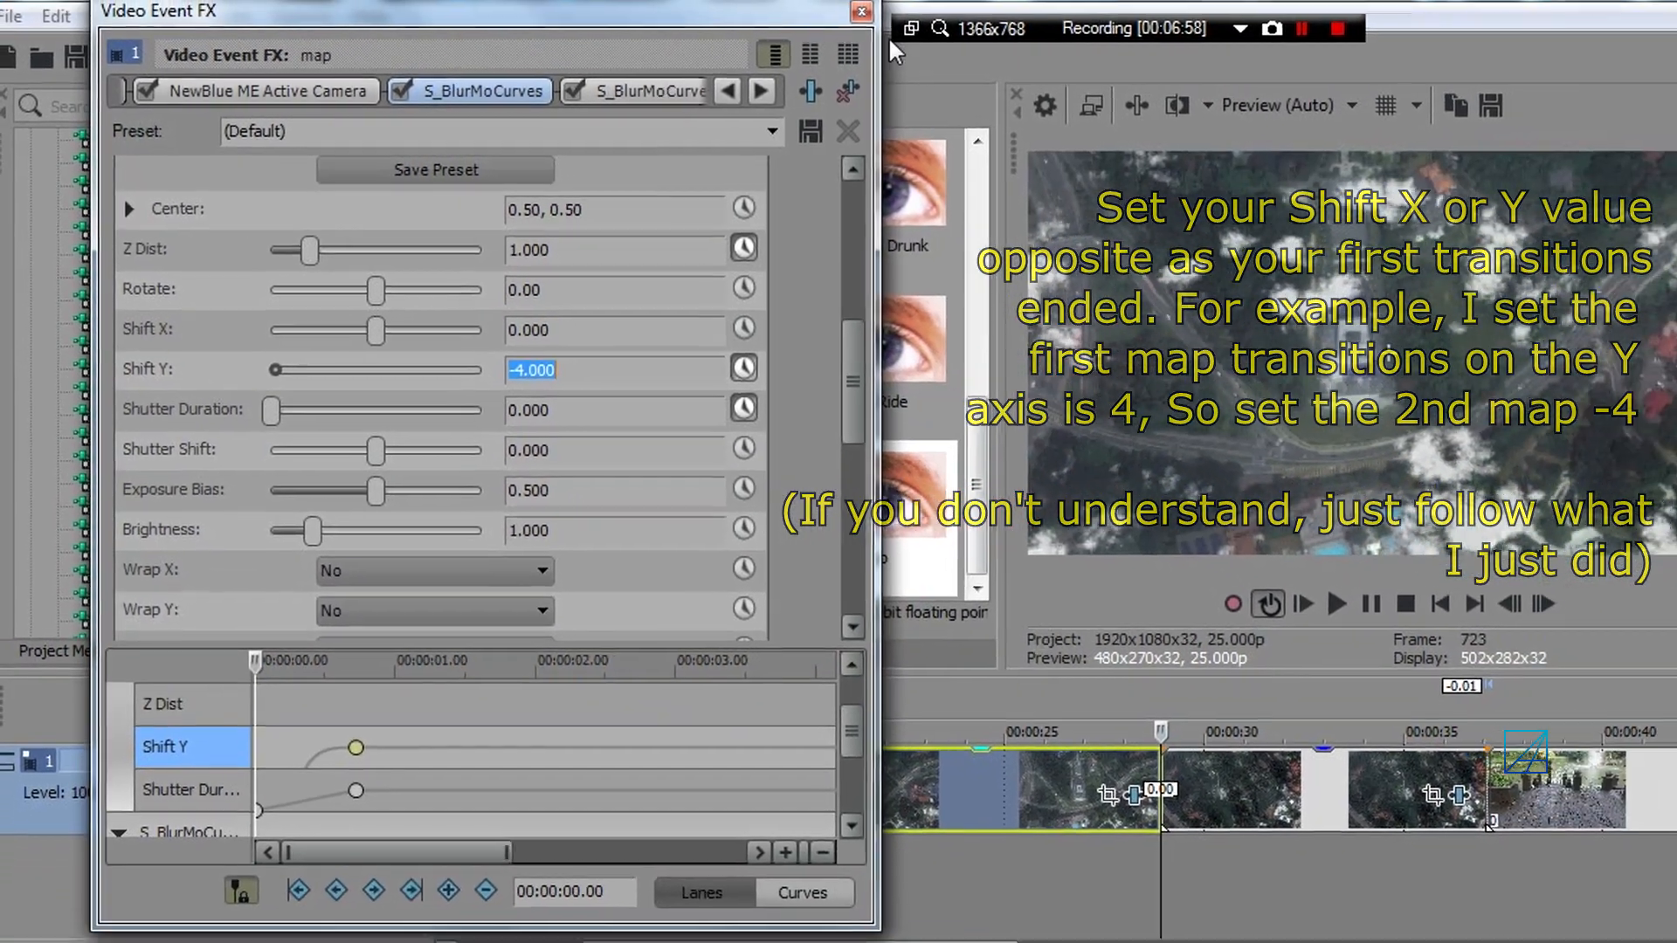
- Confirm Shift Y -4 and set Wrap Y to Reflect, matching Wrap X
click(856, 11)
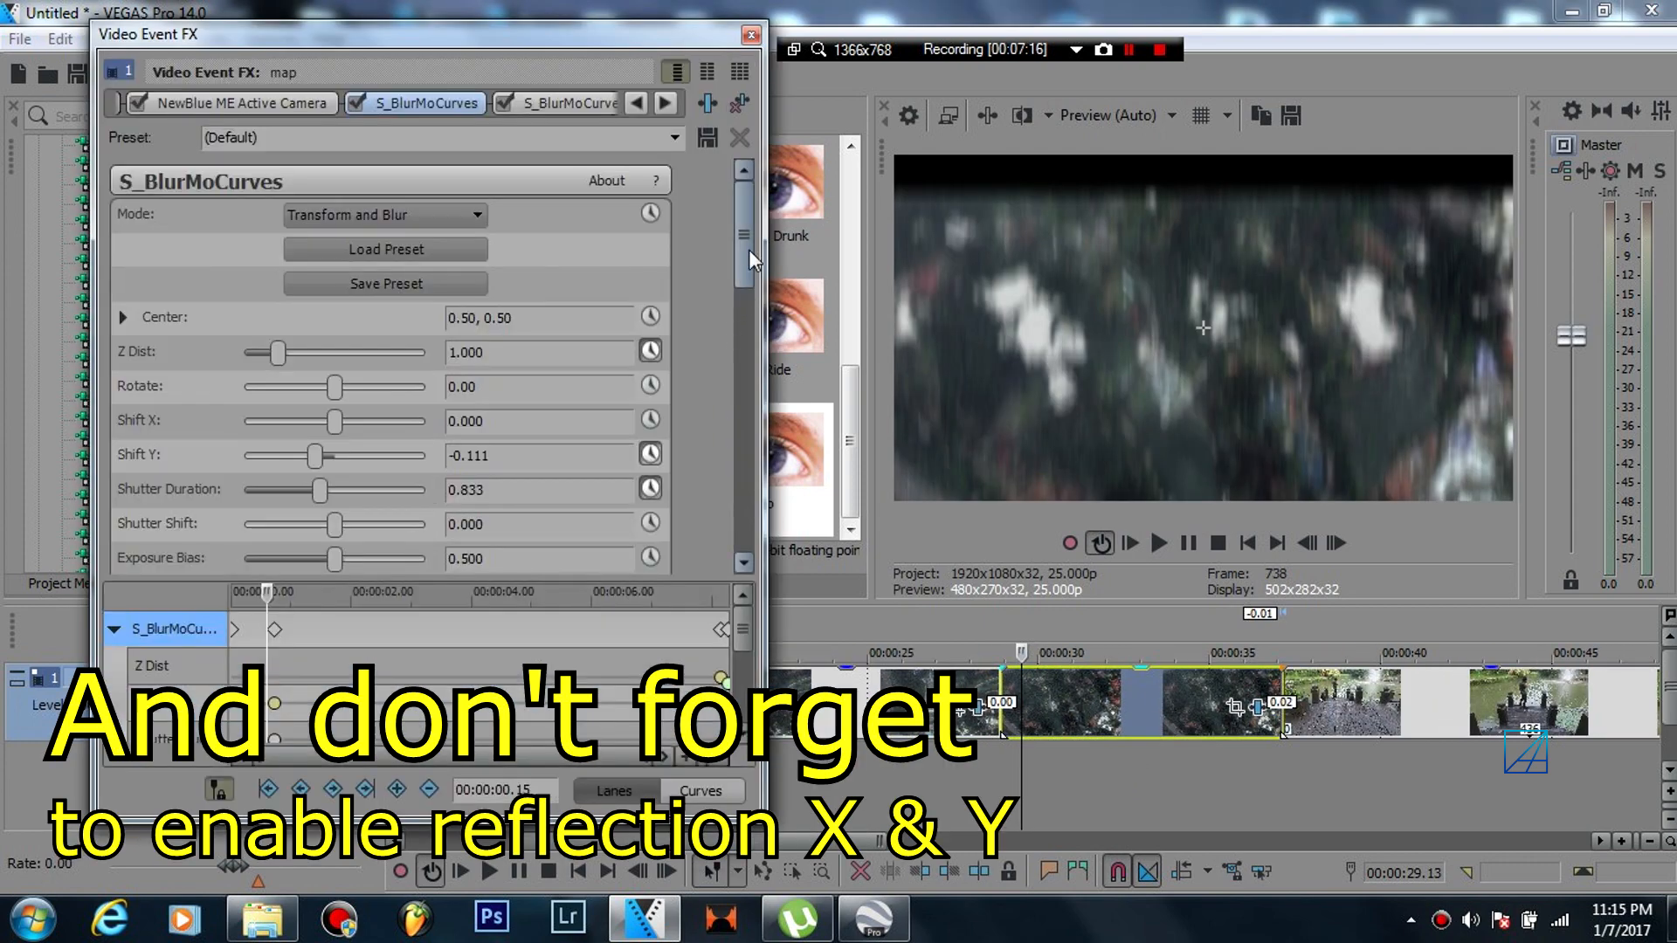
scroll(down, 3)
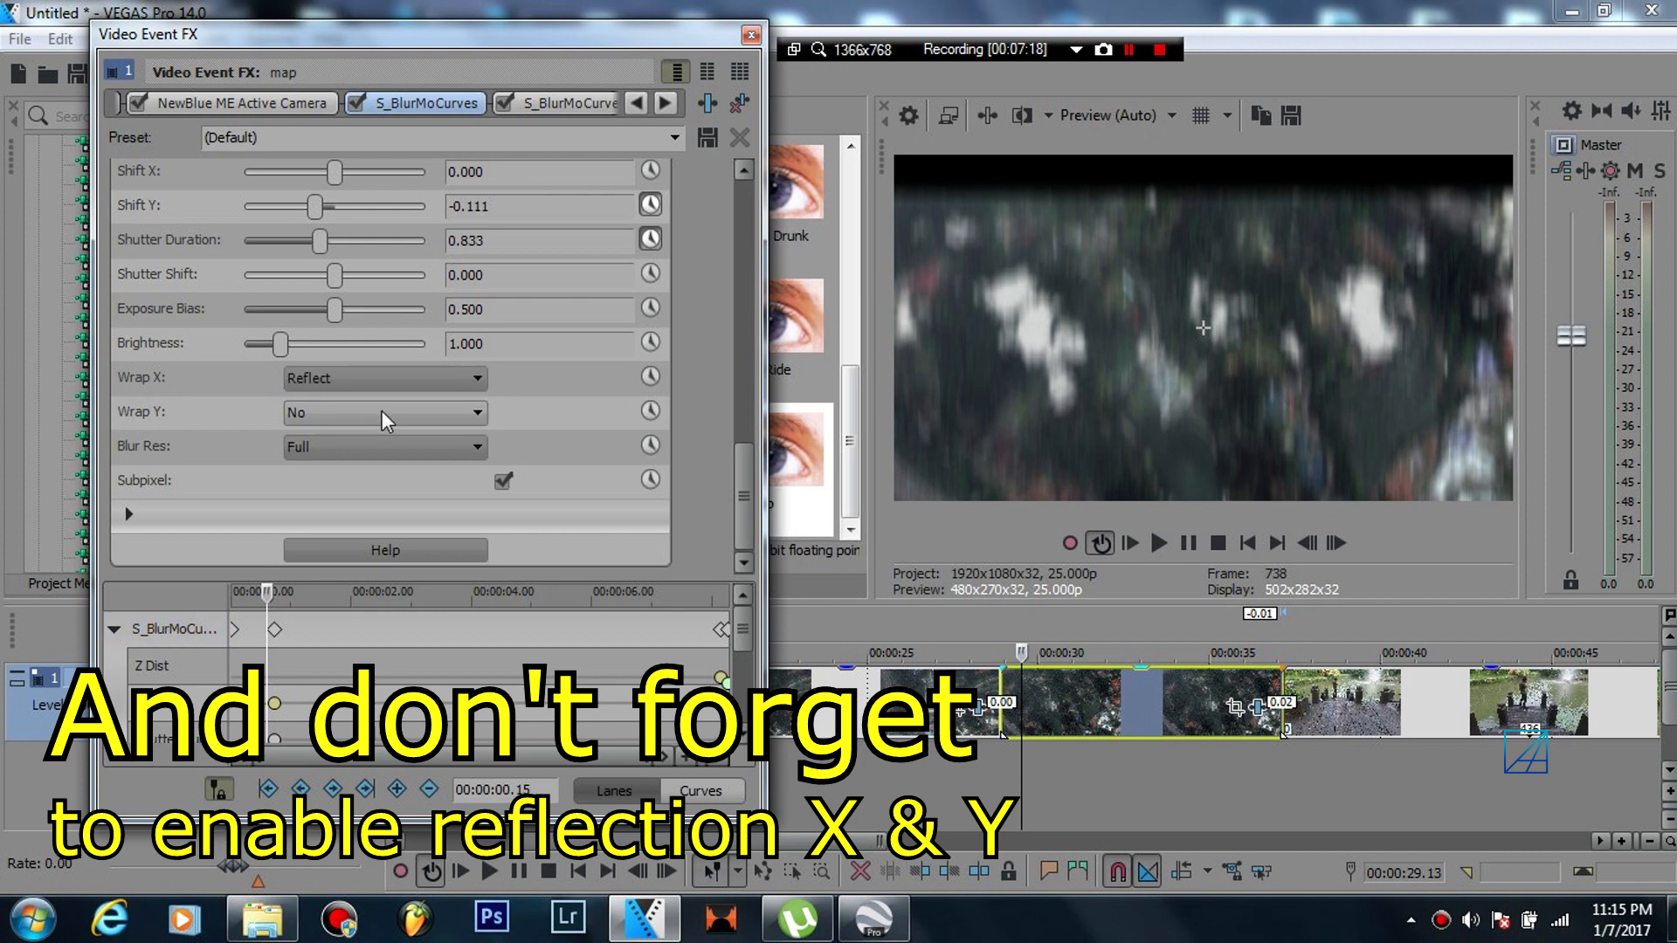
click(382, 412)
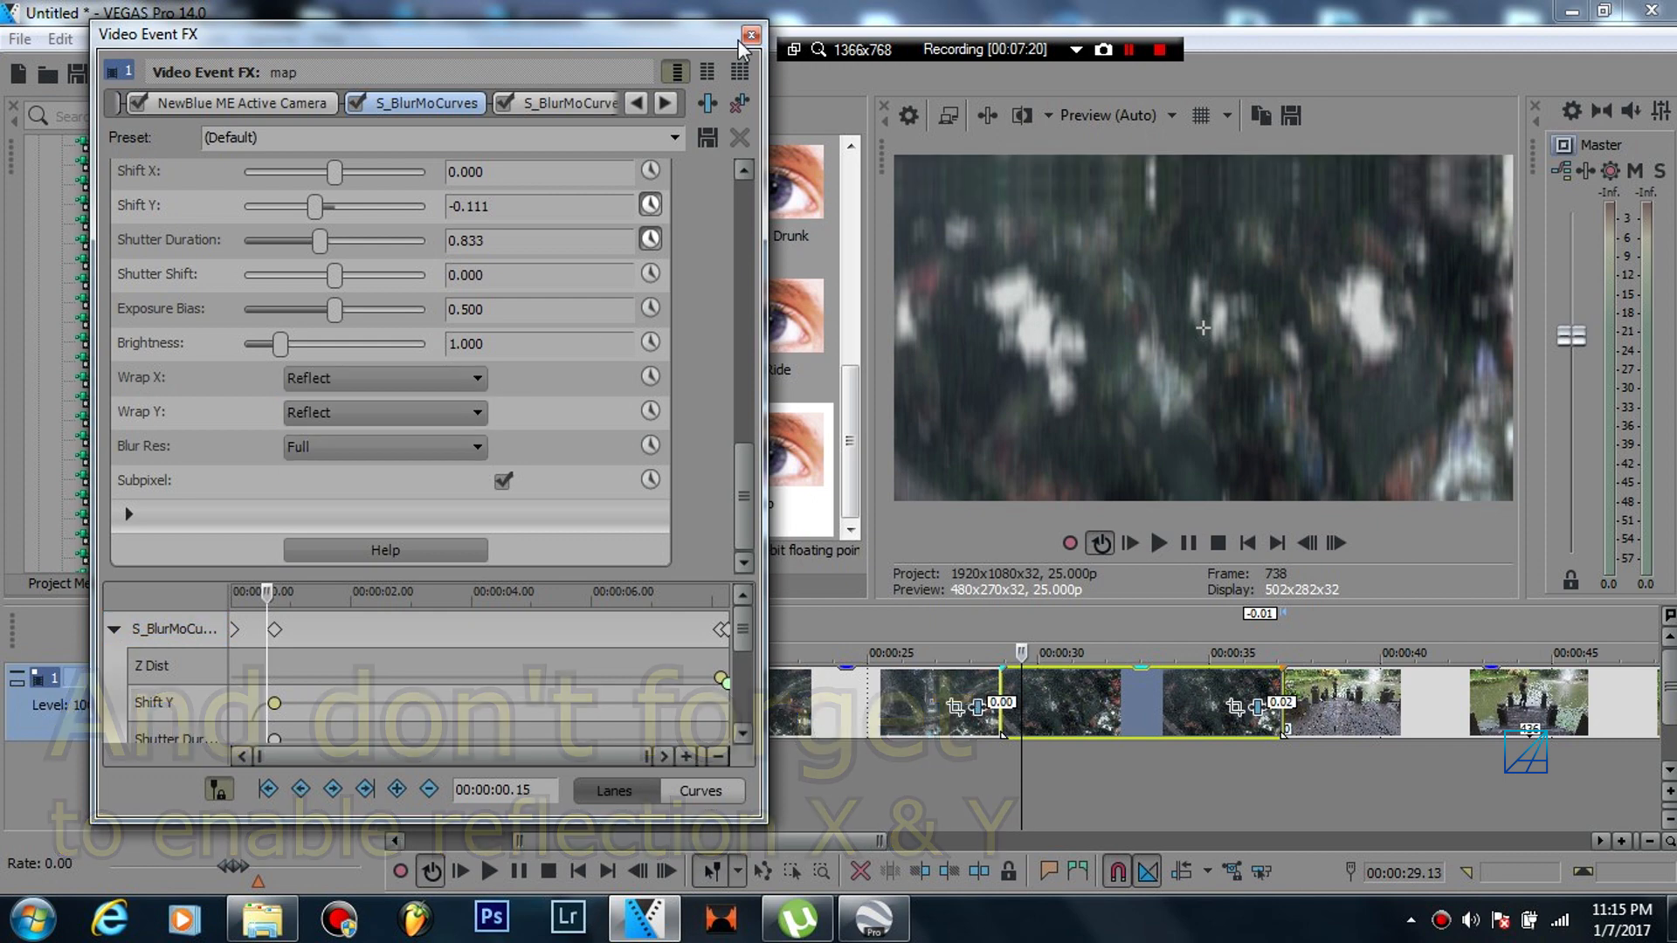
- Close the Video Event FX window, returning to the map-clip timeline
click(747, 32)
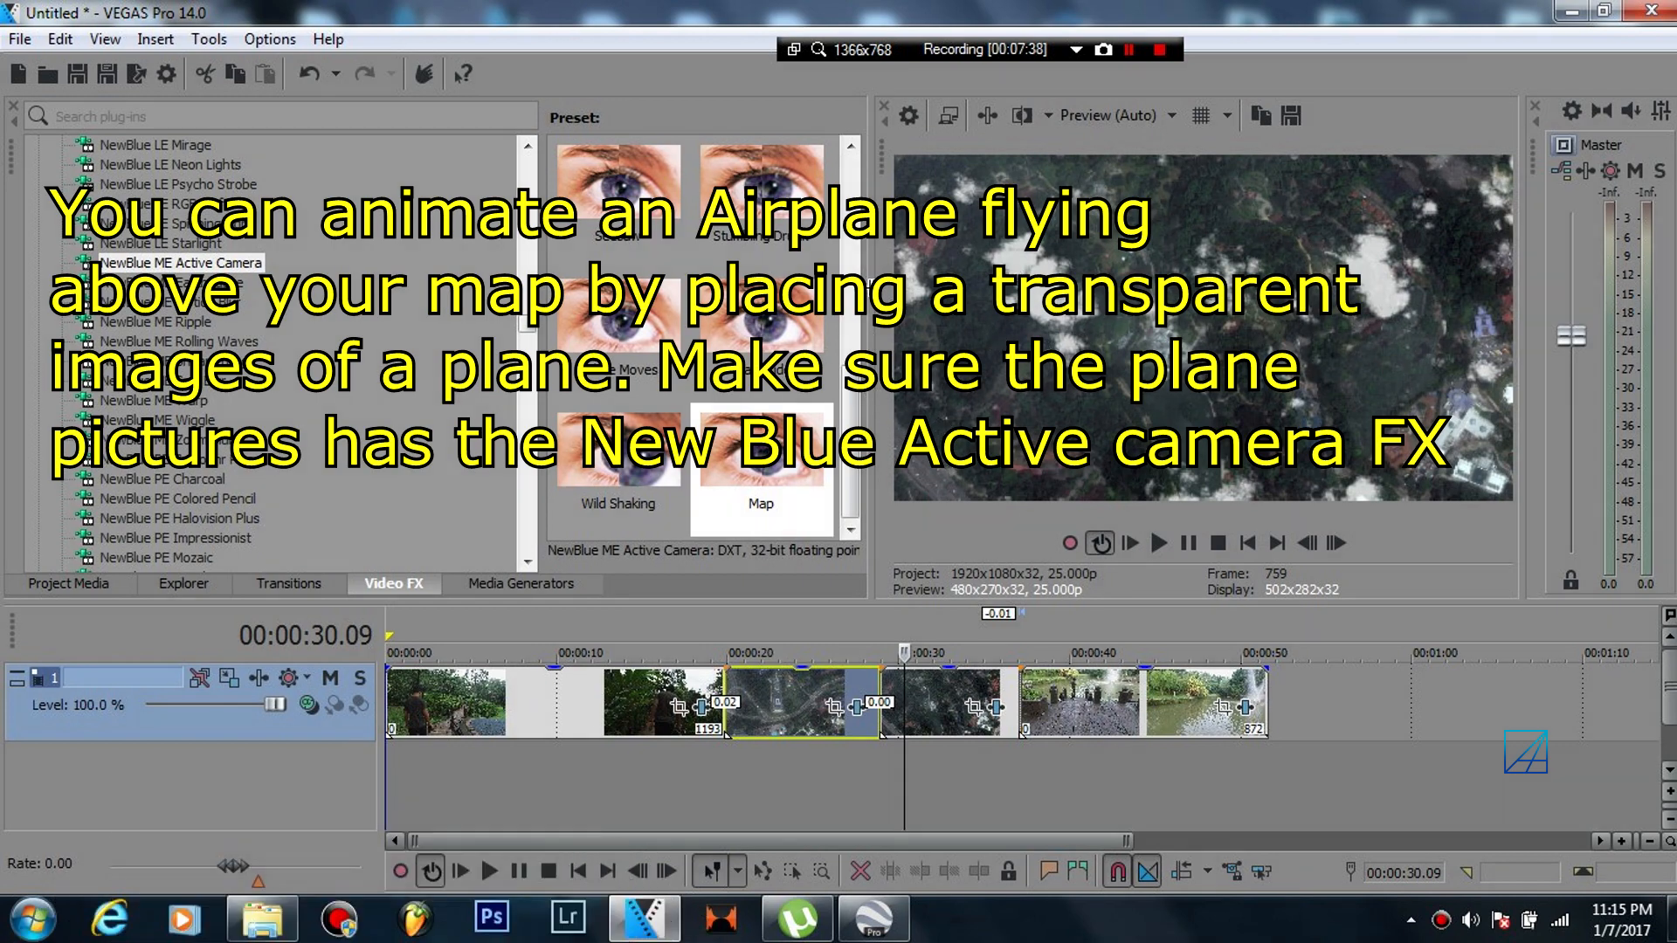
mouse_move(915, 304)
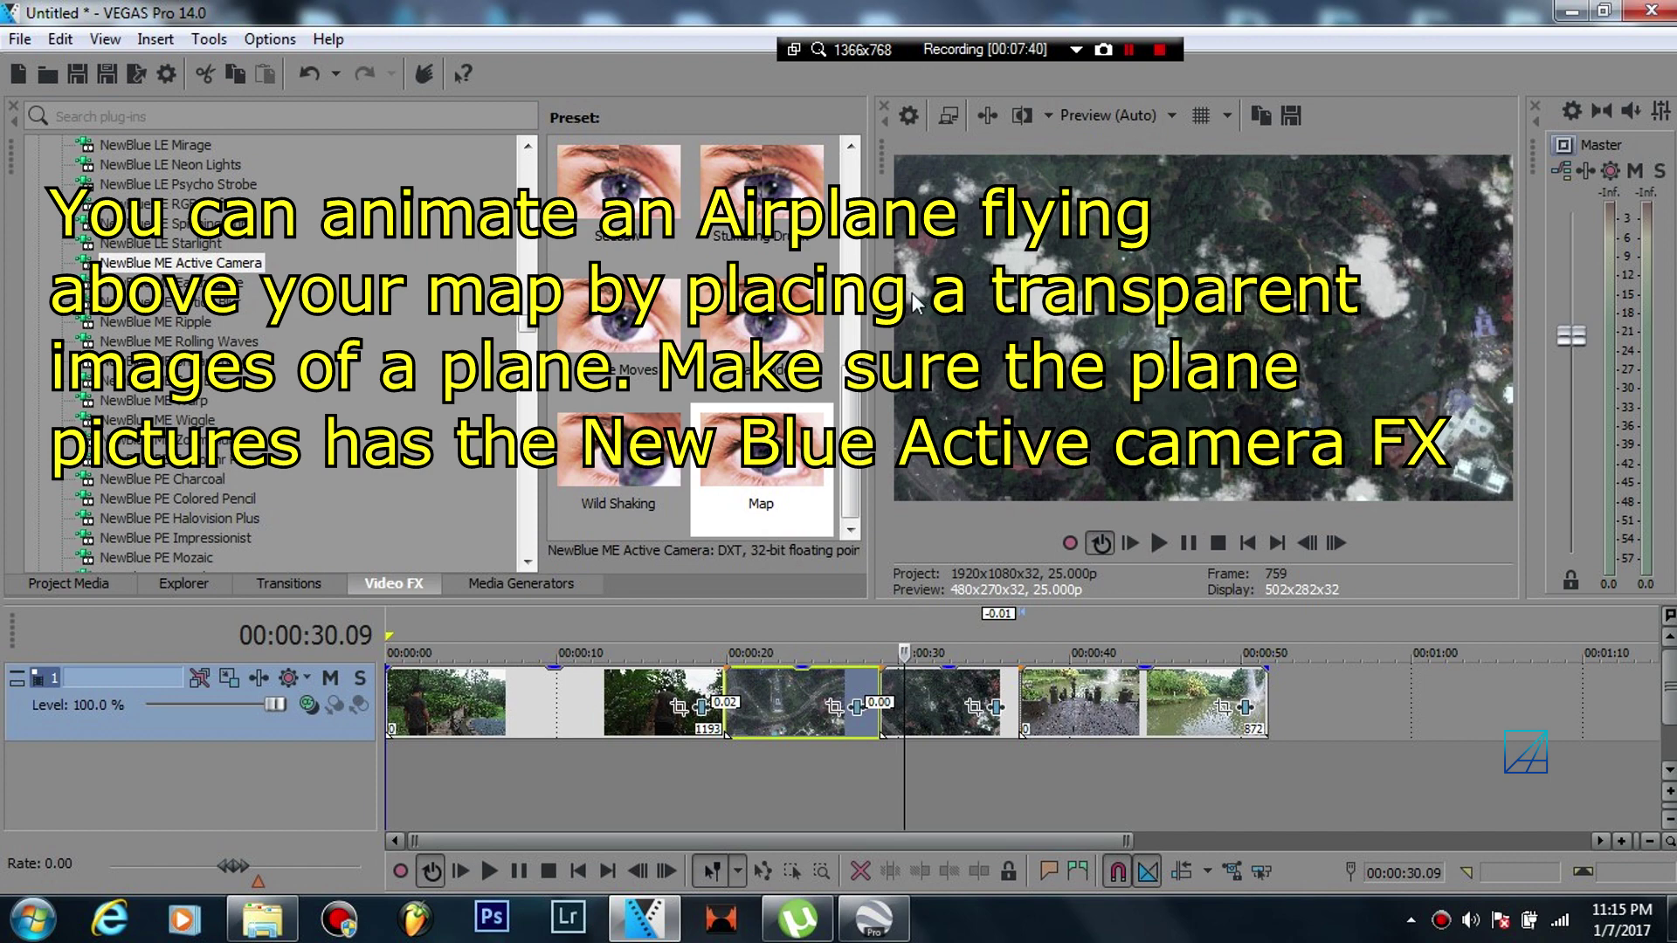